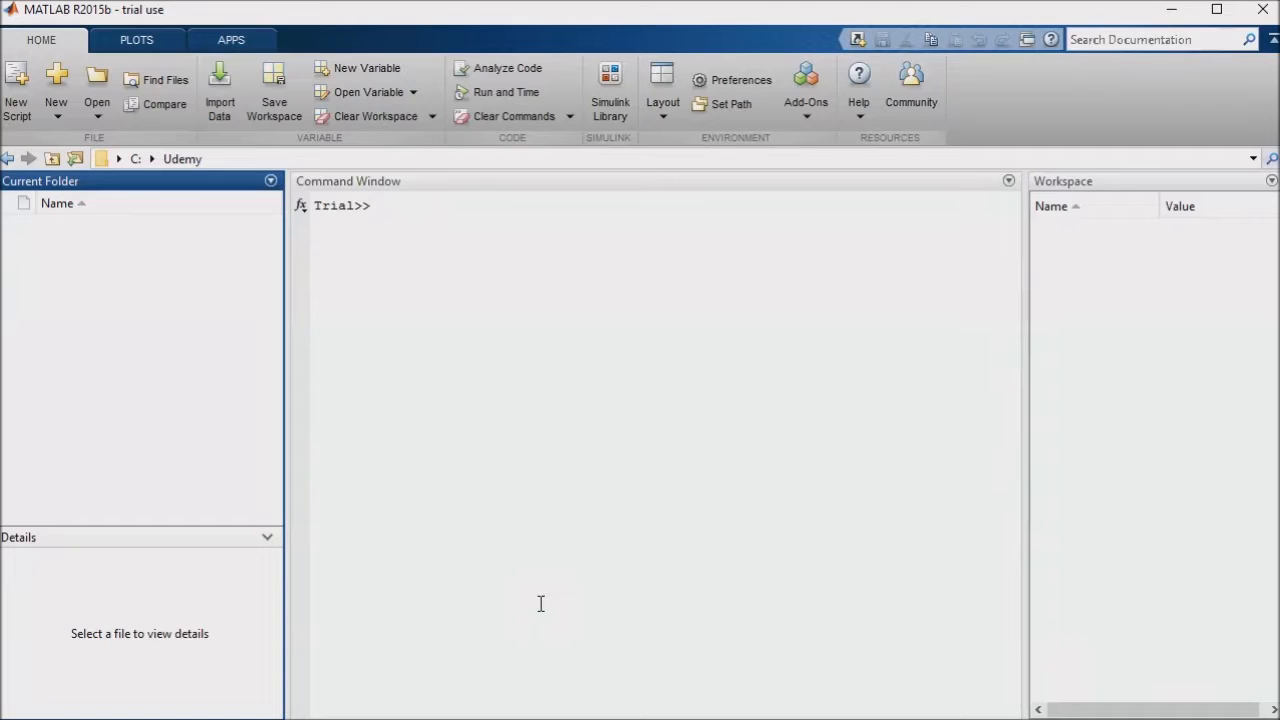
{"action": "mouse_move", "coordinate": [338, 430]}
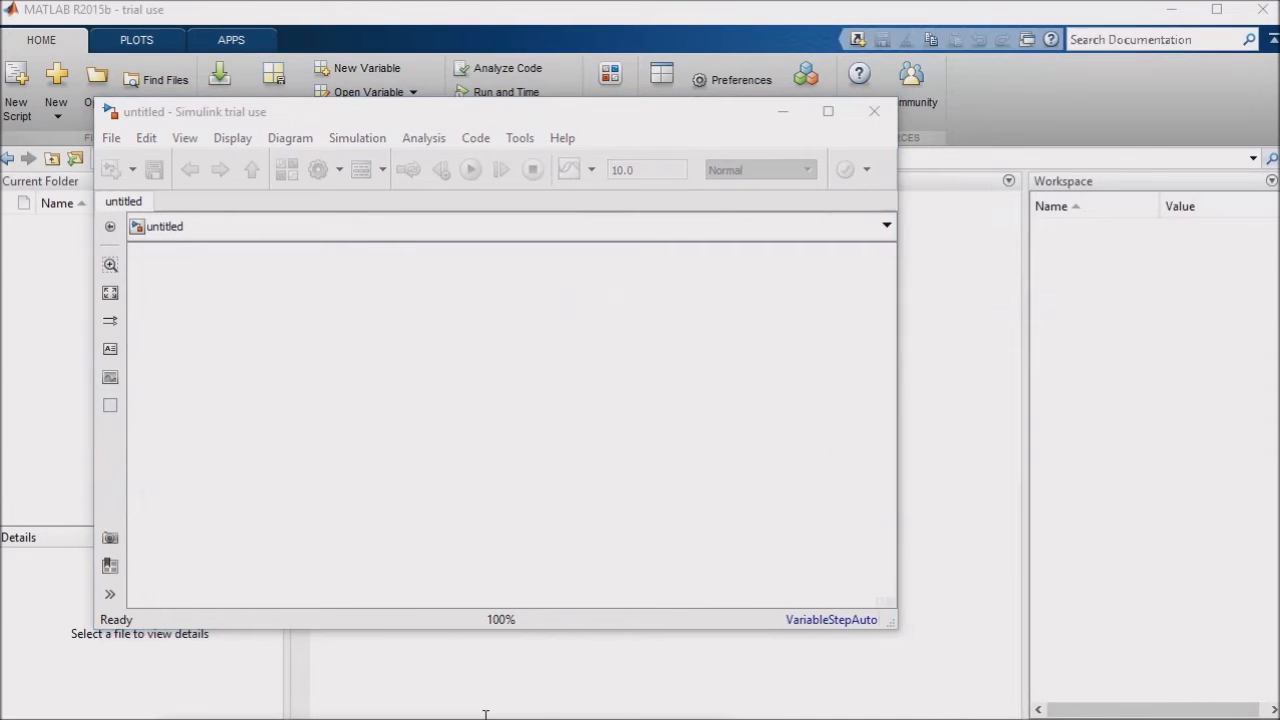
{"action": "mouse_move", "coordinate": [395, 657]}
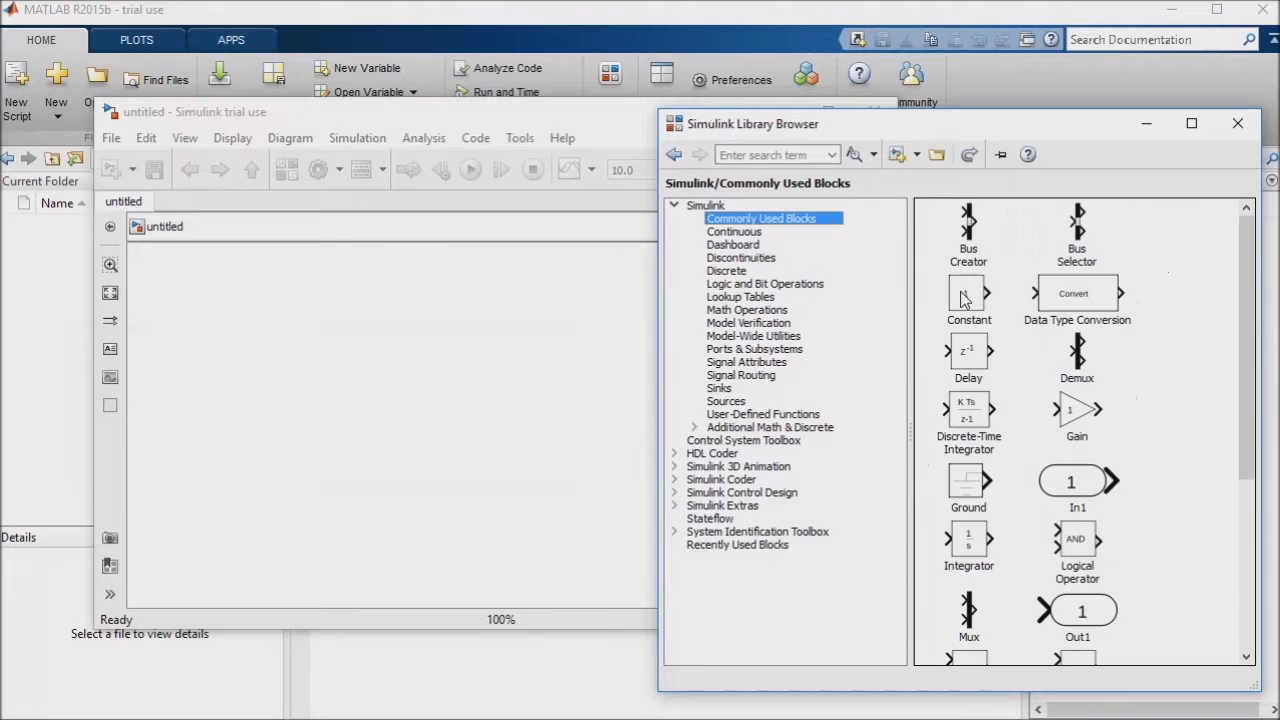
Place a Constant block and a Sinks Display block, and wire Constant into Display.
{"action": "left_click_drag", "start_coordinate": [968, 297], "coordinate": [290, 305]}
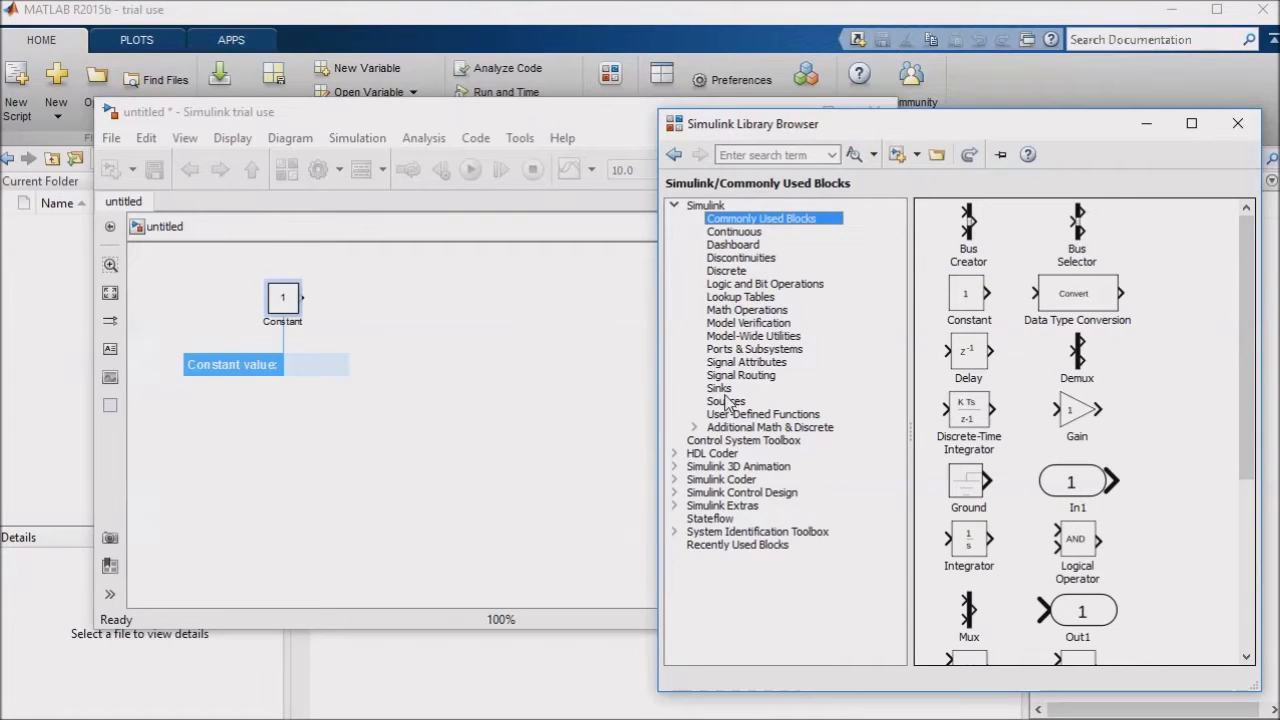
{"action": "left_click", "coordinate": [719, 388]}
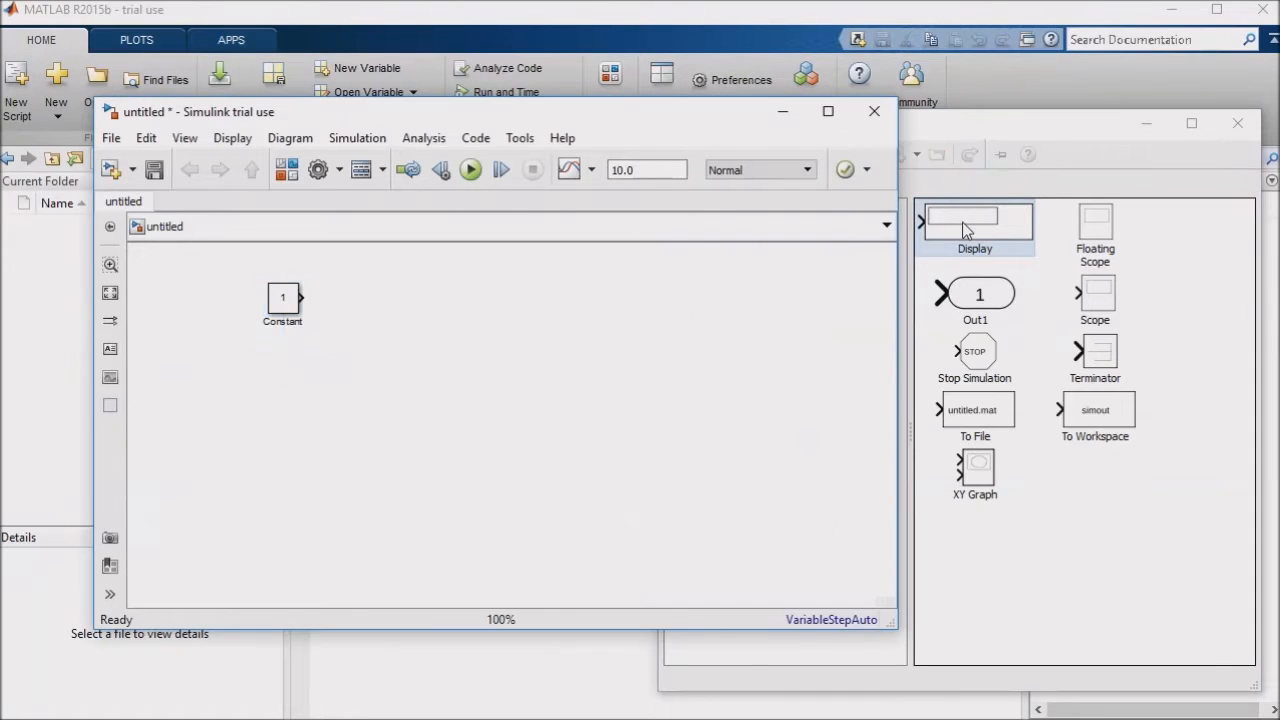
{"action": "left_click_drag", "start_coordinate": [974, 216], "coordinate": [418, 298]}
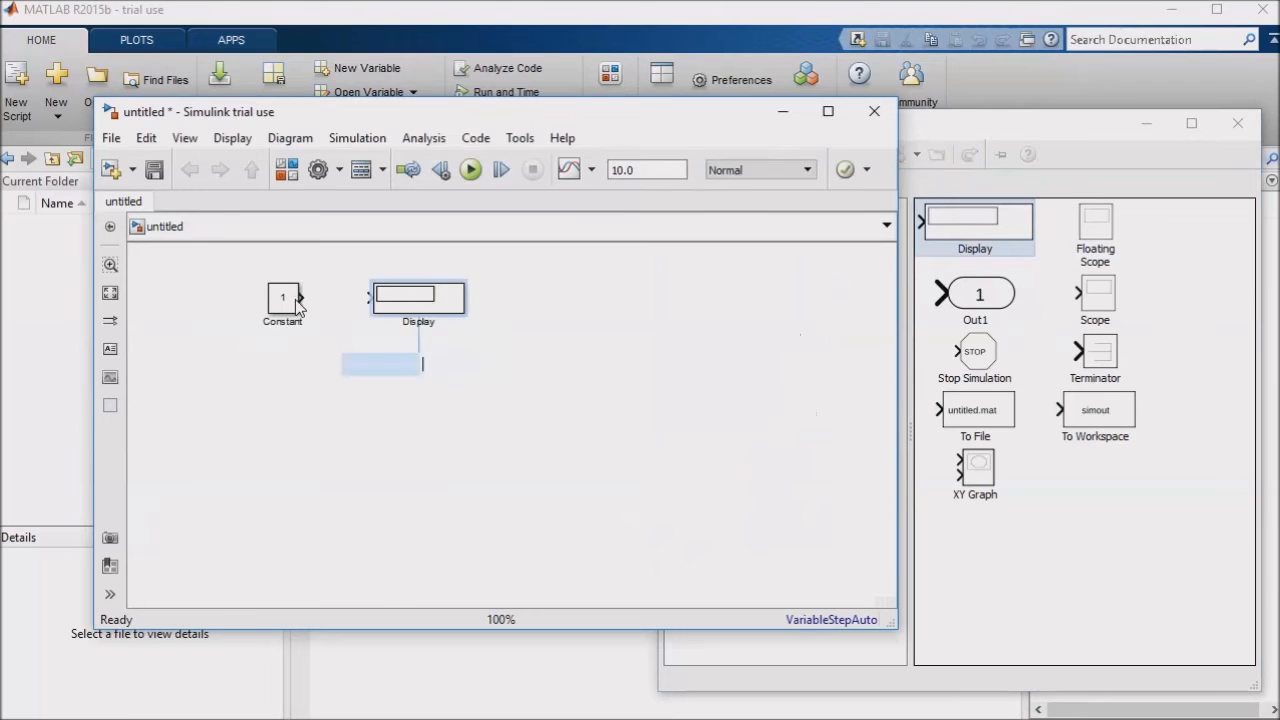
{"action": "left_click", "coordinate": [283, 298]}
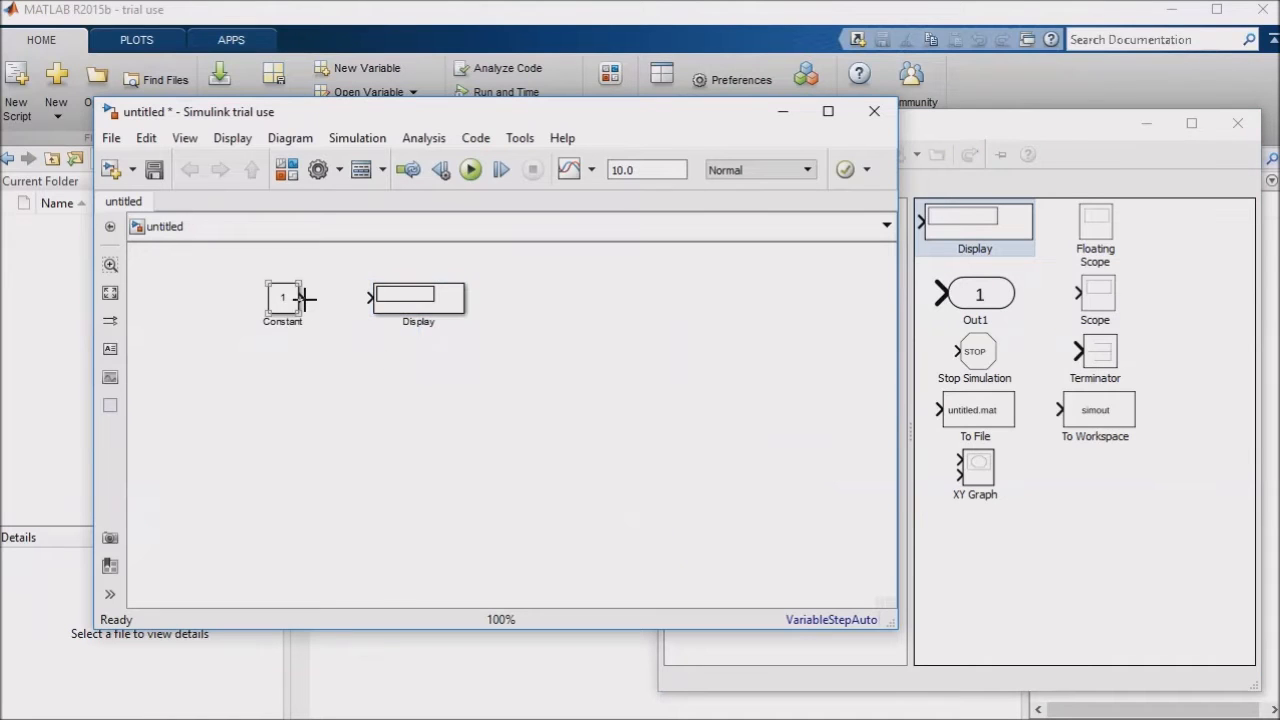
{"action": "left_click_drag", "start_coordinate": [305, 297], "coordinate": [370, 297]}
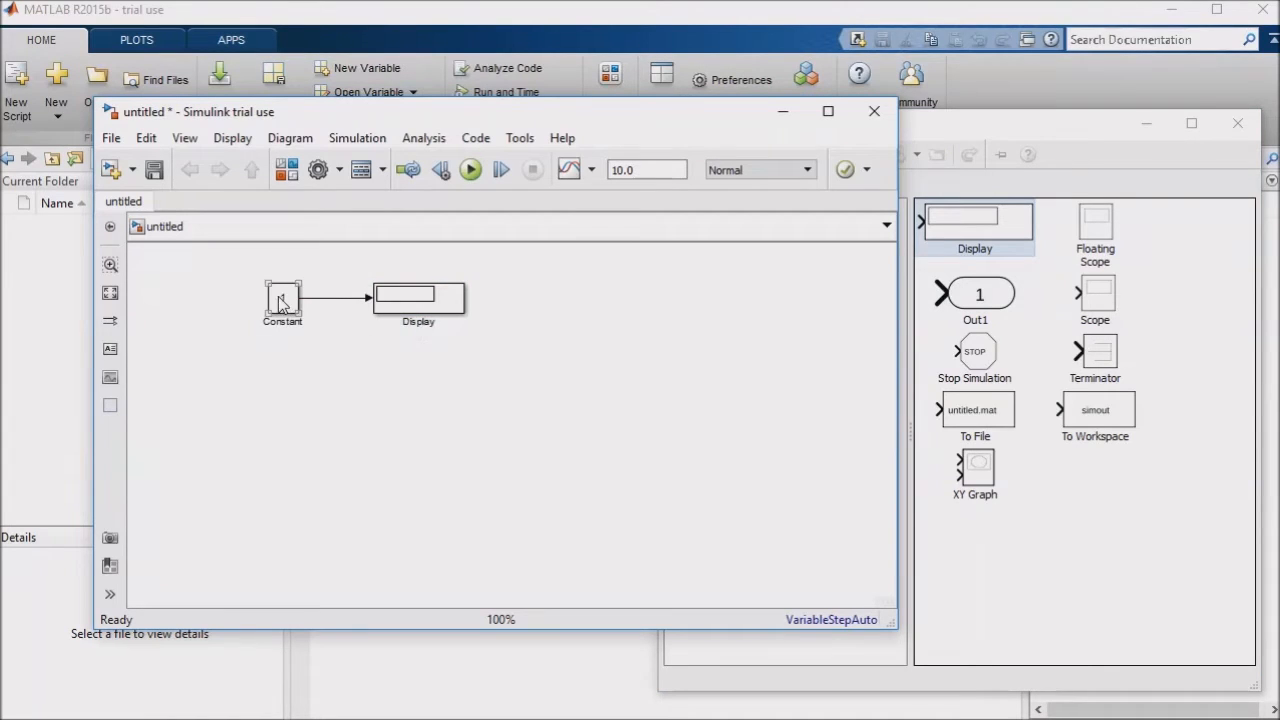
Give the Constant block a value of 5 and run the simulation.
{"action": "double_click", "coordinate": [282, 295]}
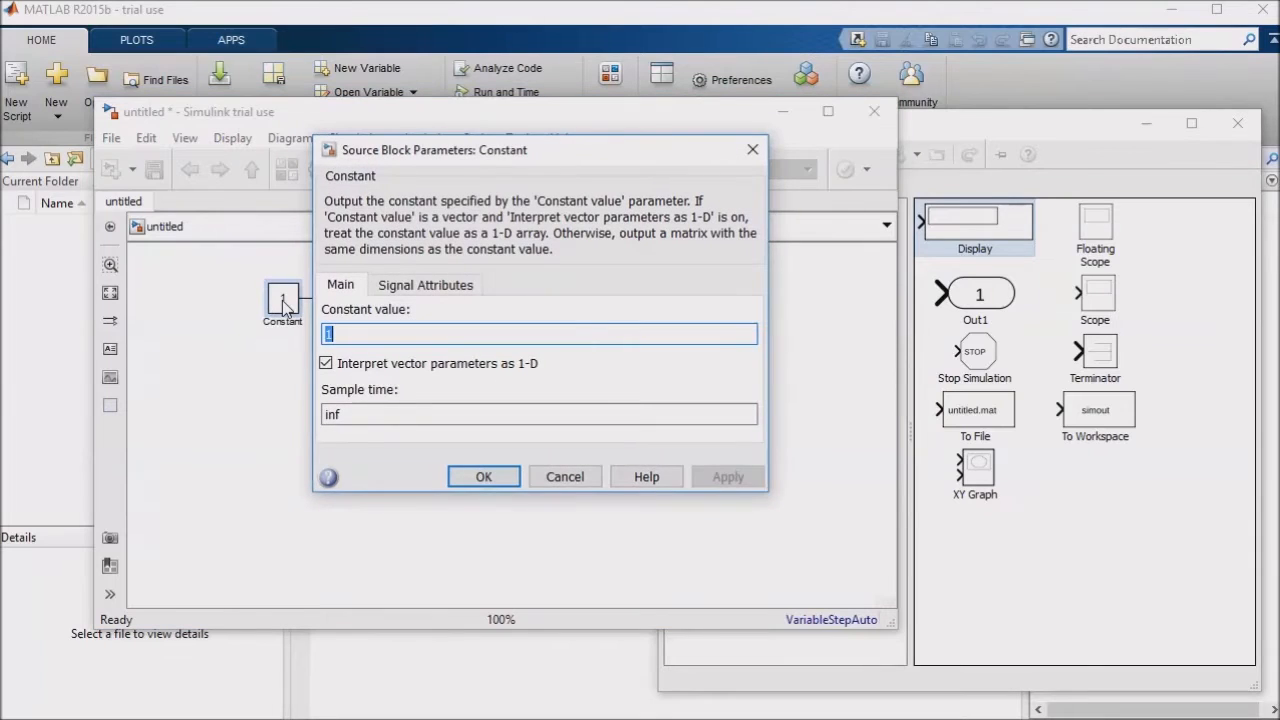
{"action": "left_click", "coordinate": [483, 476]}
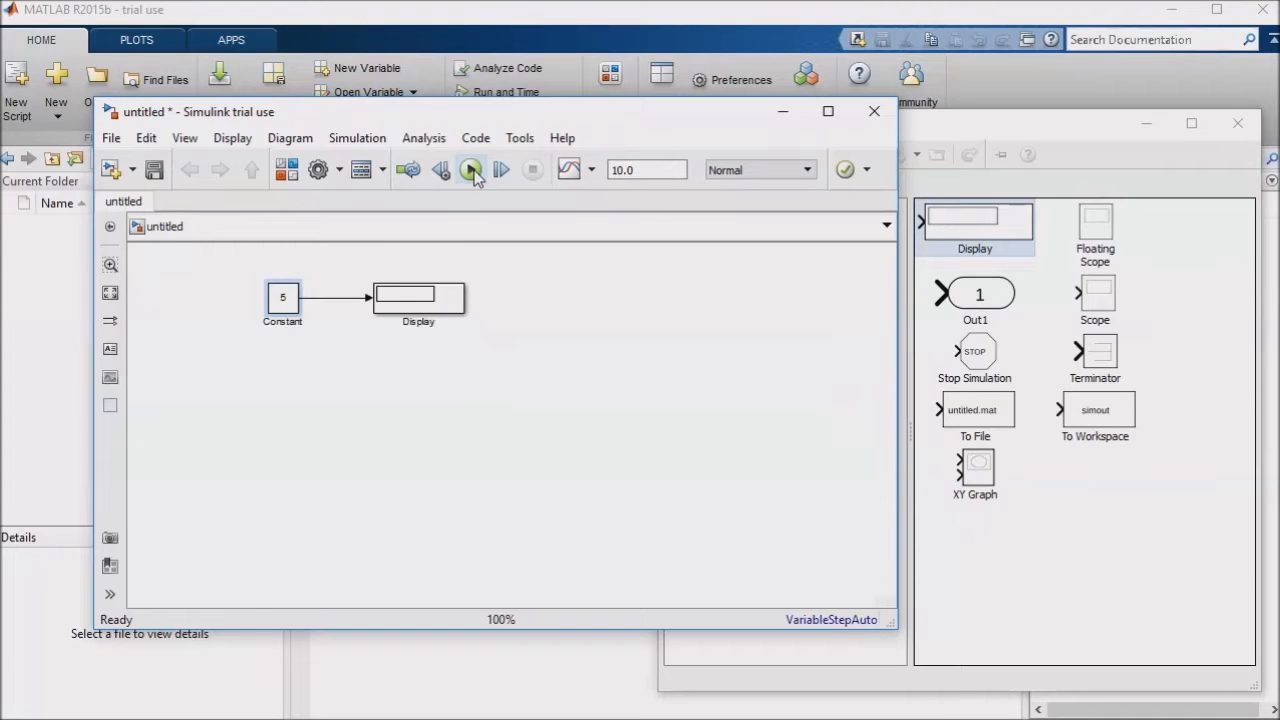
{"action": "left_click", "coordinate": [471, 169]}
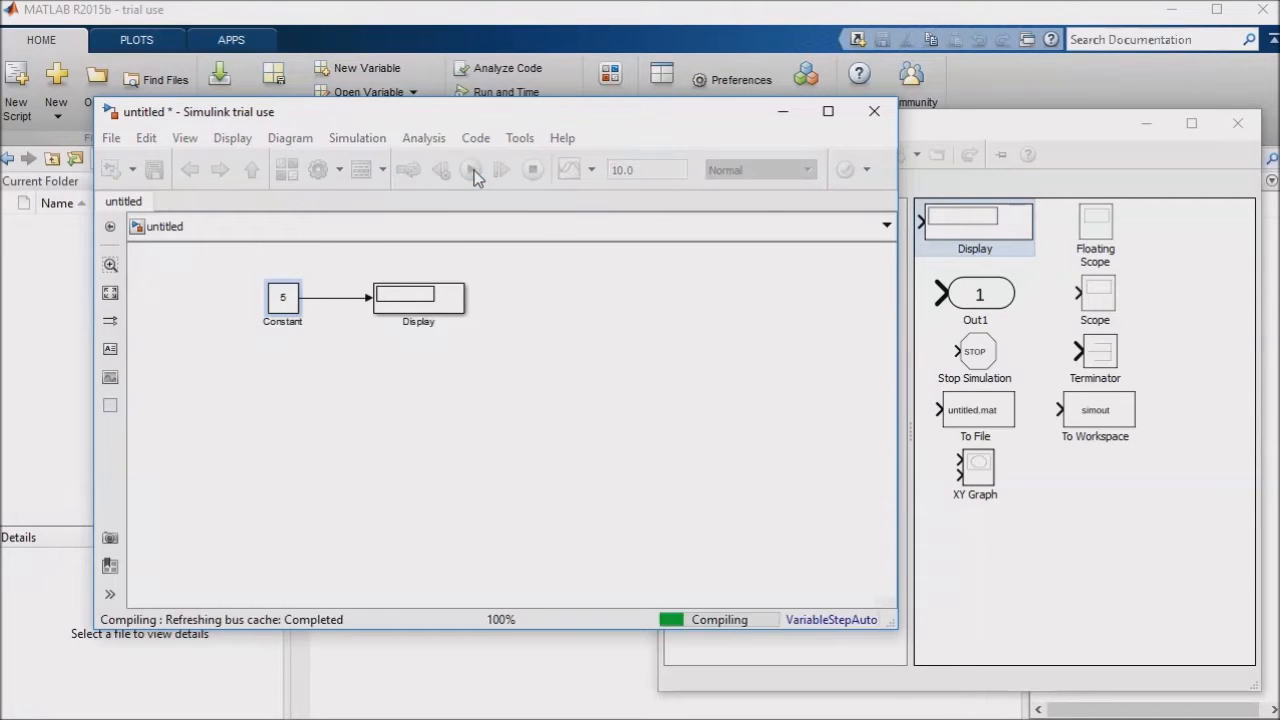
{"action": "left_click", "coordinate": [471, 169]}
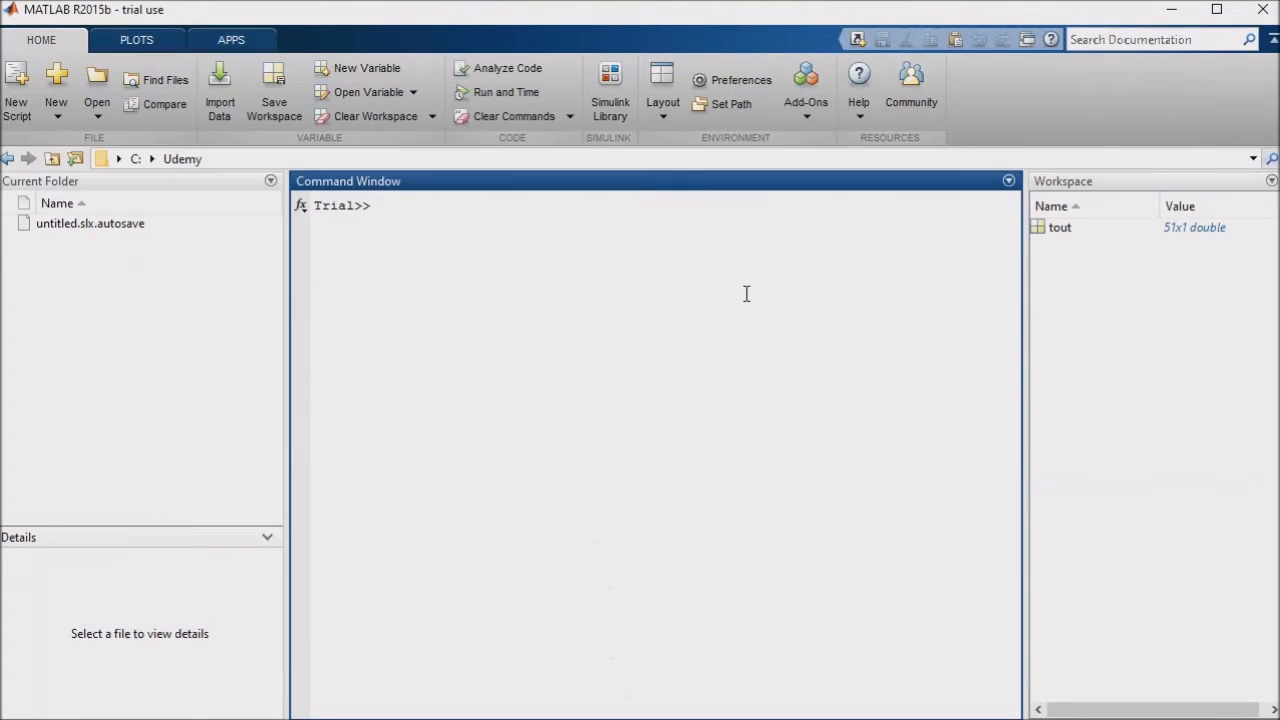
Enter MyConstant=7 in the Command Window to create the workspace variable.
{"action": "type", "text": "MyConsta"}
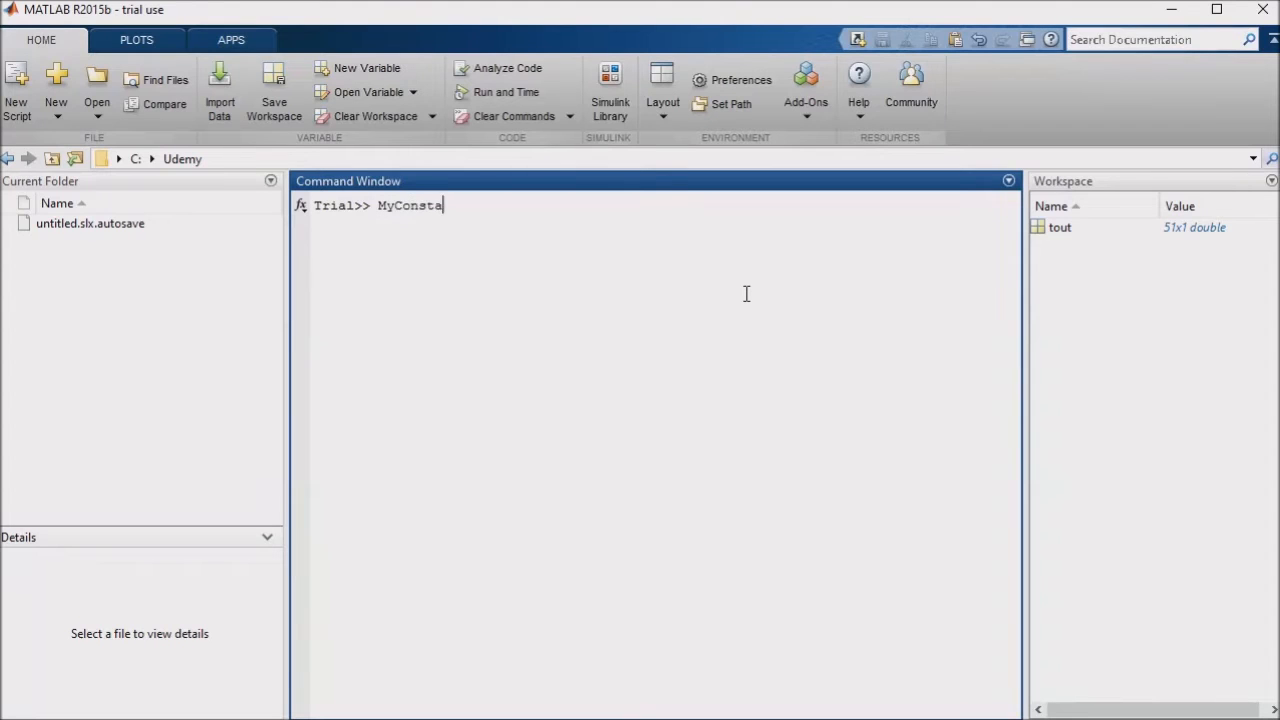
{"action": "type", "text": "nt=7"}
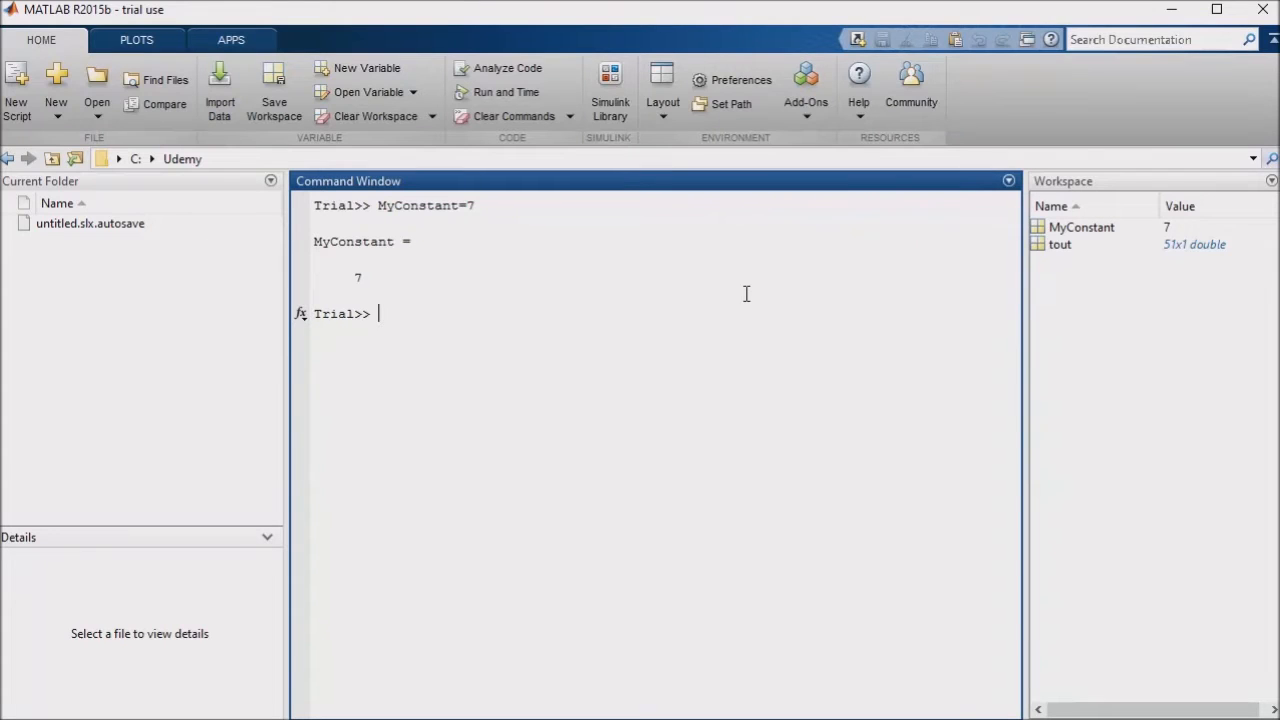
{"action": "double_click", "coordinate": [353, 241]}
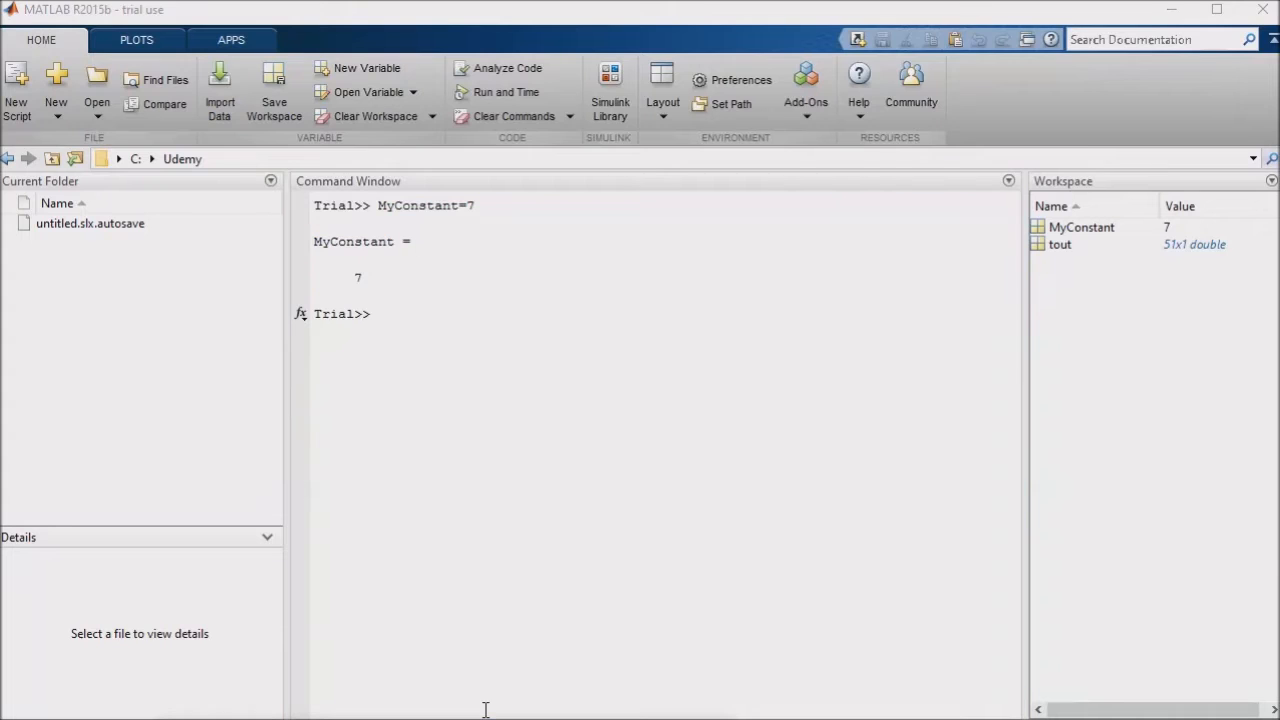
Set the Constant value to MyConstant and rerun so the Display shows 7.
{"action": "double_click", "coordinate": [283, 300]}
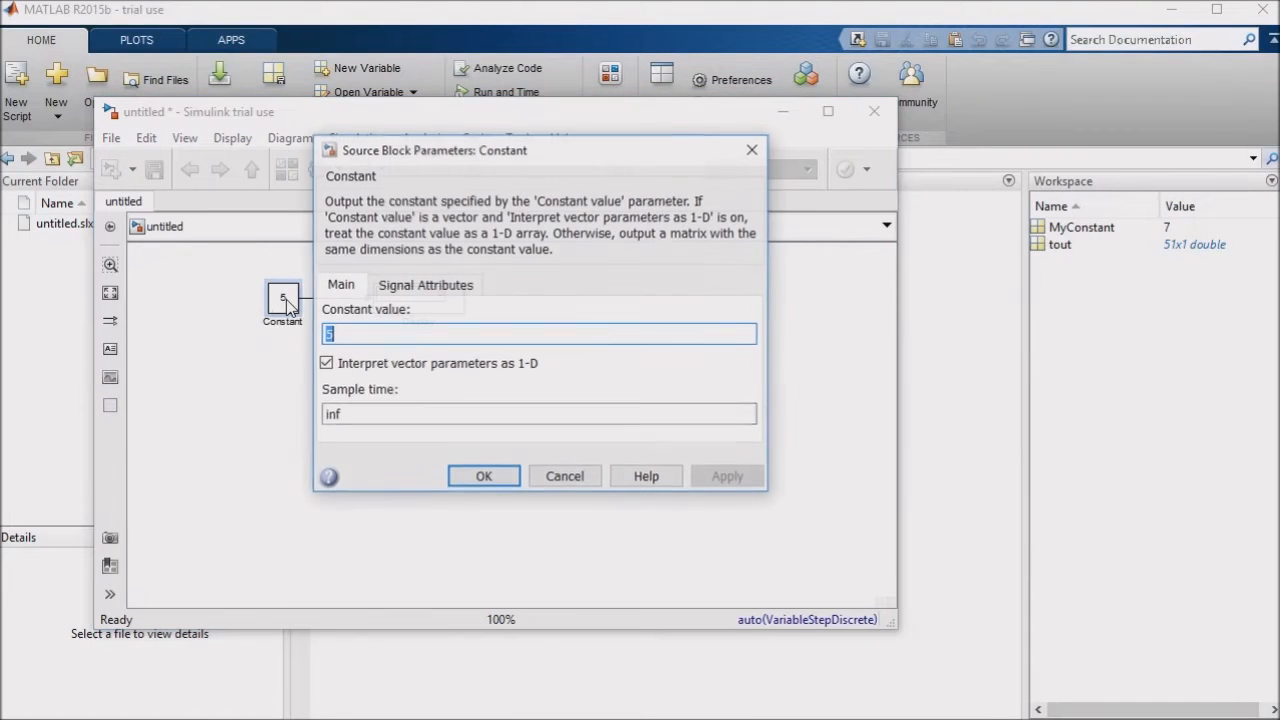
{"action": "left_click", "coordinate": [483, 475]}
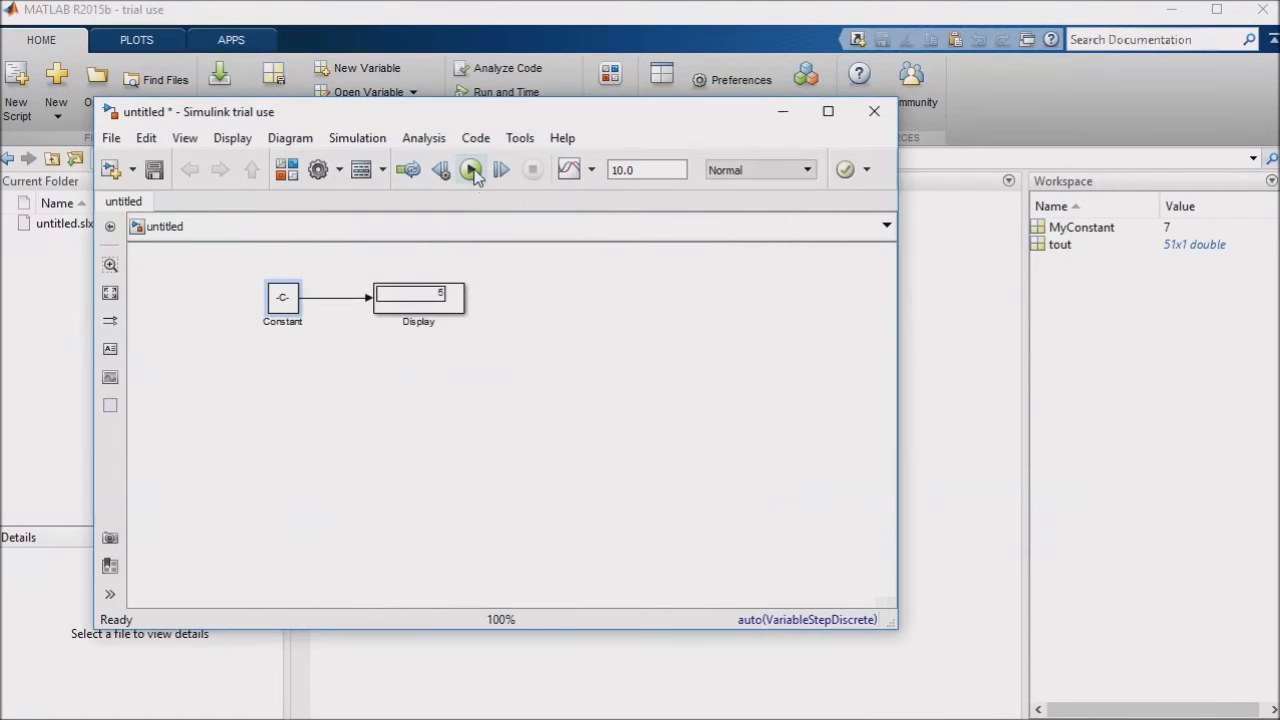
{"action": "left_click", "coordinate": [470, 169]}
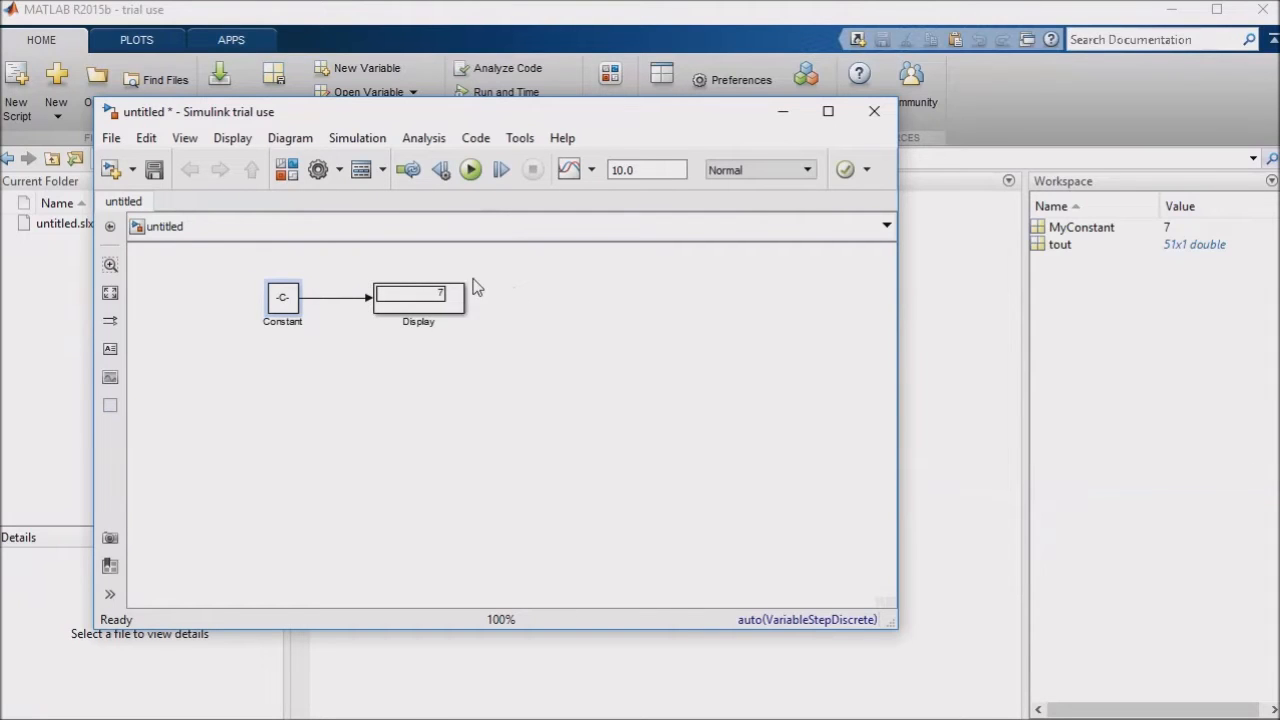
{"action": "left_click", "coordinate": [283, 297]}
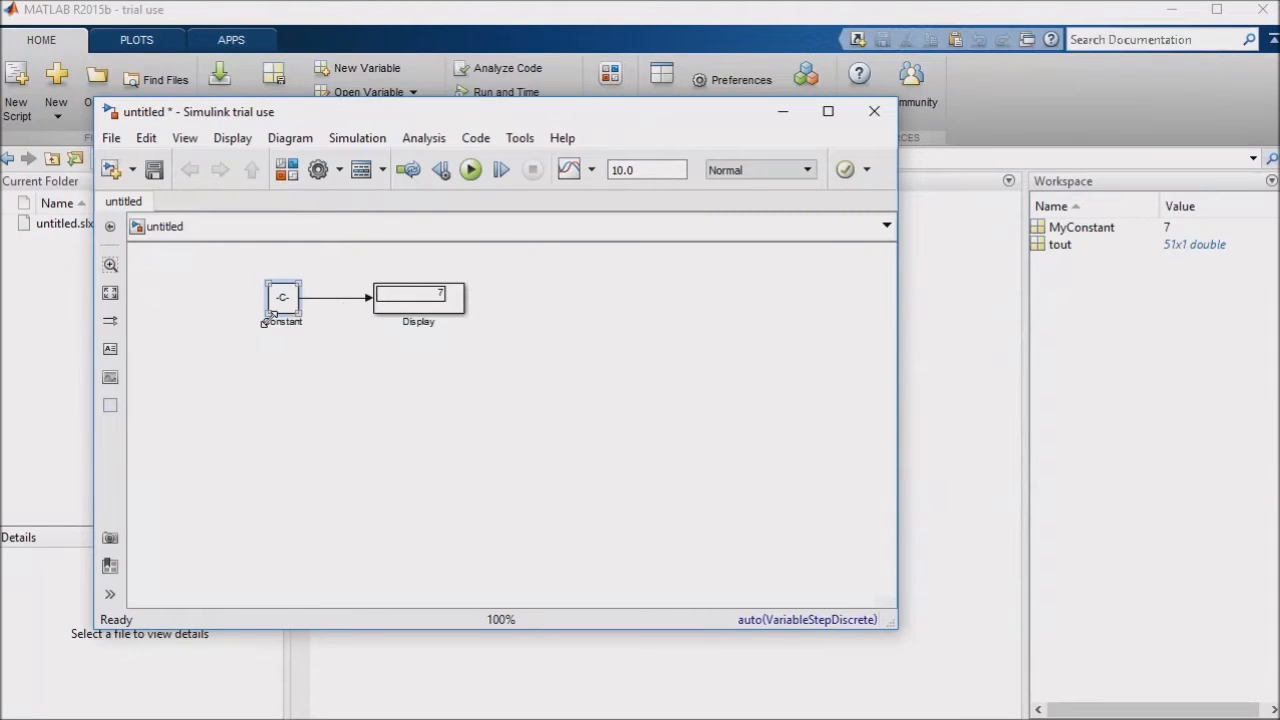
{"action": "left_click", "coordinate": [183, 343]}
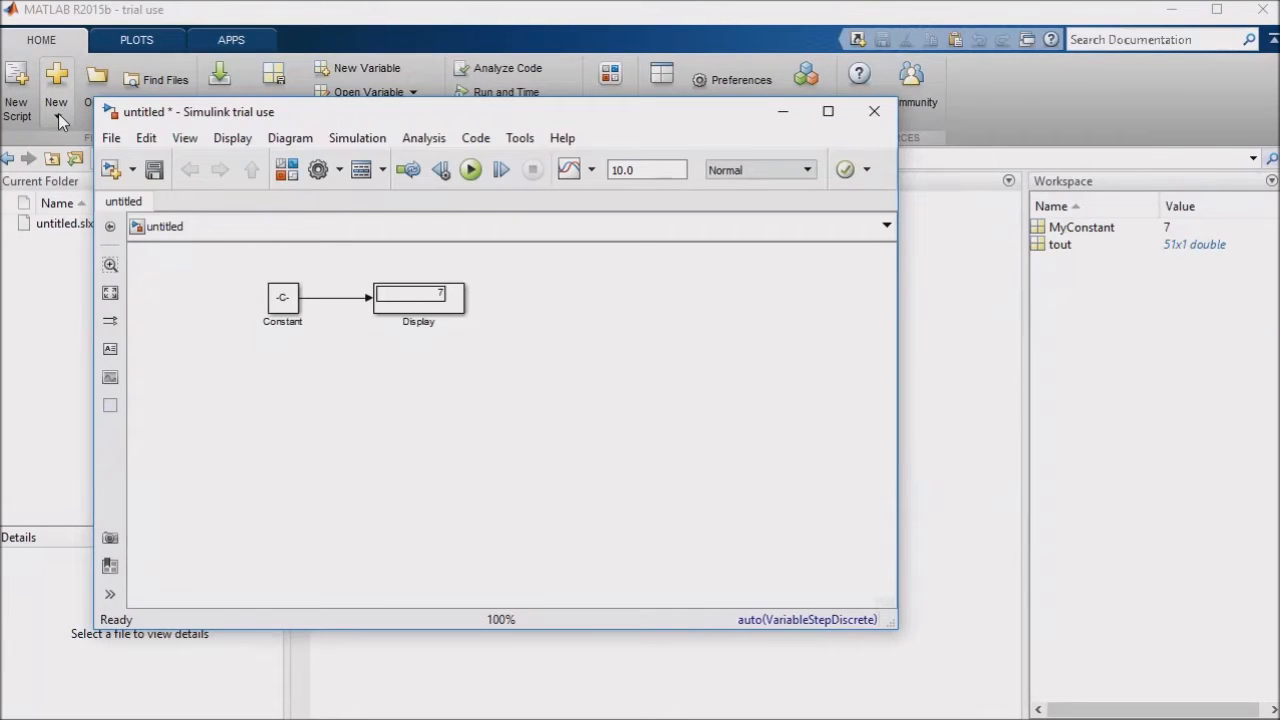
Create a new blank script containing the line MyConstant=8;.
{"action": "left_click", "coordinate": [55, 90]}
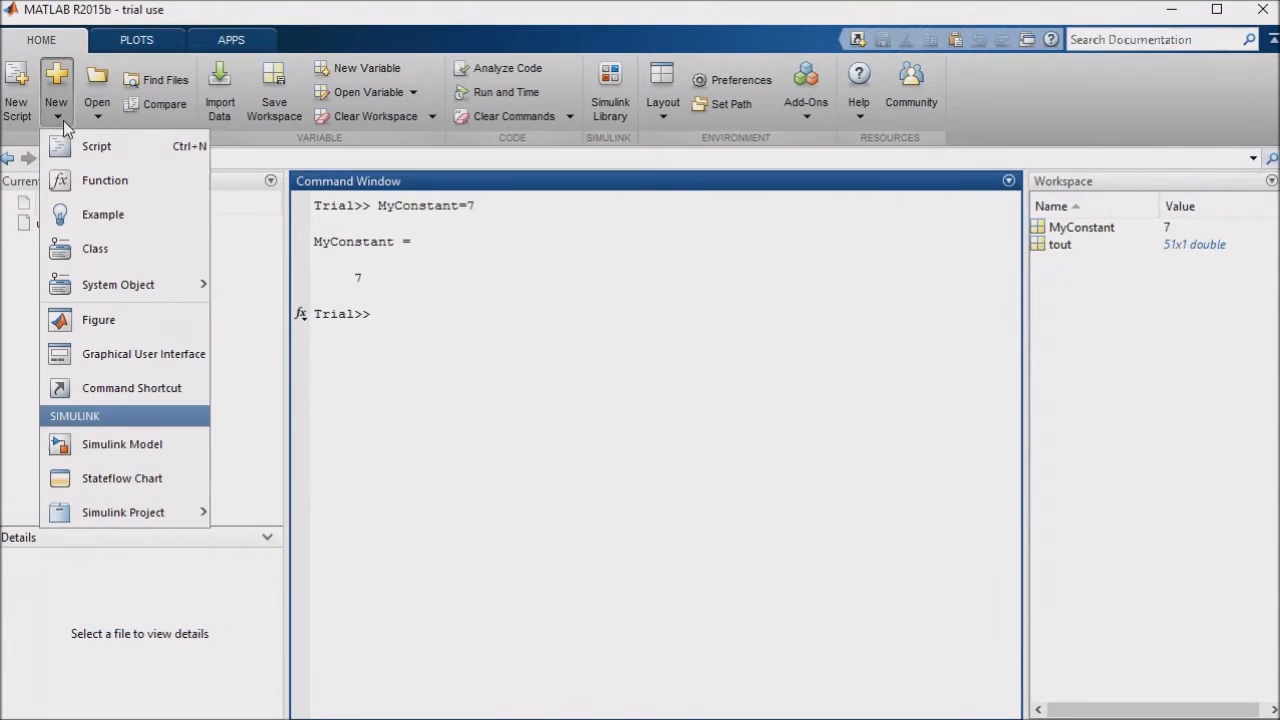
{"action": "mouse_move", "coordinate": [96, 146]}
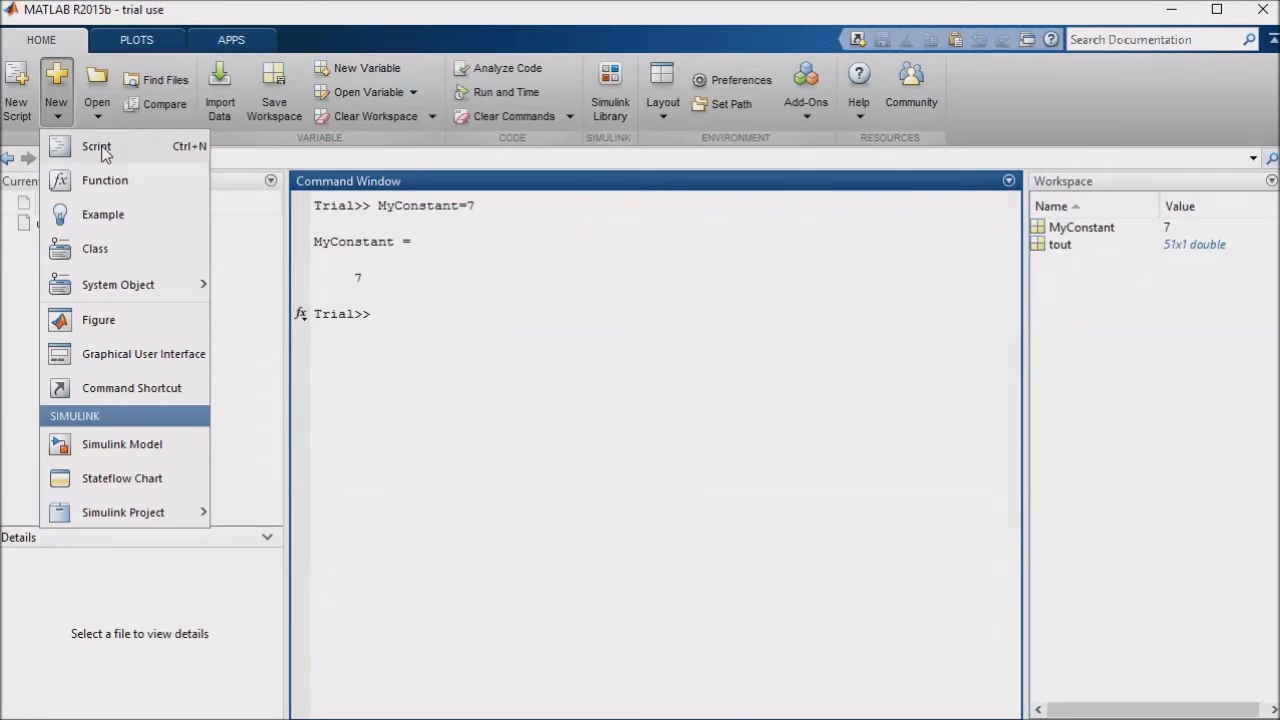
{"action": "left_click", "coordinate": [96, 146]}
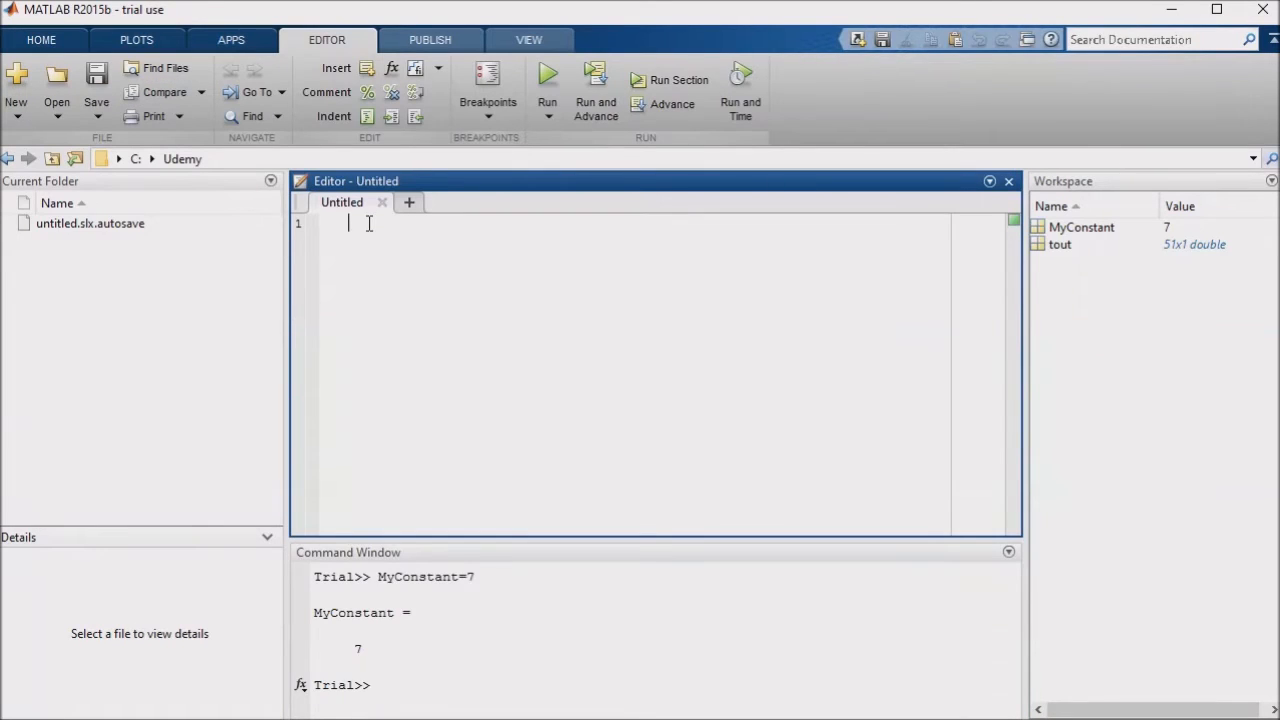
{"action": "type", "text": "MyConstant="}
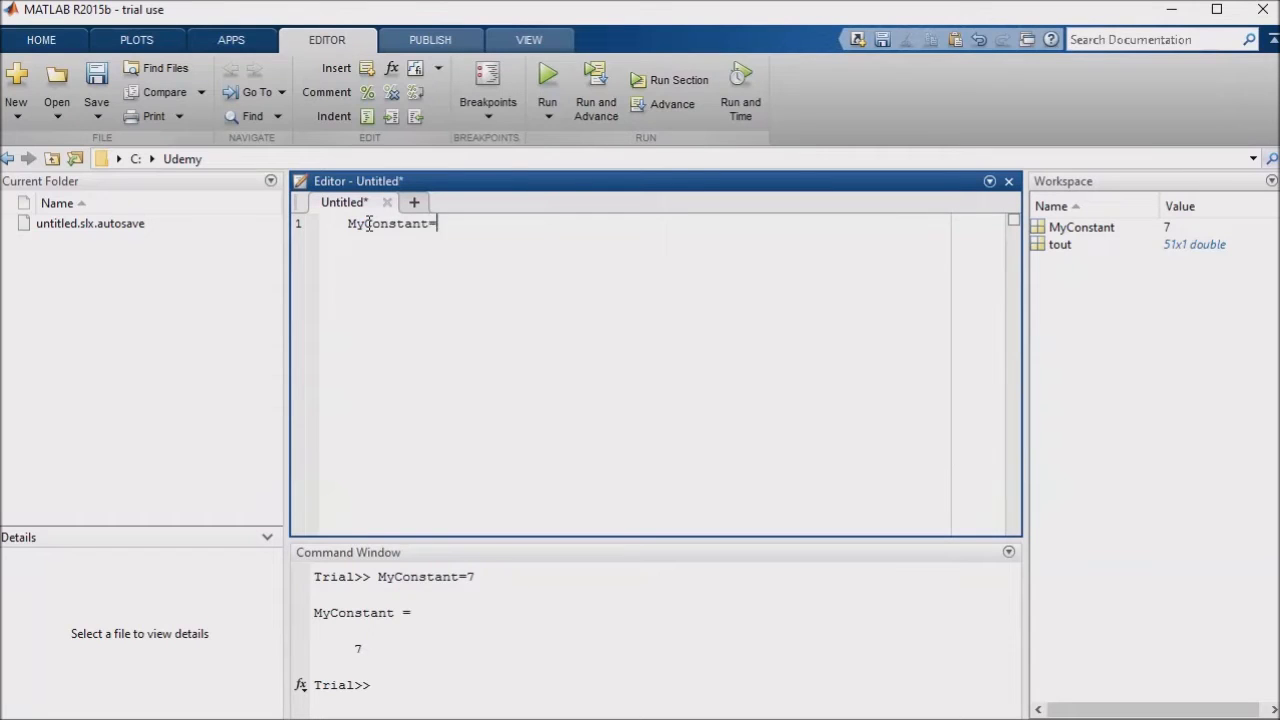
{"action": "type", "text": "8;"}
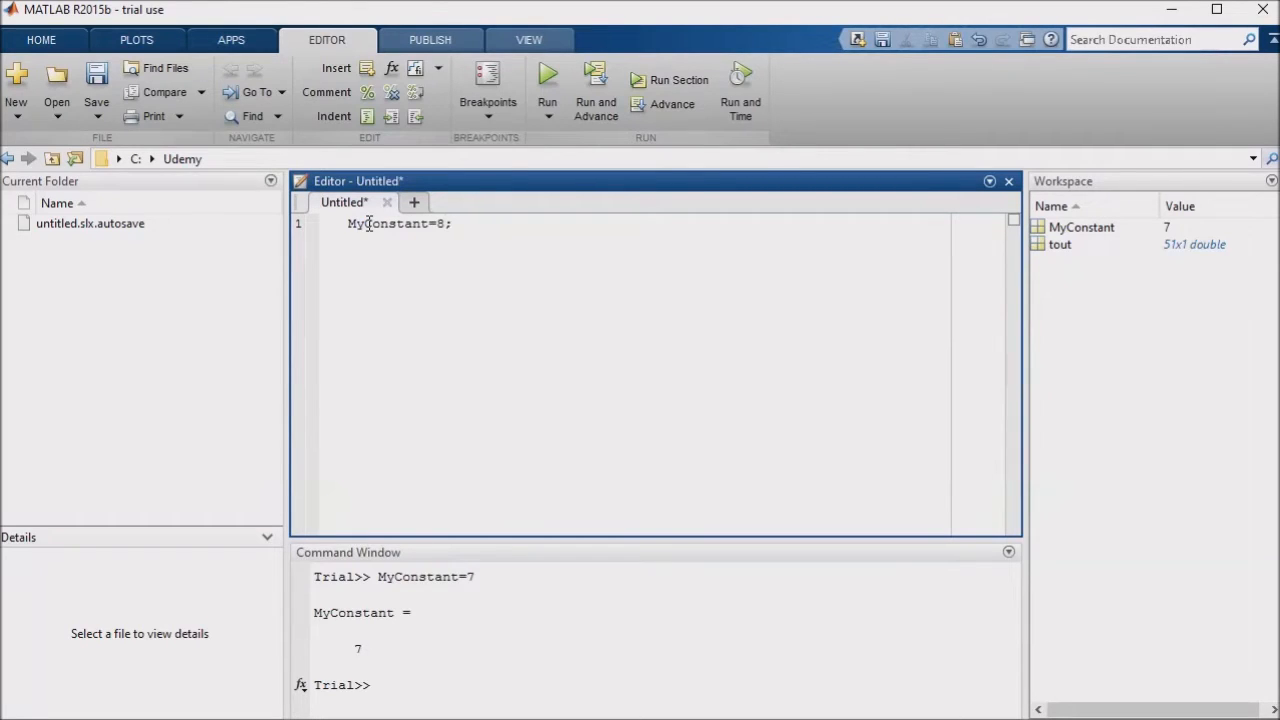
{"action": "left_click", "coordinate": [451, 223]}
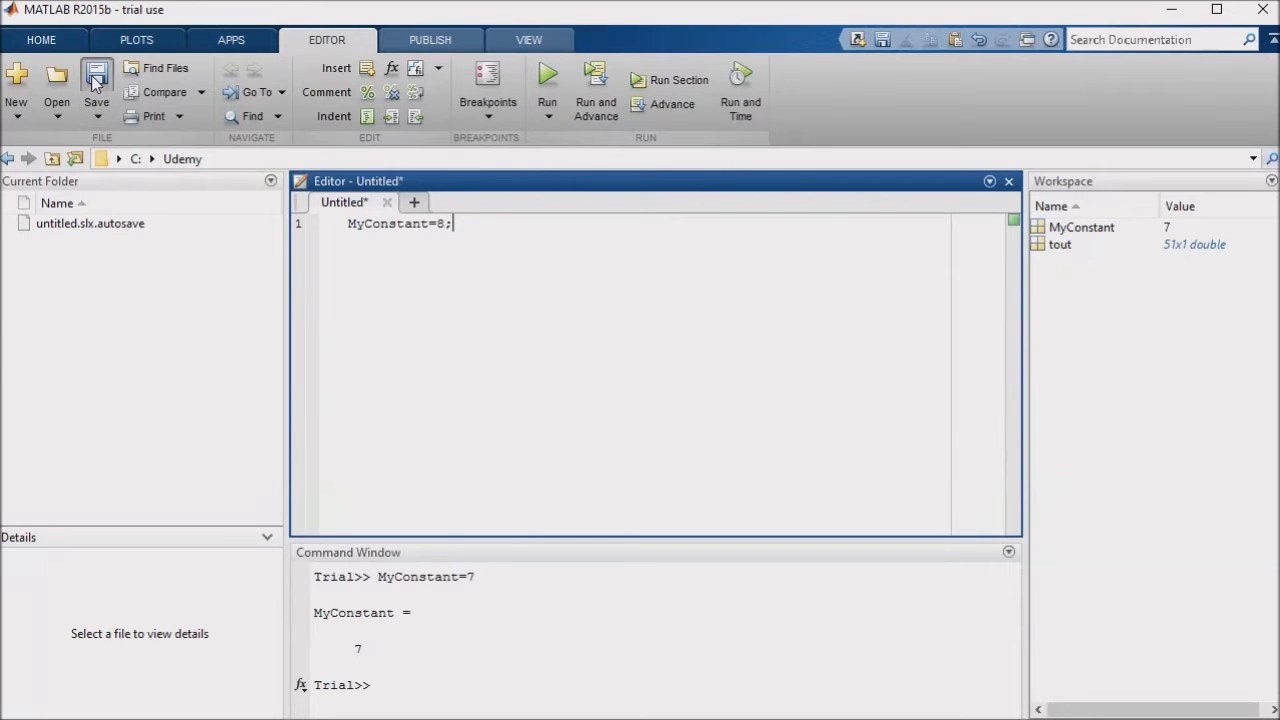
Save the script as Temp.m and run it, setting MyConstant to 8.
{"action": "left_click", "coordinate": [96, 88]}
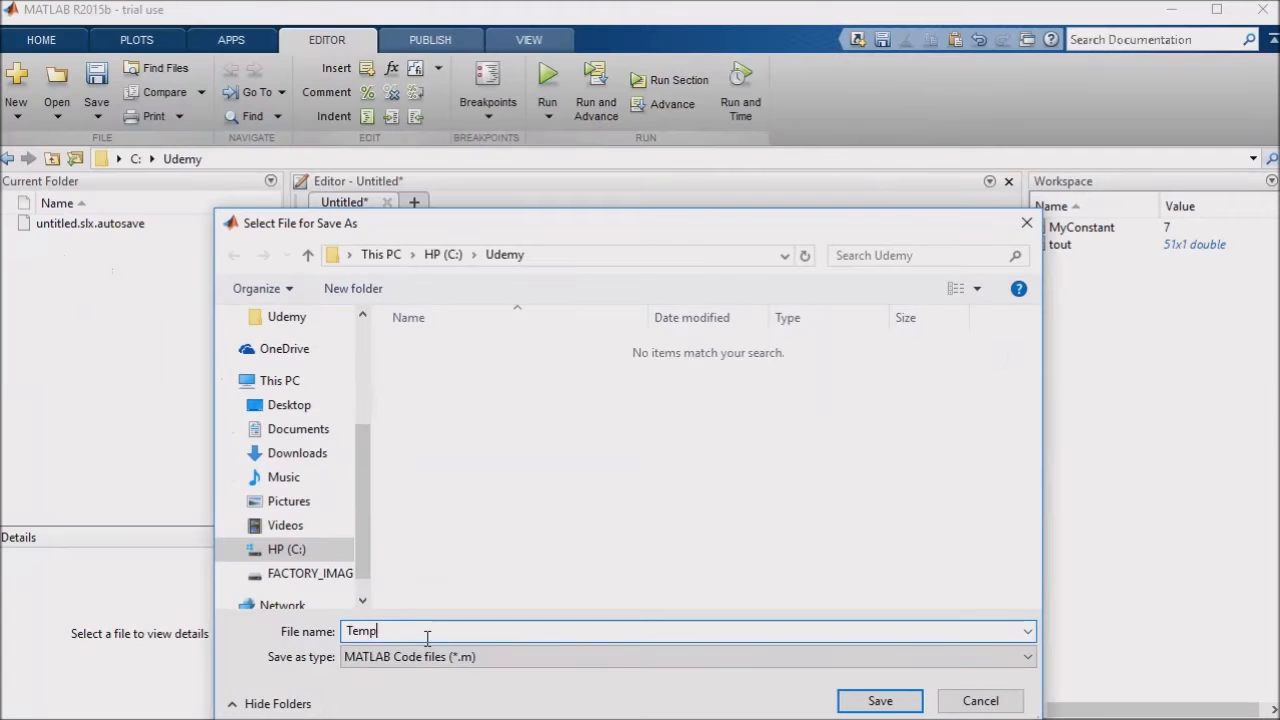
{"action": "left_click", "coordinate": [879, 700]}
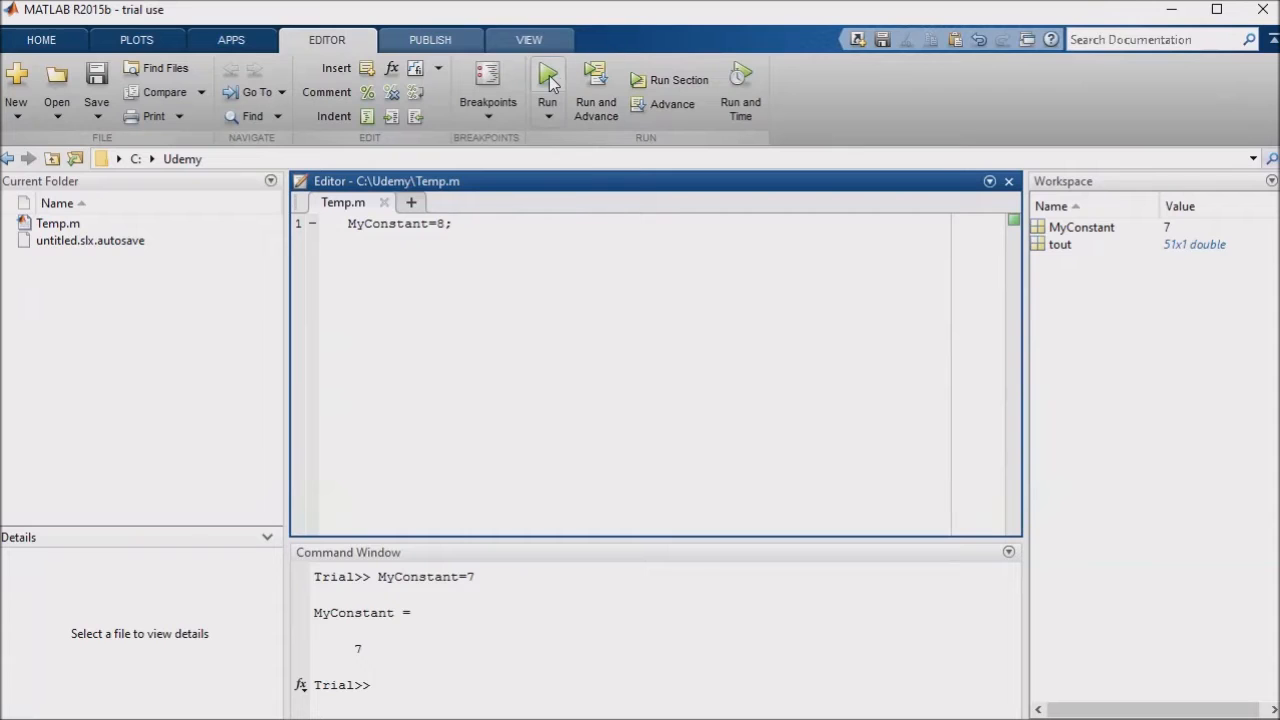
{"action": "left_click", "coordinate": [547, 80]}
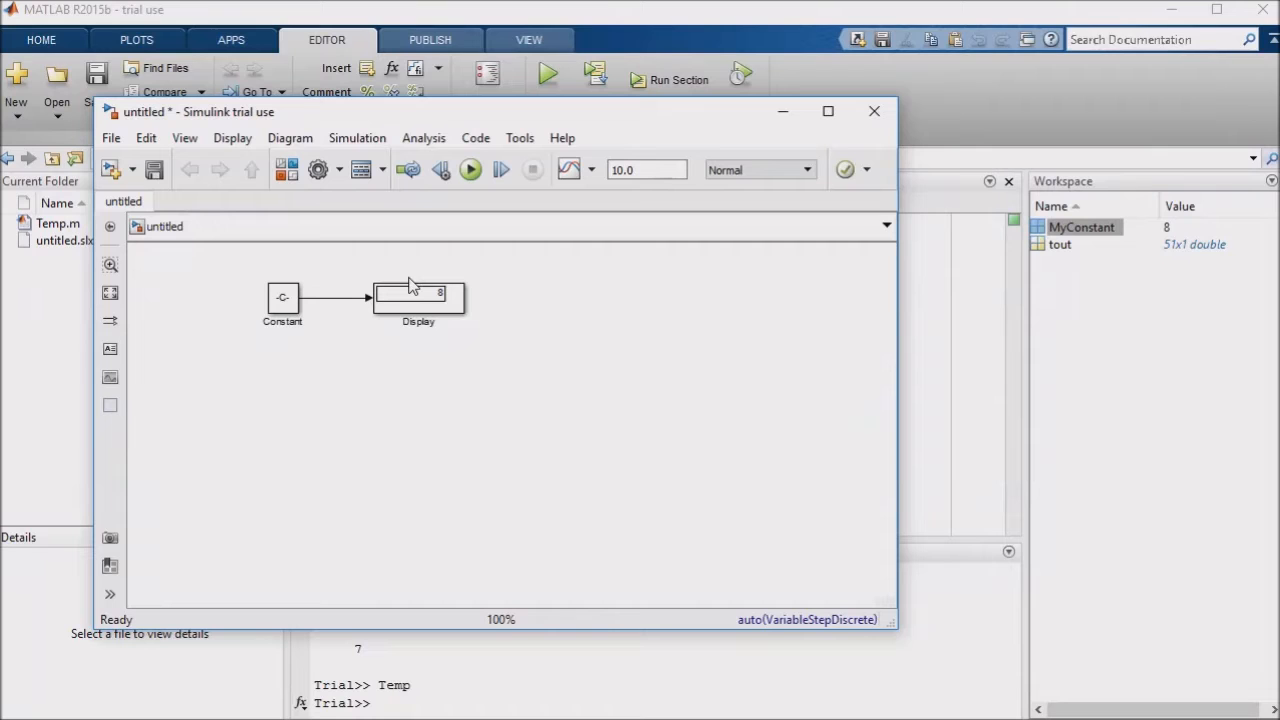
{"action": "left_click", "coordinate": [282, 297]}
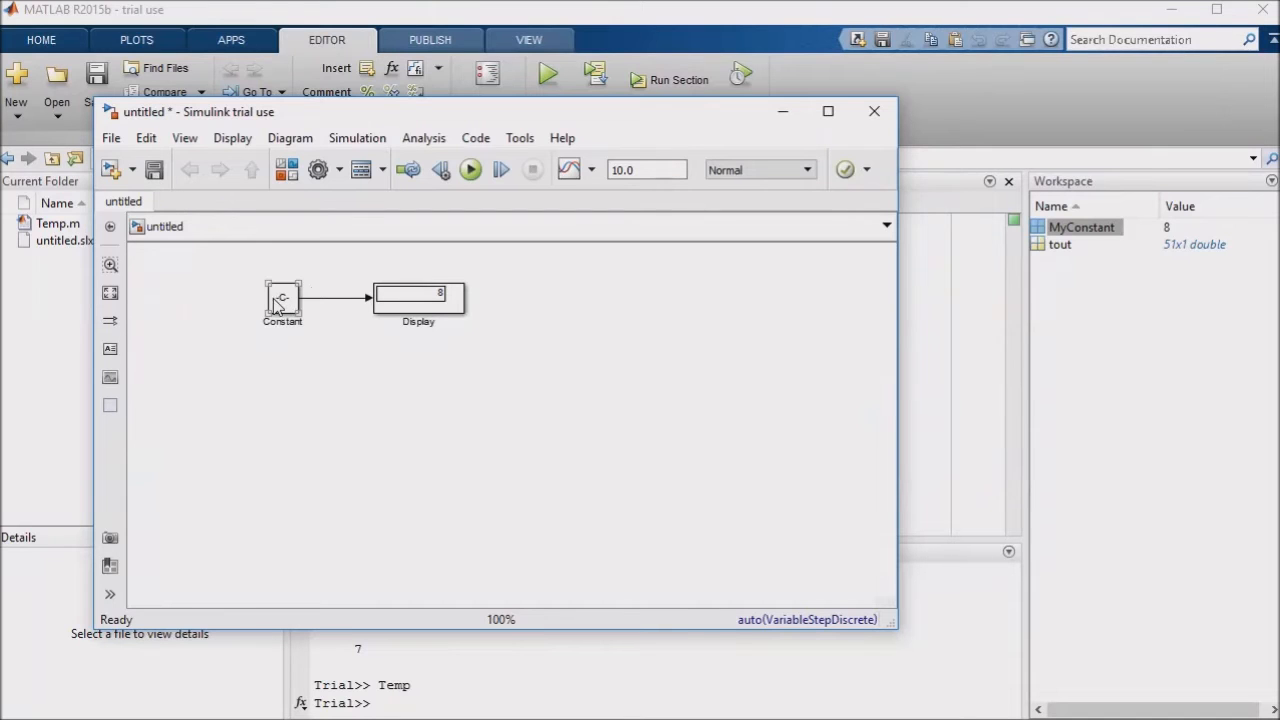
{"action": "double_click", "coordinate": [282, 300]}
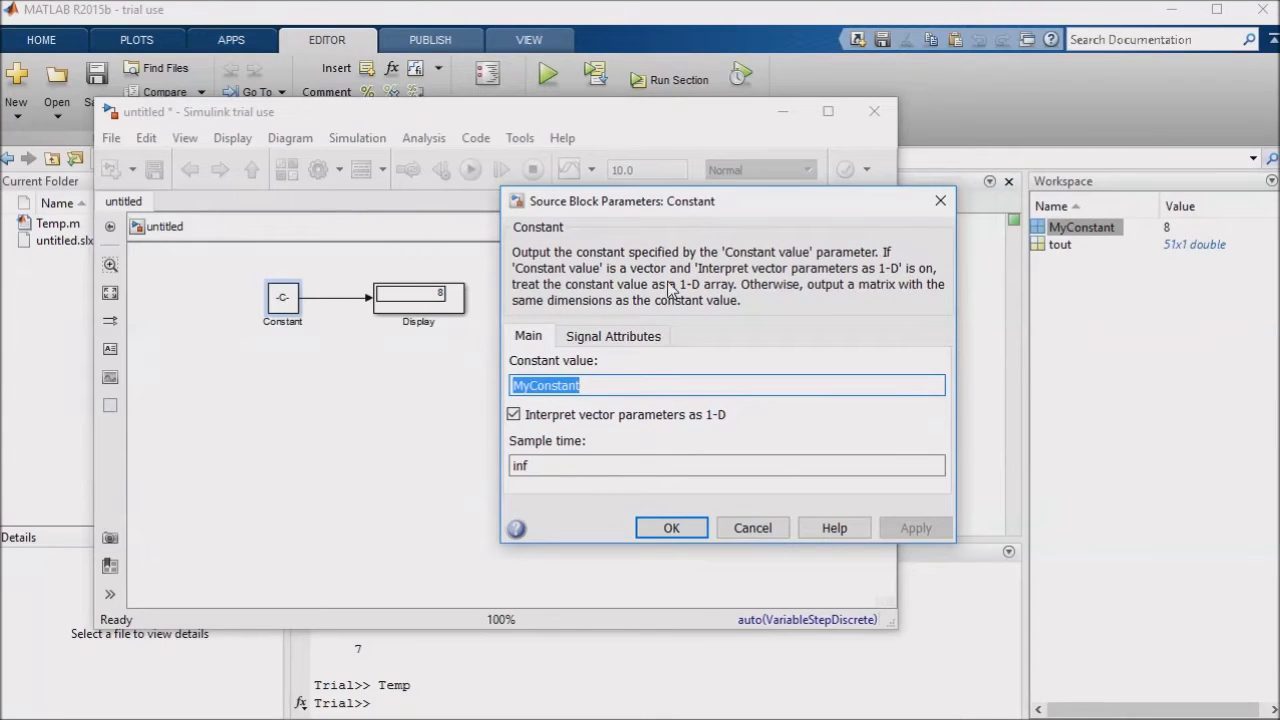
{"action": "mouse_move", "coordinate": [615, 428]}
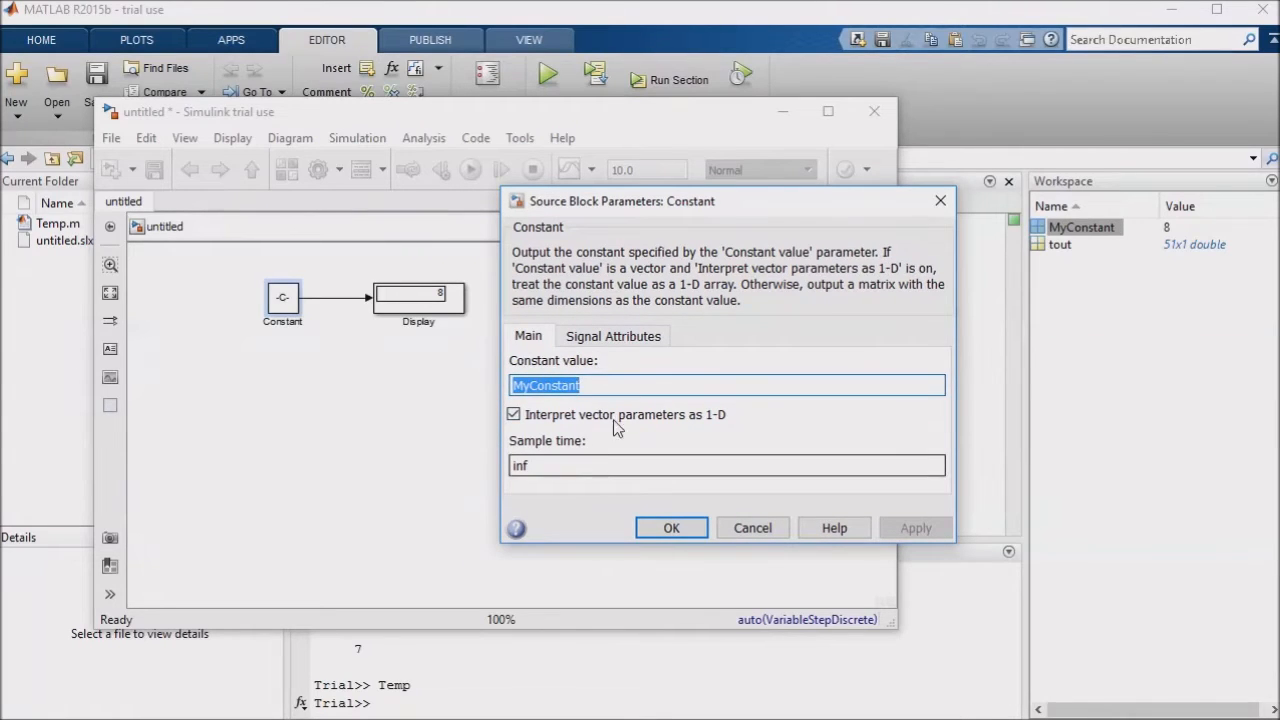
{"action": "left_click", "coordinate": [613, 335]}
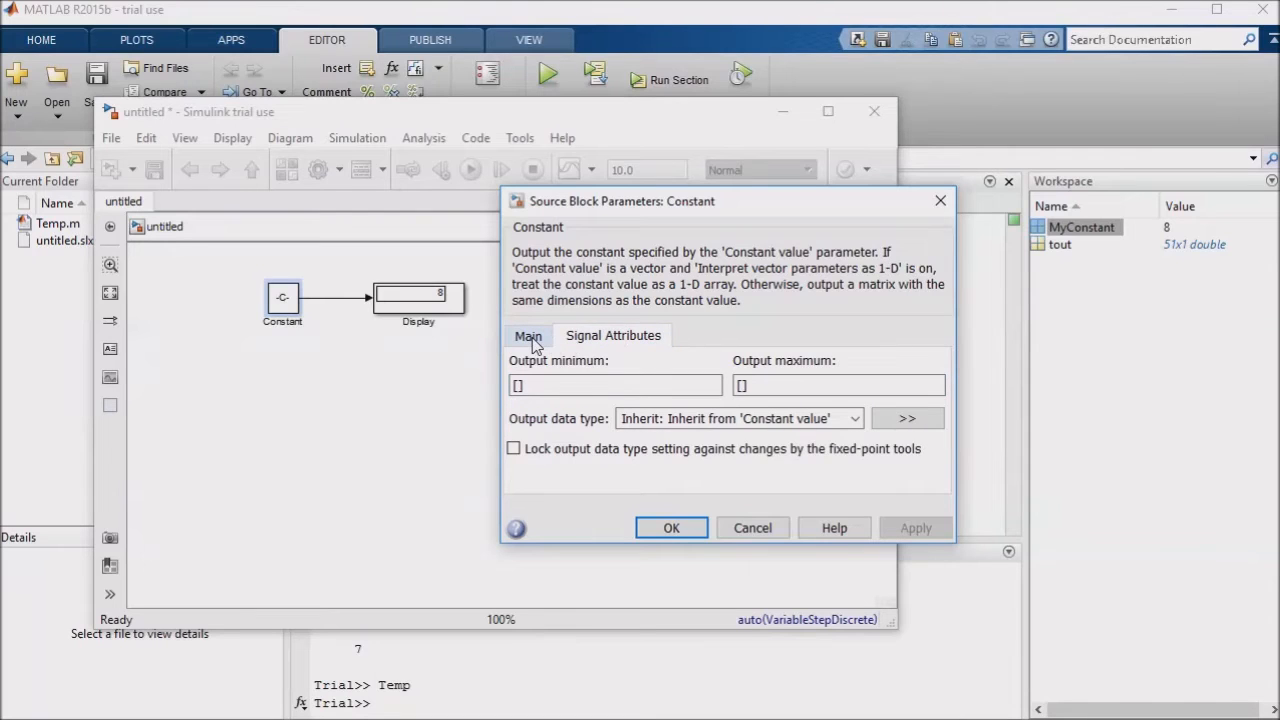
{"action": "left_click", "coordinate": [528, 335]}
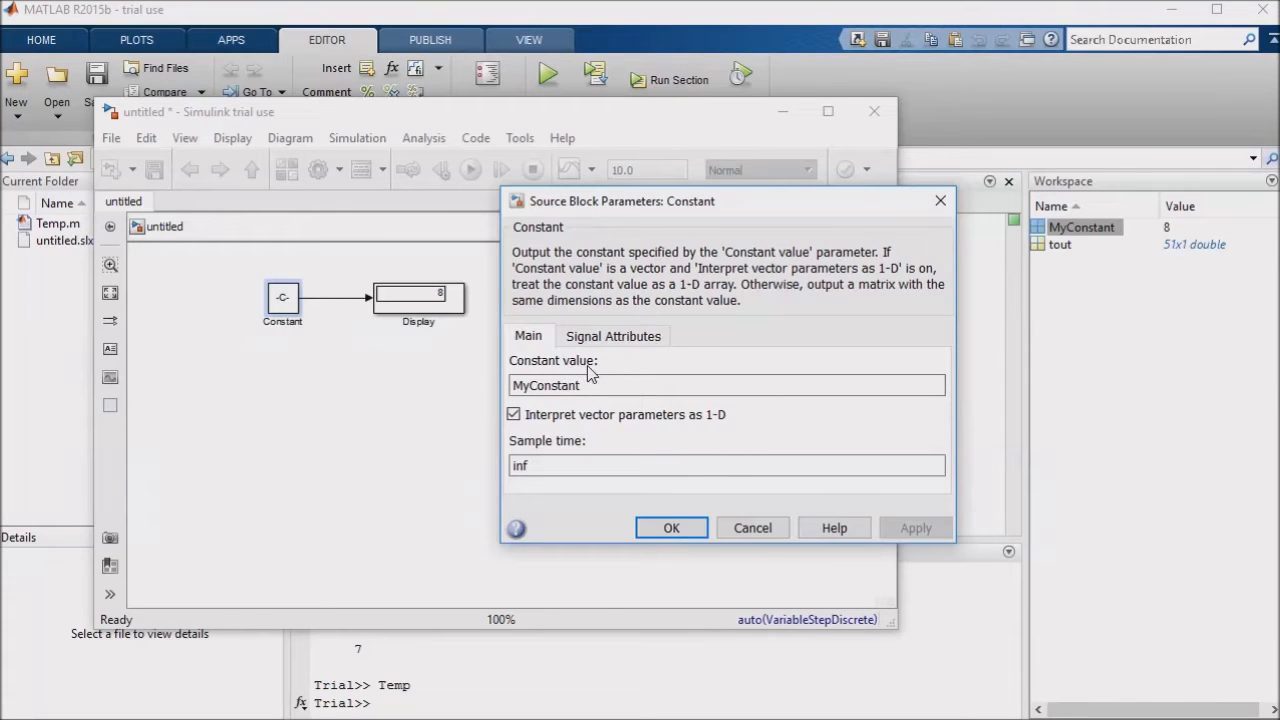
{"action": "left_click", "coordinate": [727, 385]}
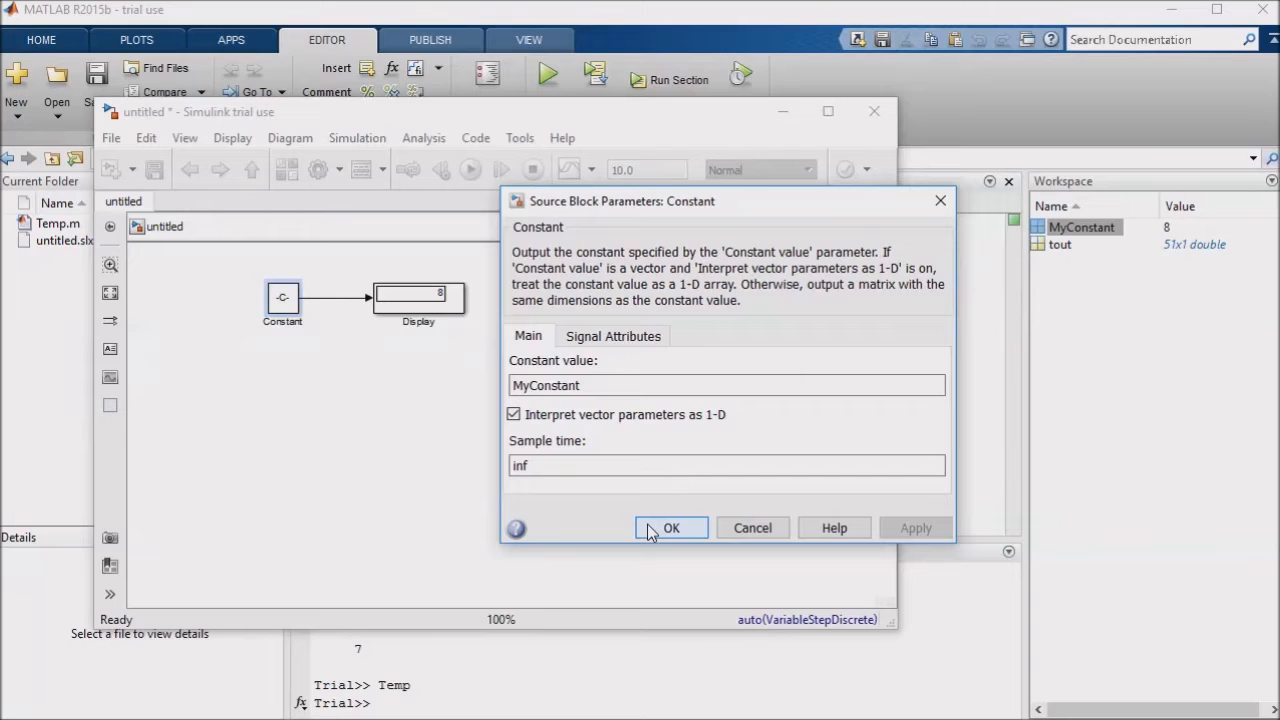
{"action": "left_click", "coordinate": [671, 528]}
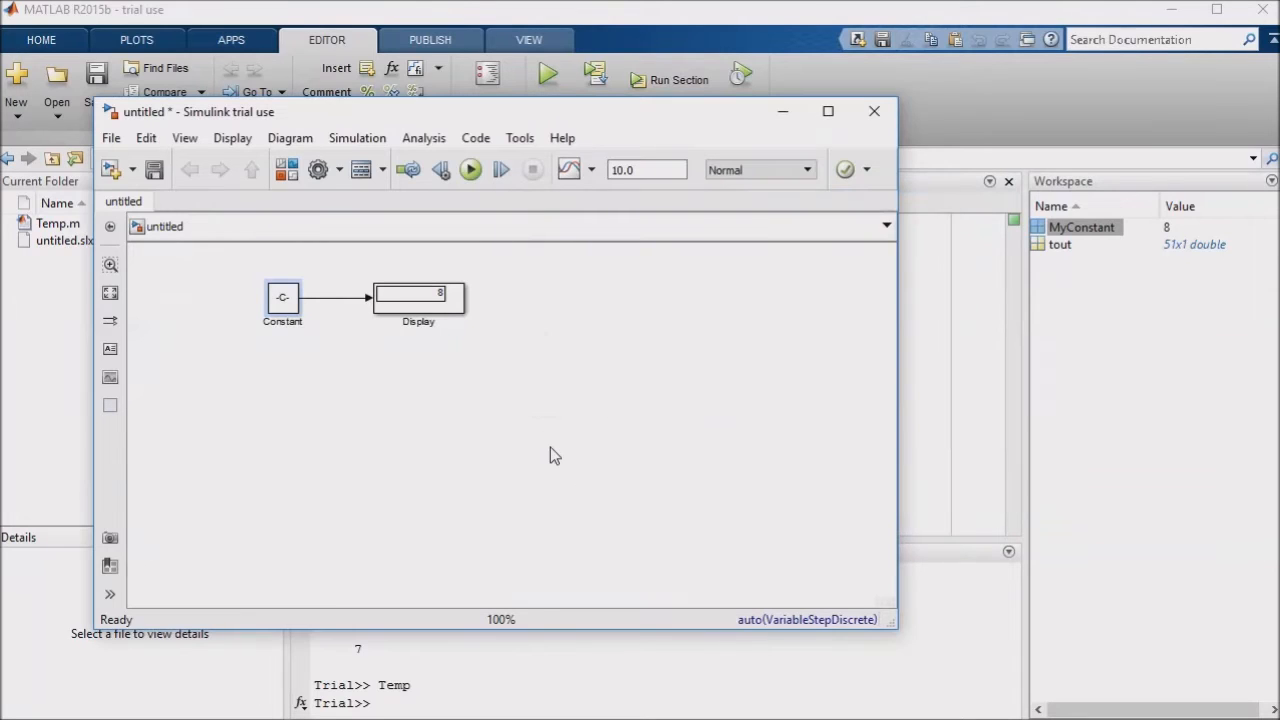
{"action": "mouse_move", "coordinate": [288, 360]}
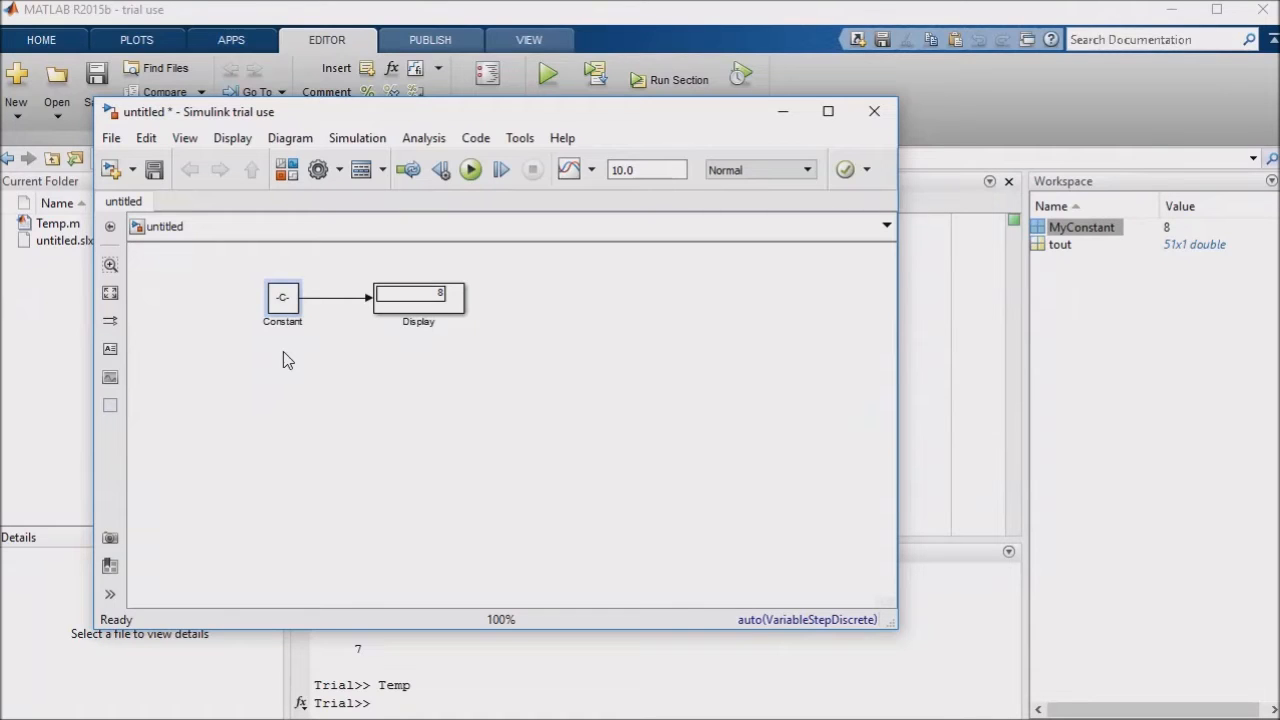
Hide the Constant block's name label and widen it to show MyConstant.
{"action": "left_click", "coordinate": [283, 300]}
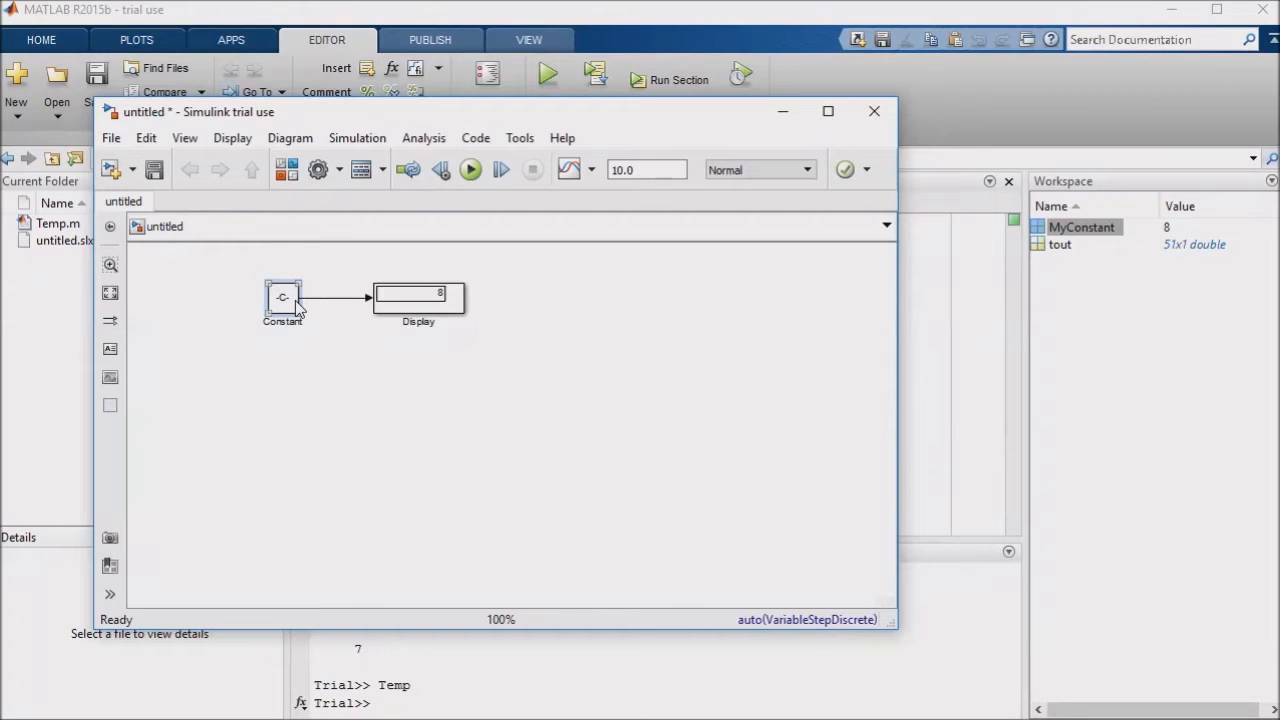
{"action": "mouse_move", "coordinate": [285, 315]}
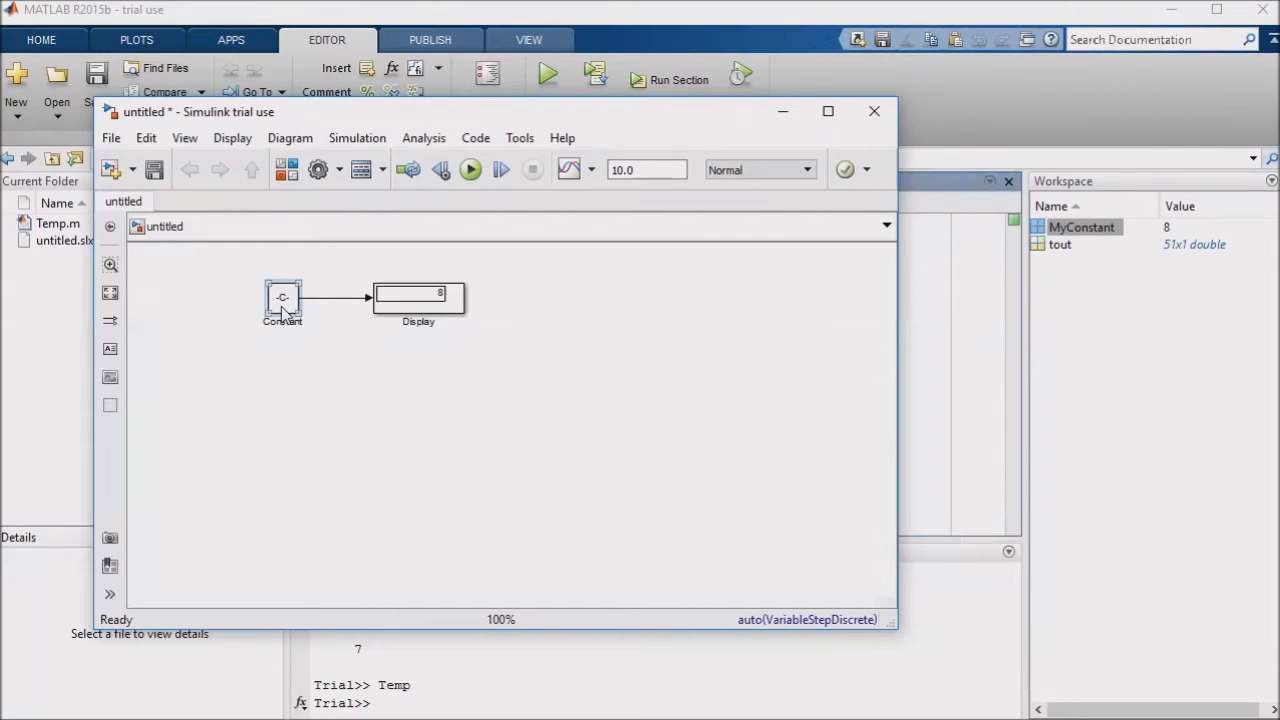
{"action": "right_click", "coordinate": [282, 297]}
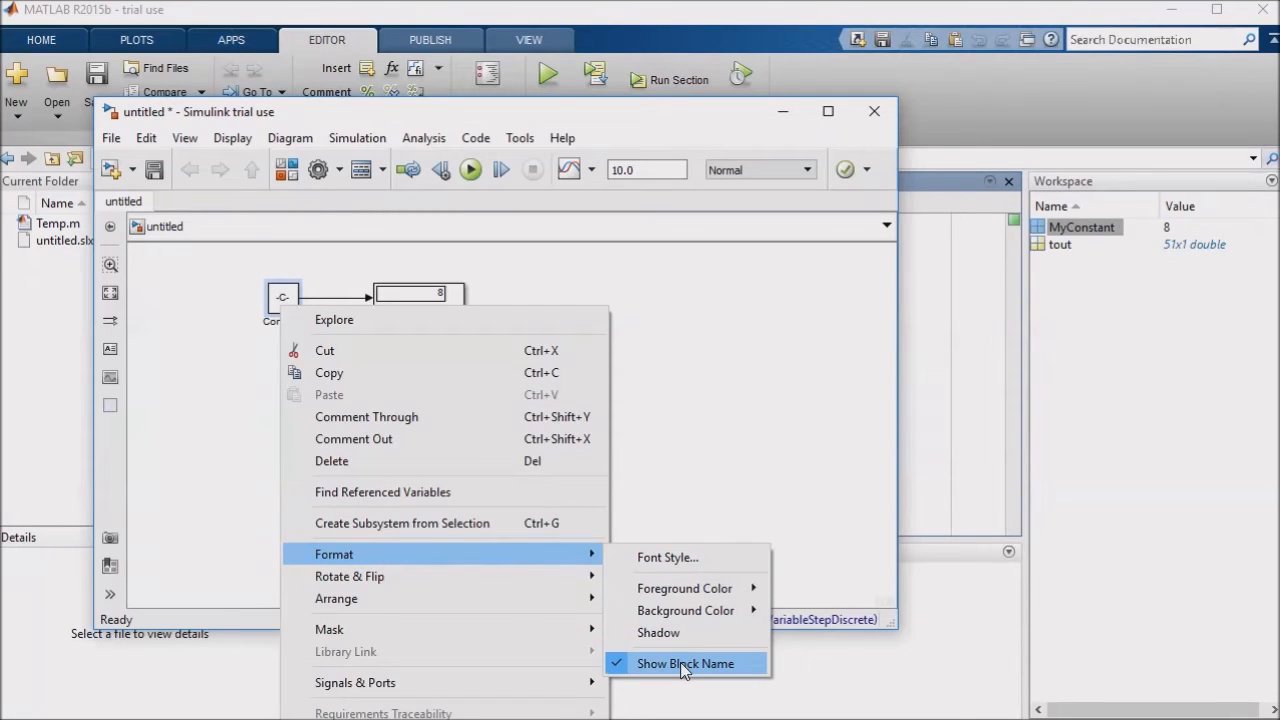
{"action": "left_click", "coordinate": [686, 663]}
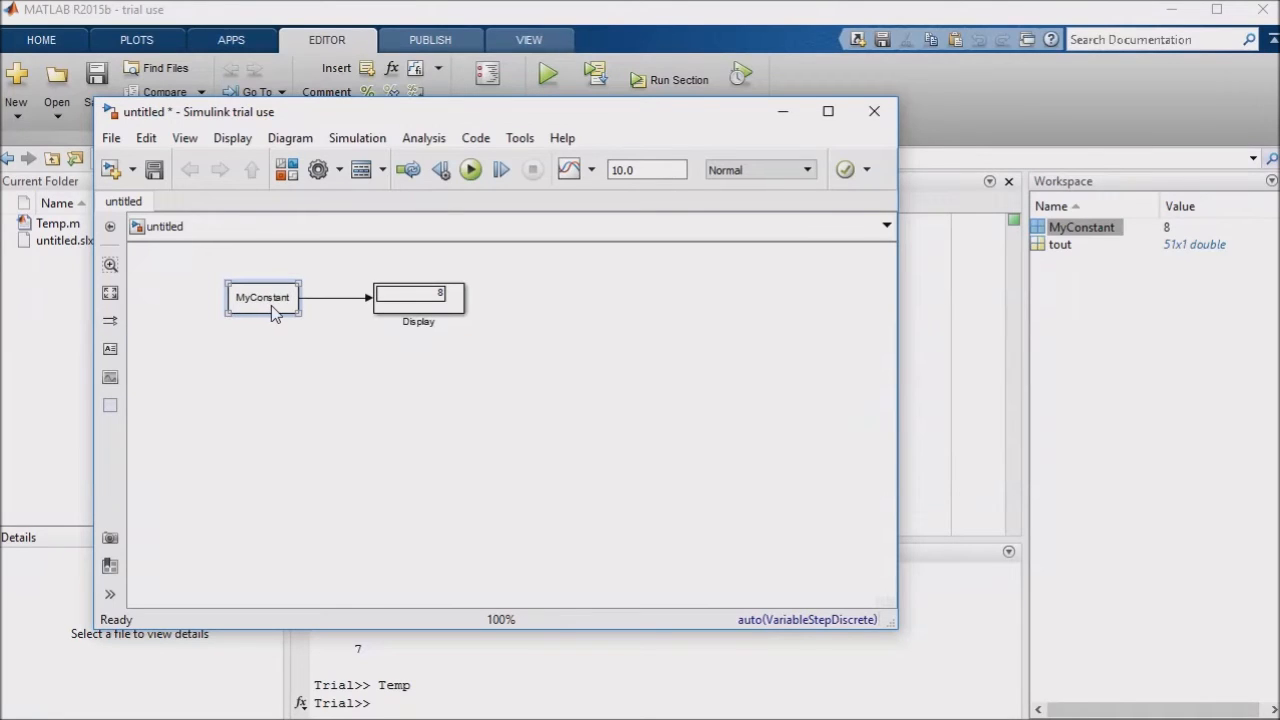
{"action": "left_click", "coordinate": [281, 349]}
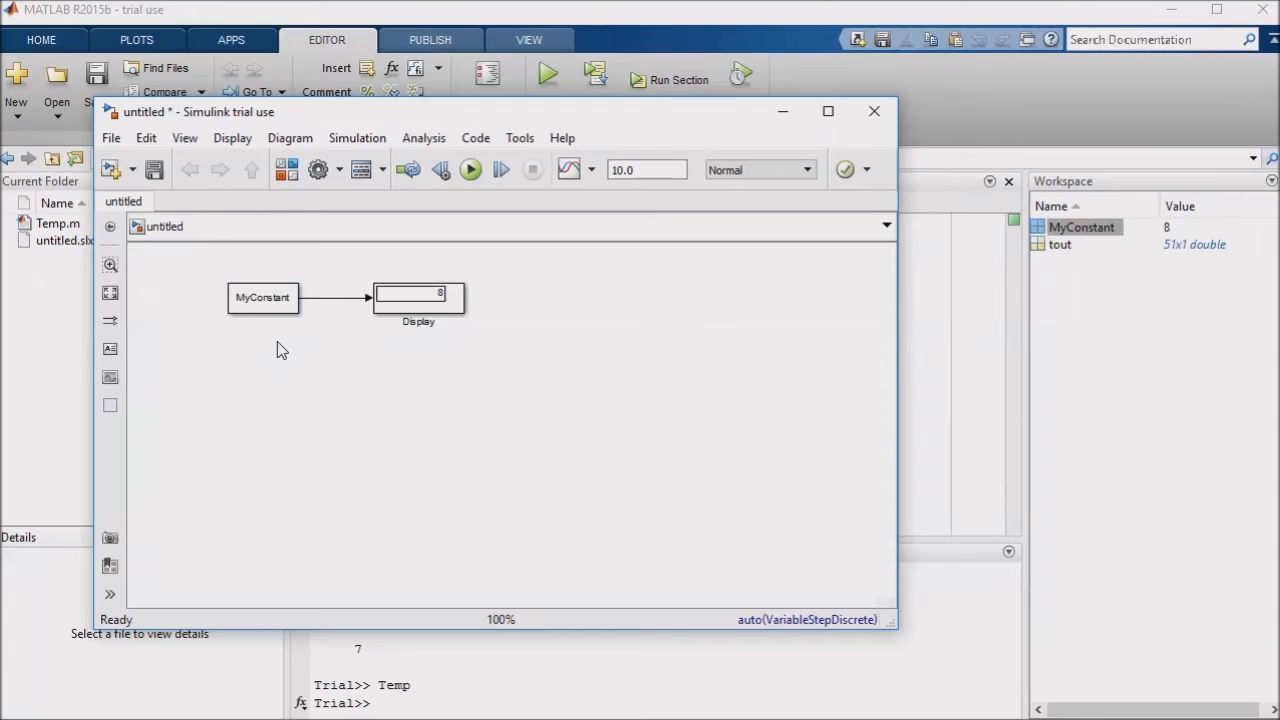
{"action": "mouse_move", "coordinate": [256, 331]}
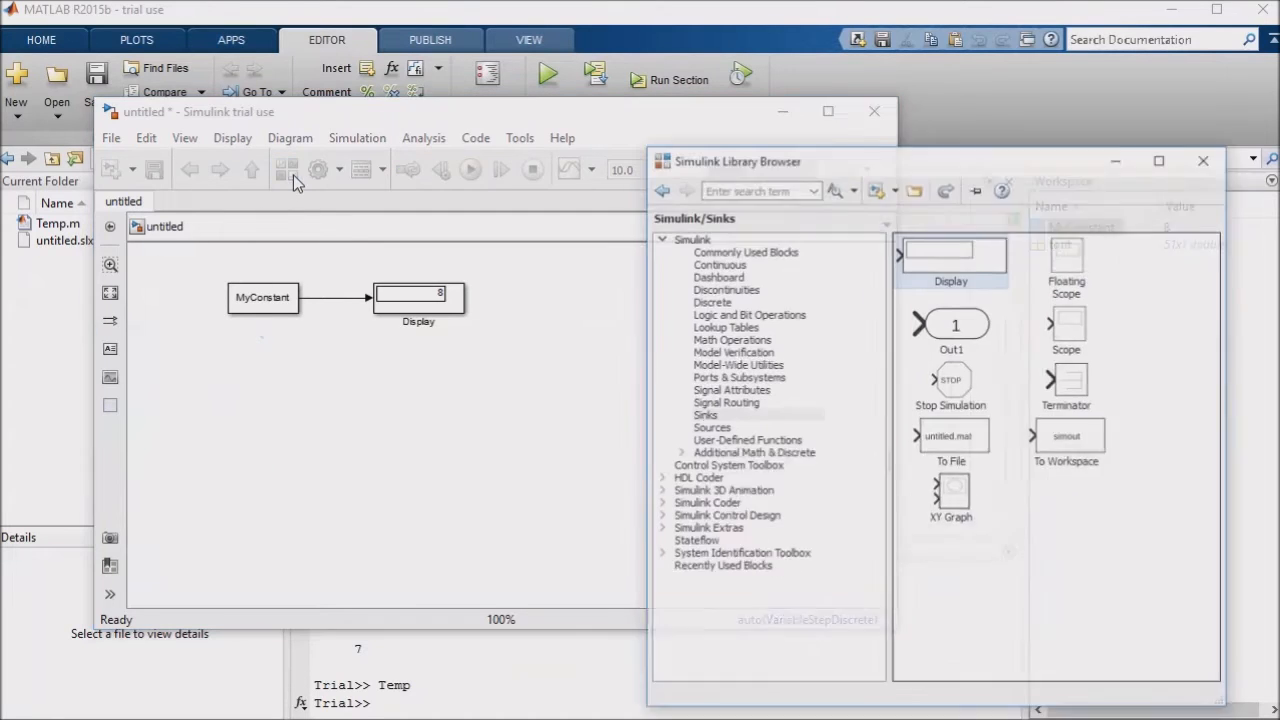
Browse the Math Operations blocks such as Abs, Add, Gain and Divide.
{"action": "left_click", "coordinate": [746, 309]}
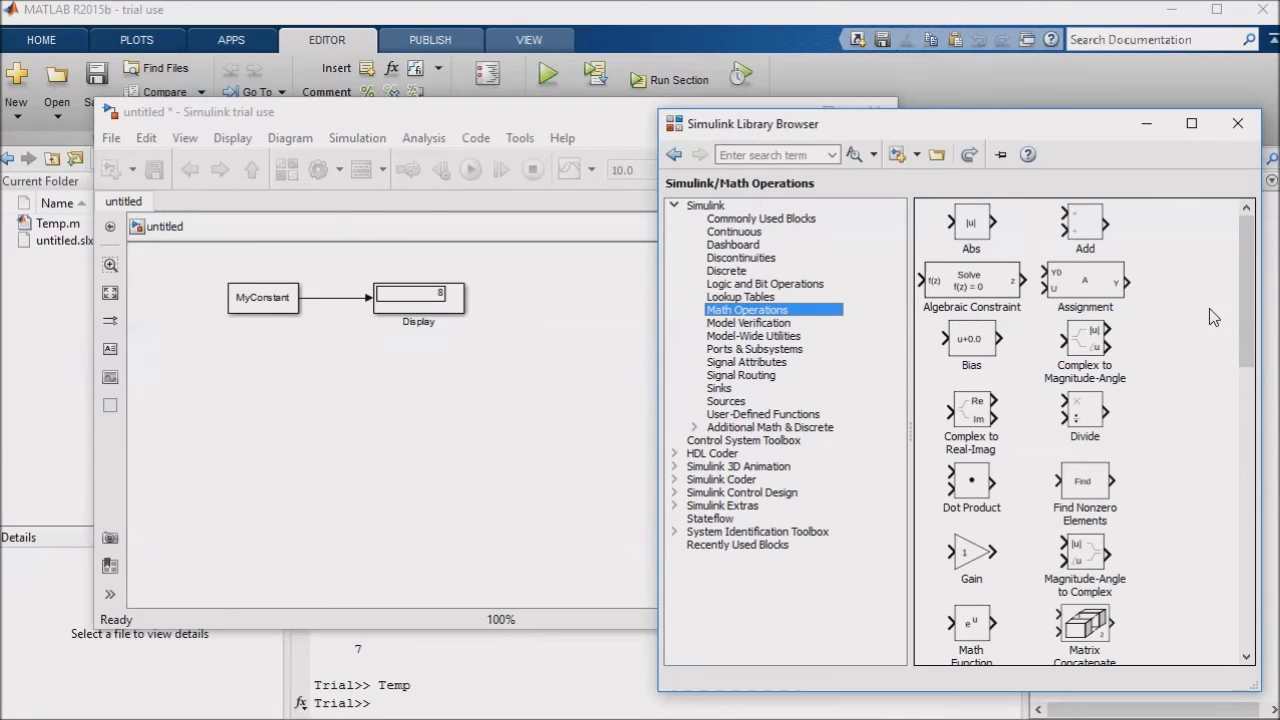
{"action": "scroll", "scroll_direction": "down", "scroll_amount": 3}
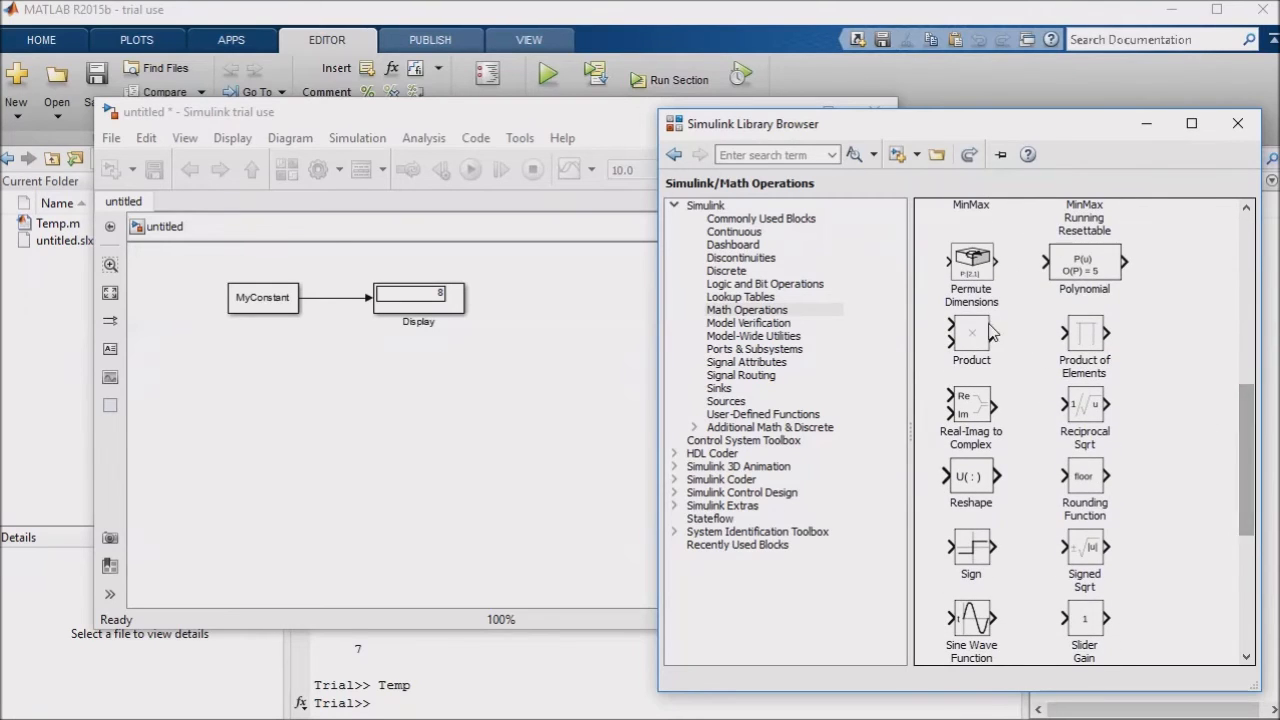
{"action": "mouse_move", "coordinate": [970, 335]}
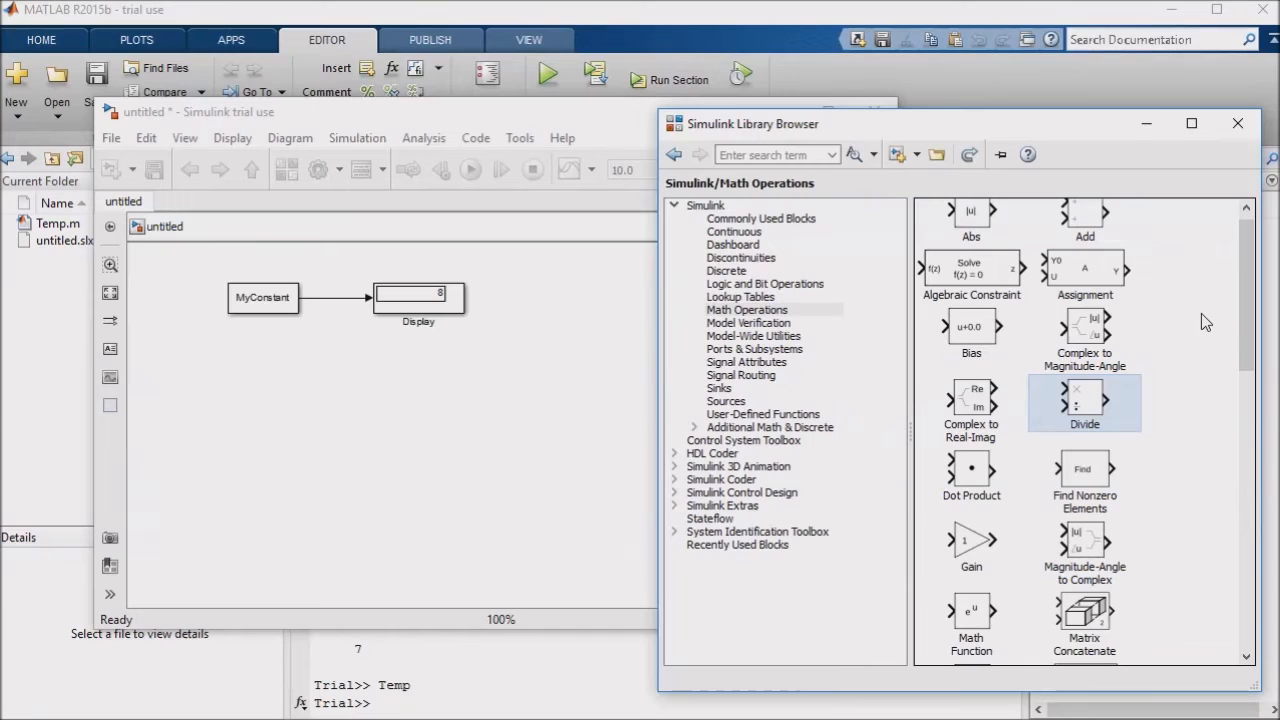
{"action": "mouse_move", "coordinate": [1188, 321]}
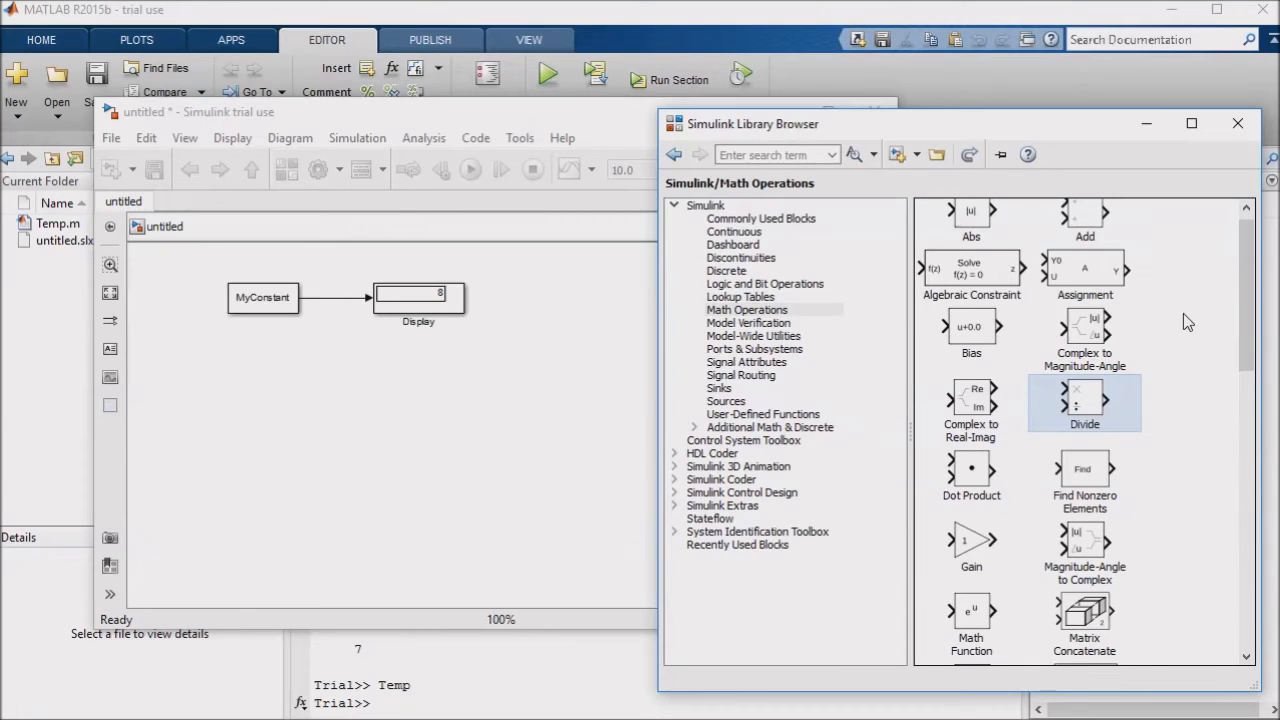
{"action": "mouse_move", "coordinate": [785, 287]}
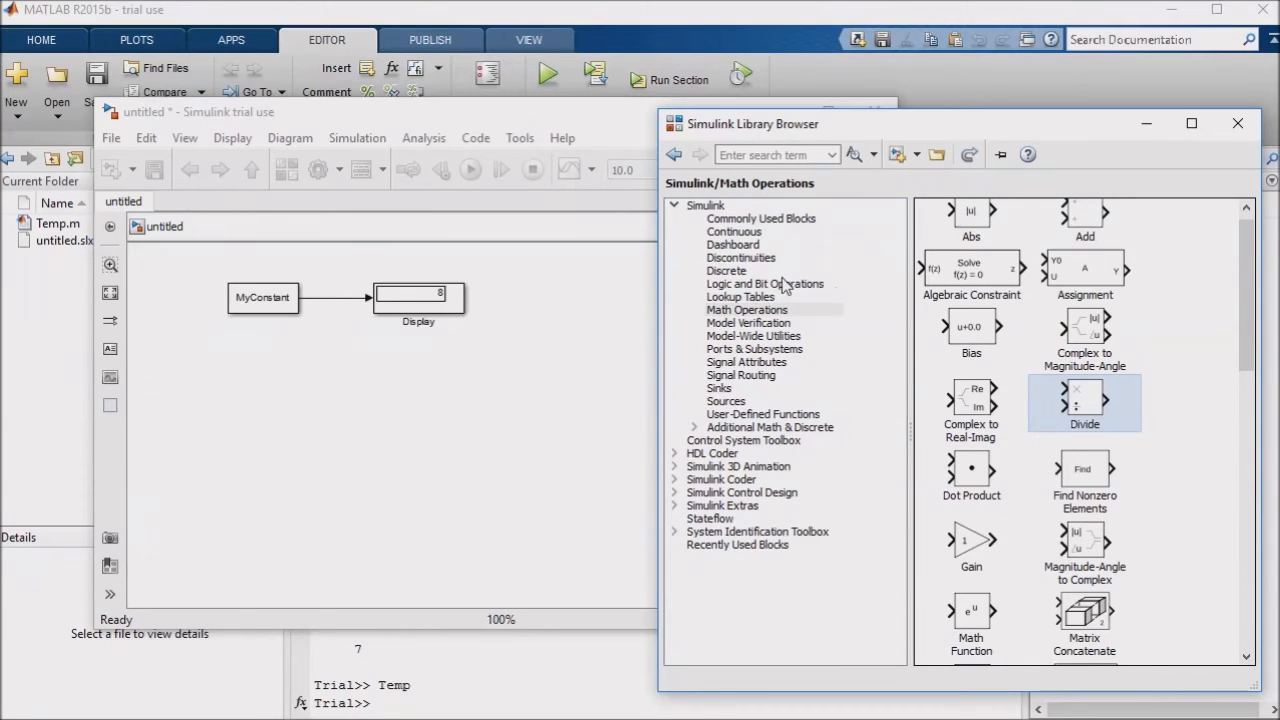
Look through Logic and Bit Operations, then show the Sinks blocks.
{"action": "left_click", "coordinate": [766, 283]}
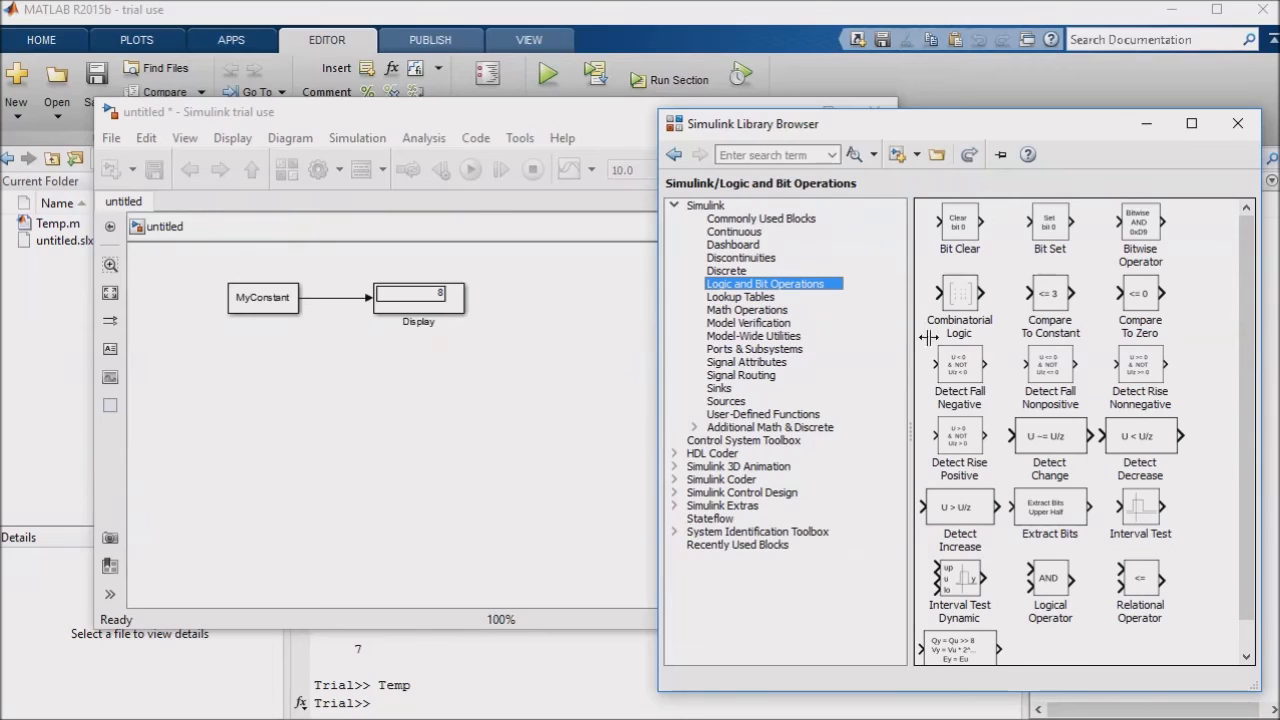
{"action": "mouse_move", "coordinate": [1088, 657]}
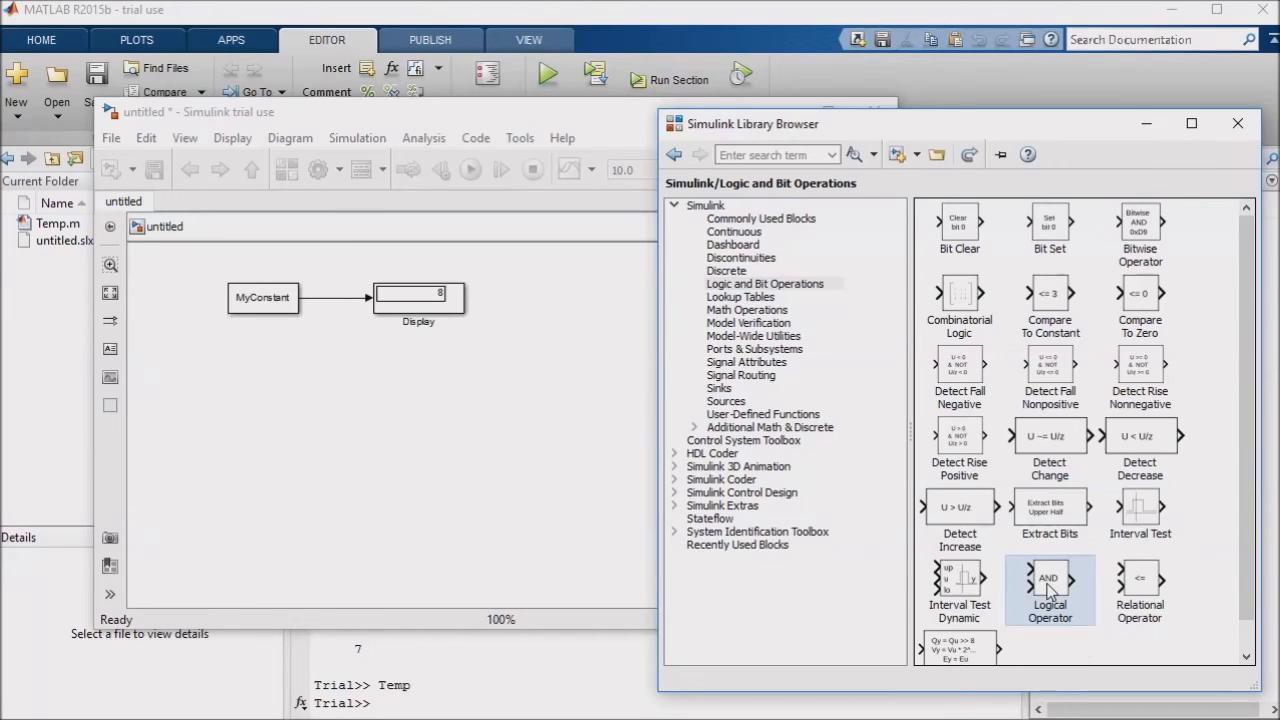
{"action": "mouse_move", "coordinate": [1085, 598]}
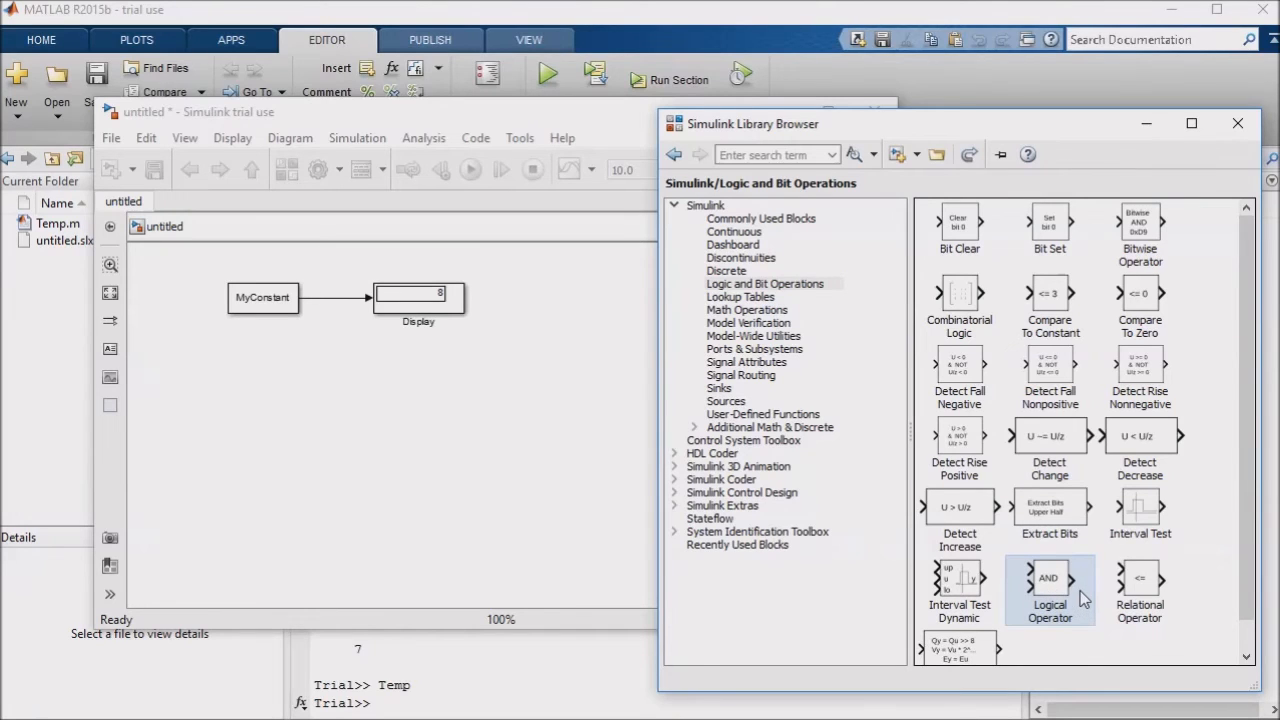
{"action": "mouse_move", "coordinate": [1078, 575]}
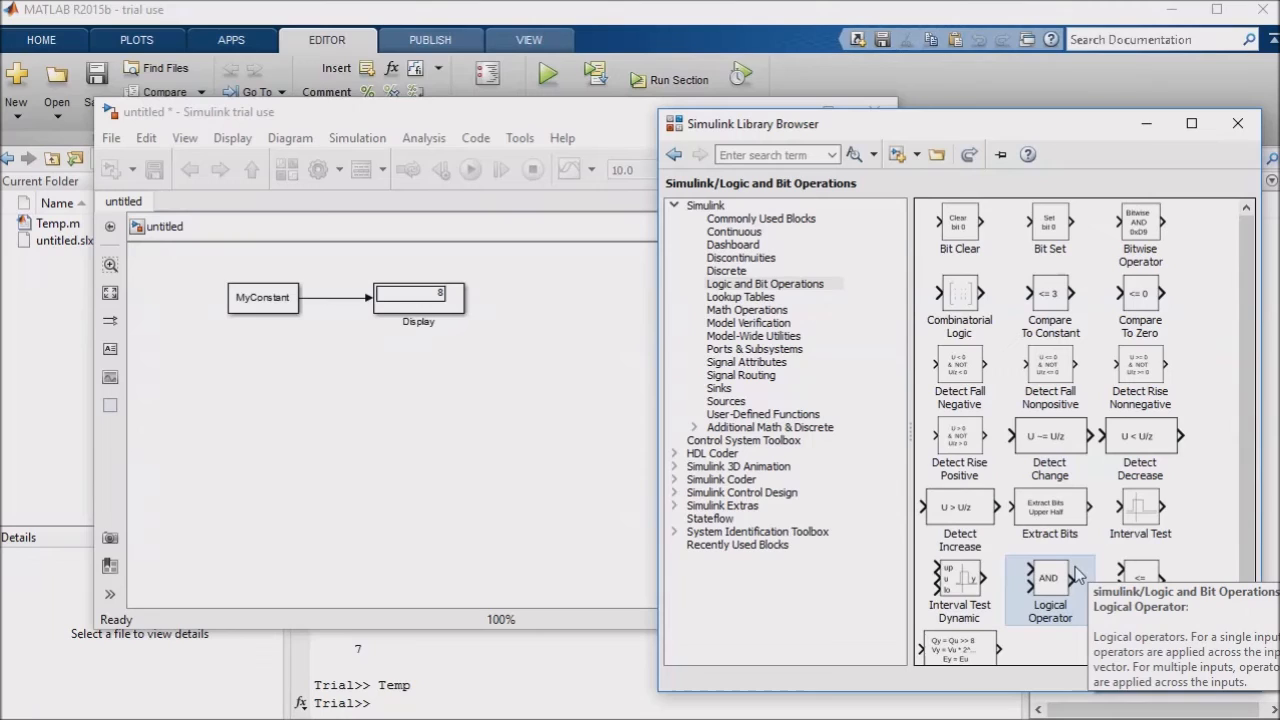
{"action": "mouse_move", "coordinate": [793, 397]}
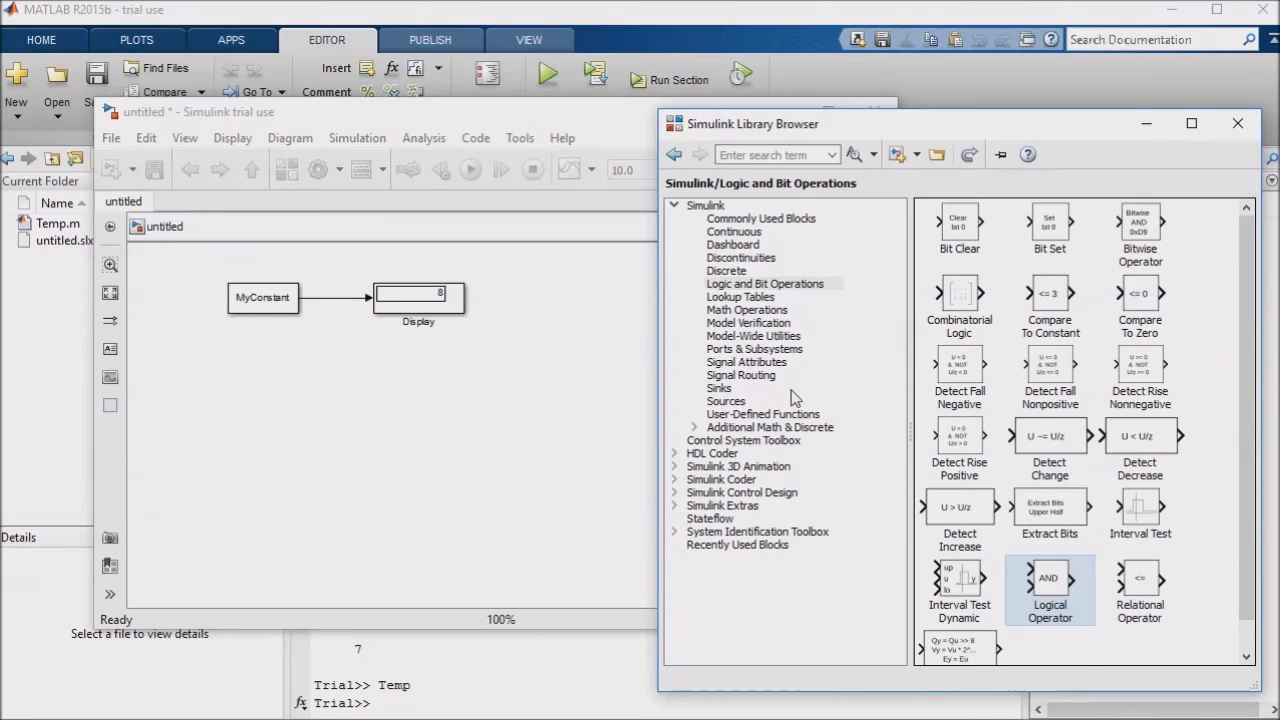
{"action": "mouse_move", "coordinate": [728, 397]}
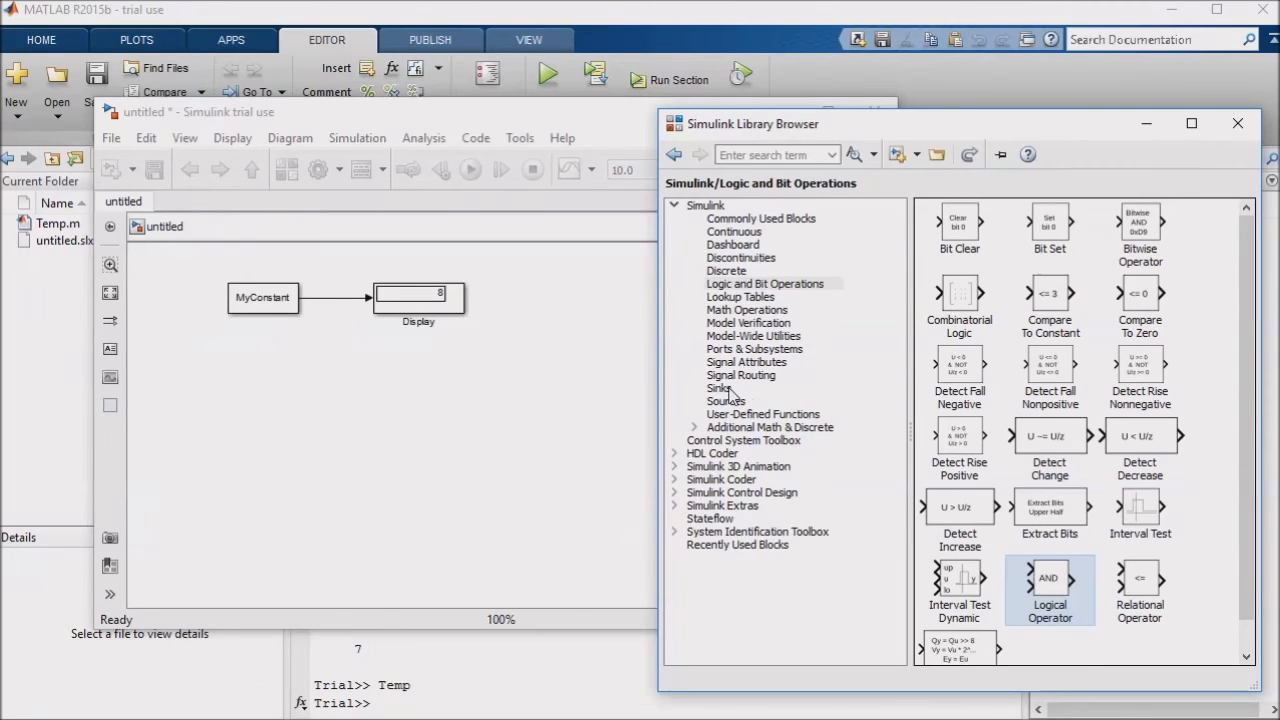
{"action": "left_click", "coordinate": [719, 388]}
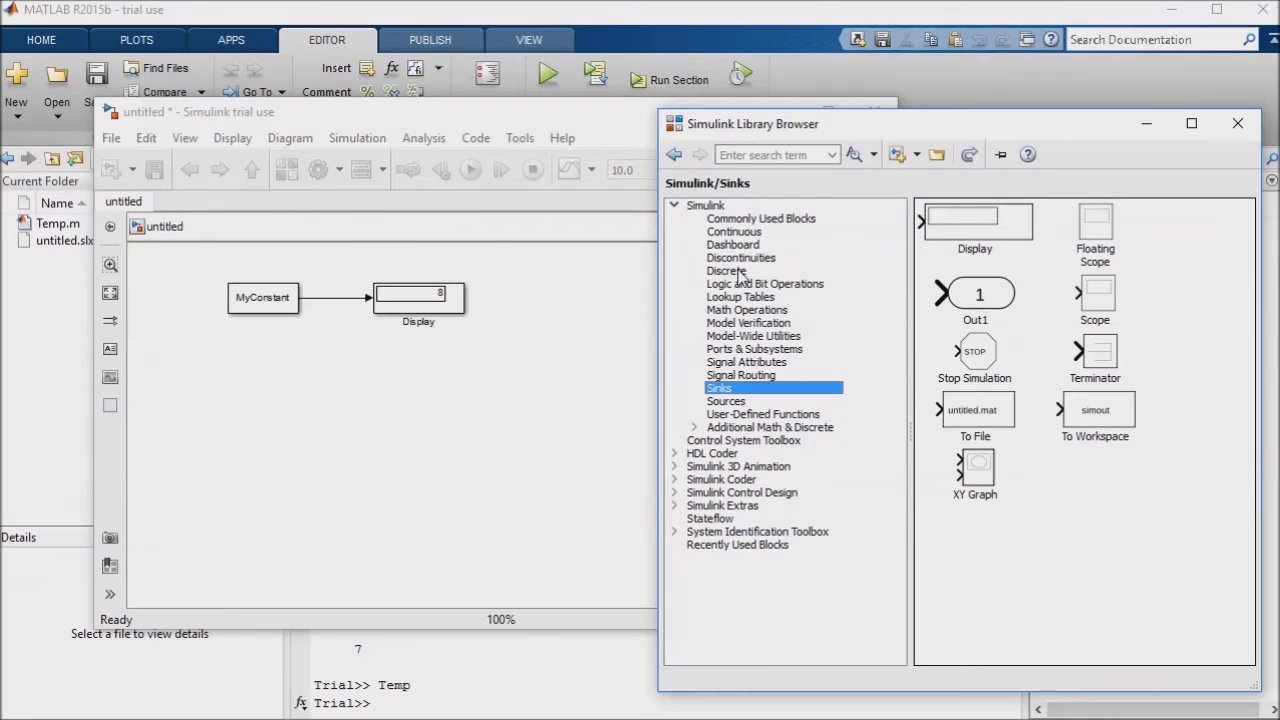
Scroll through the Discrete blocks, then show the Ports & Subsystems category.
{"action": "left_click", "coordinate": [726, 270]}
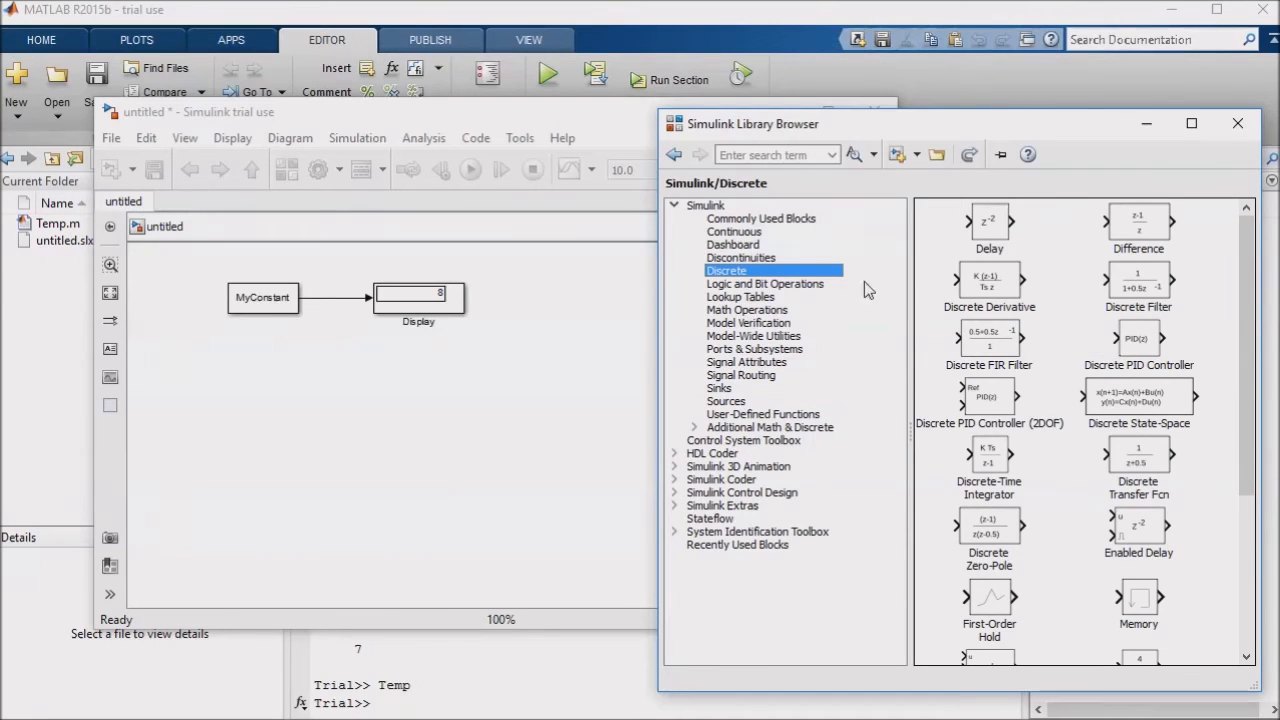
{"action": "mouse_move", "coordinate": [1220, 461]}
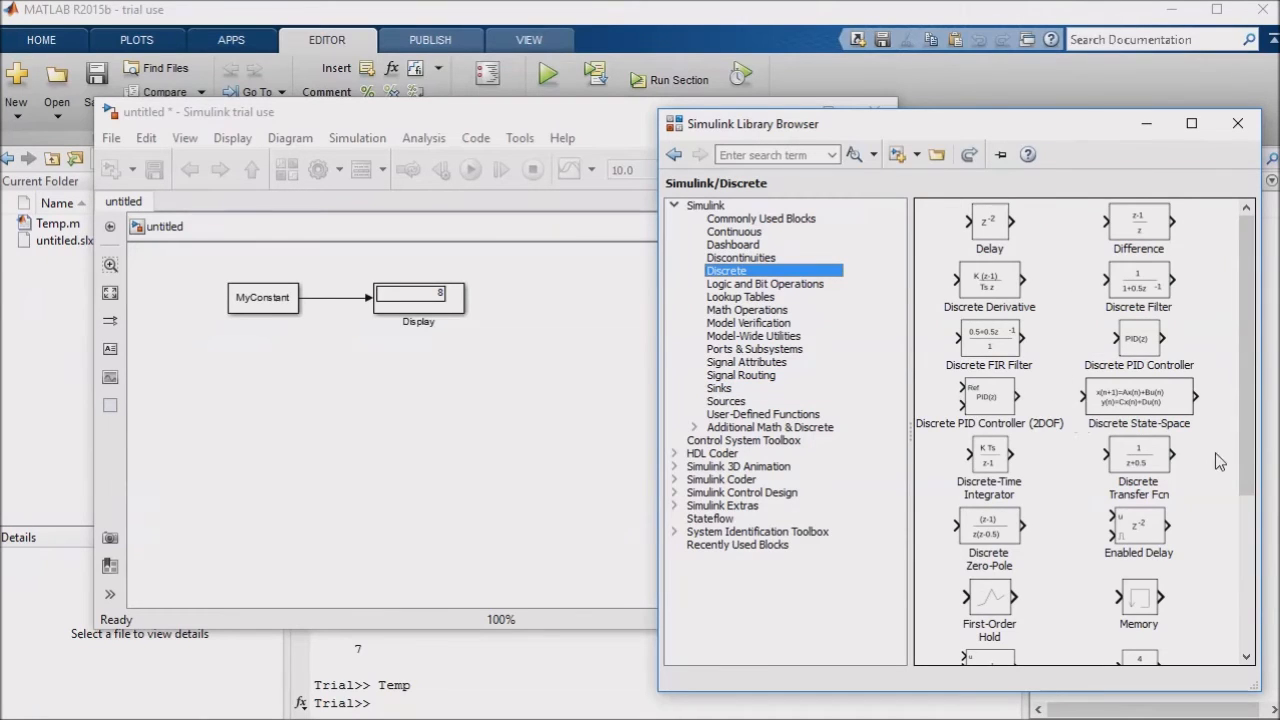
{"action": "scroll", "scroll_direction": "down", "scroll_amount": 3}
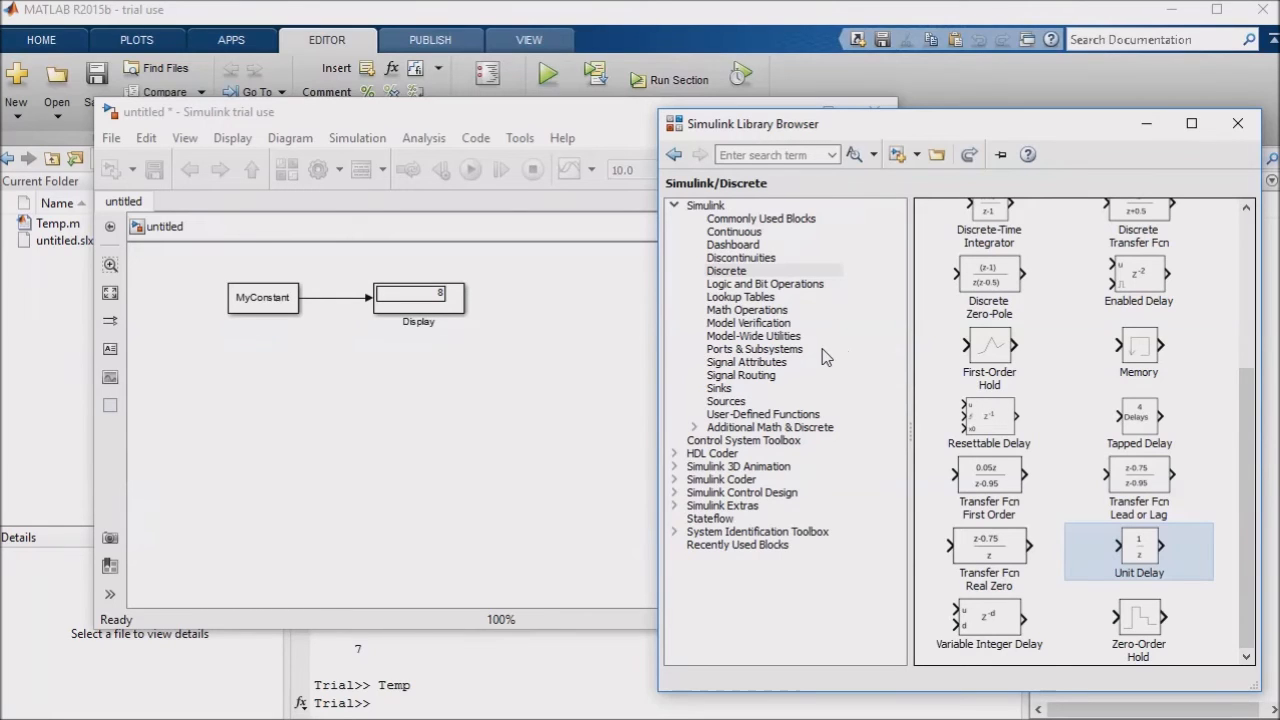
{"action": "mouse_move", "coordinate": [776, 360]}
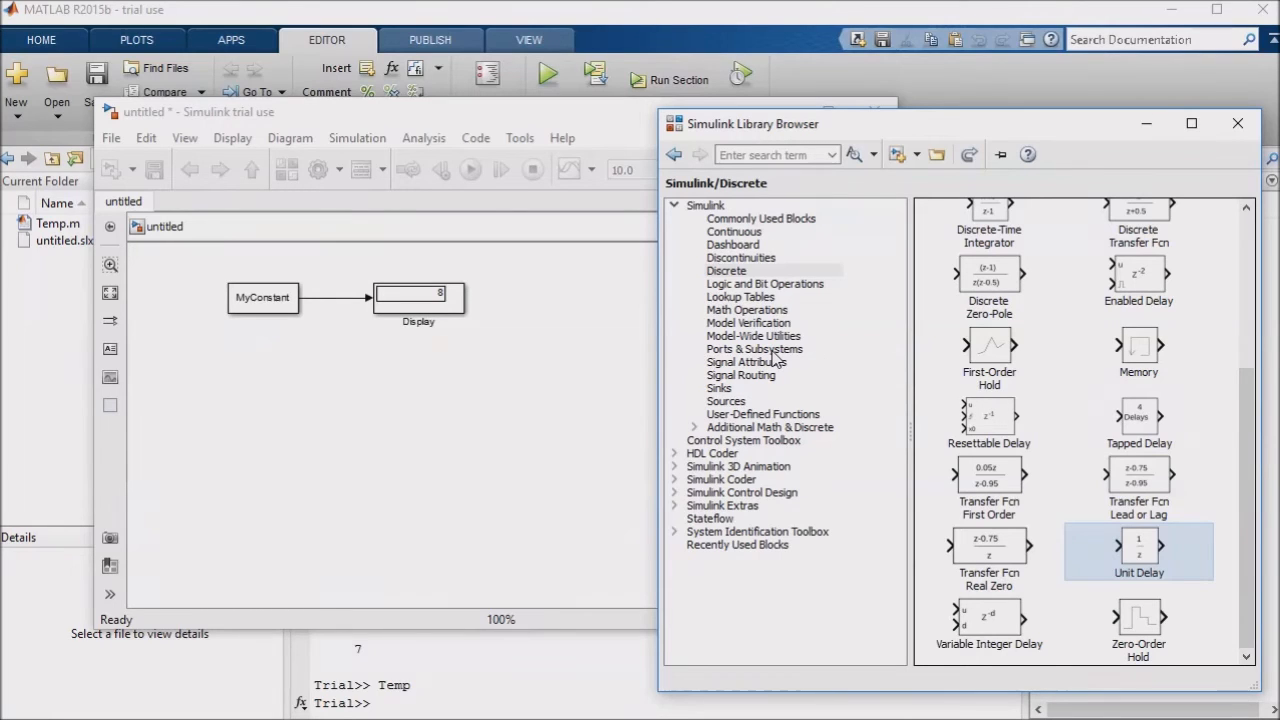
{"action": "left_click", "coordinate": [755, 348]}
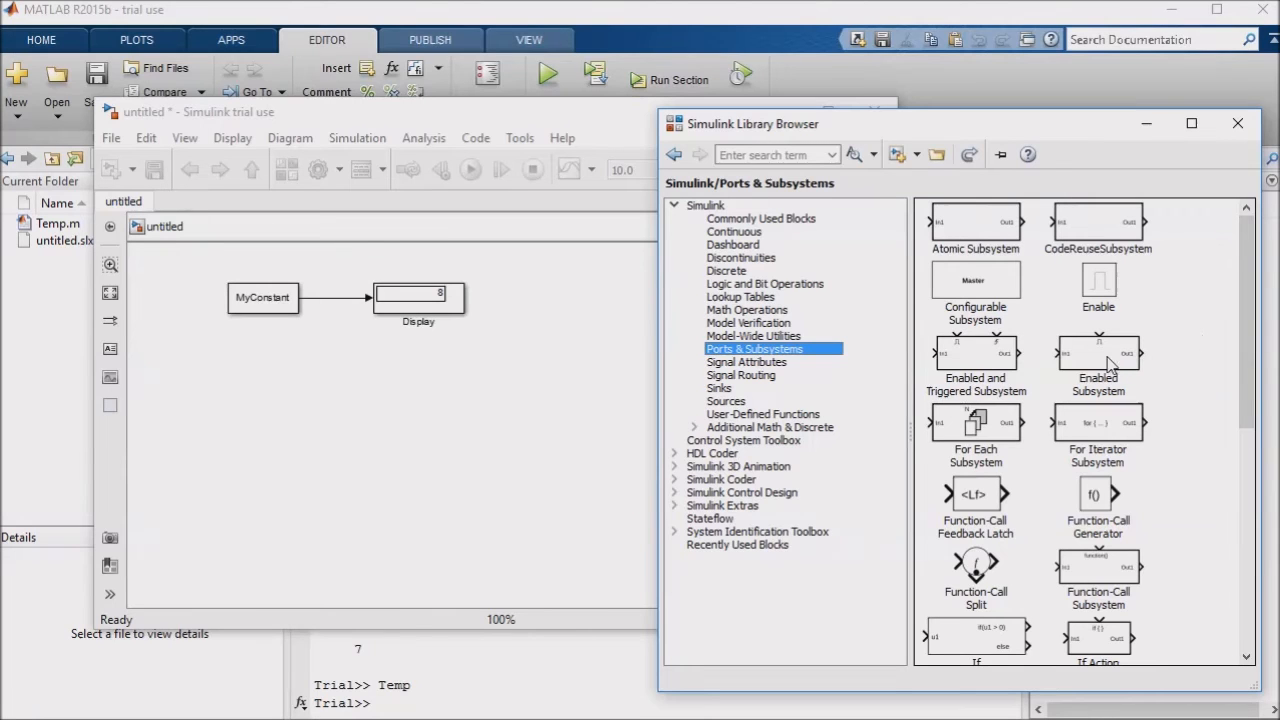
Scroll past the Ports & Subsystems blocks to the User-Defined Functions category (Fcn, MATLAB Function, S-Function).
{"action": "scroll", "scroll_direction": "down", "scroll_amount": 3}
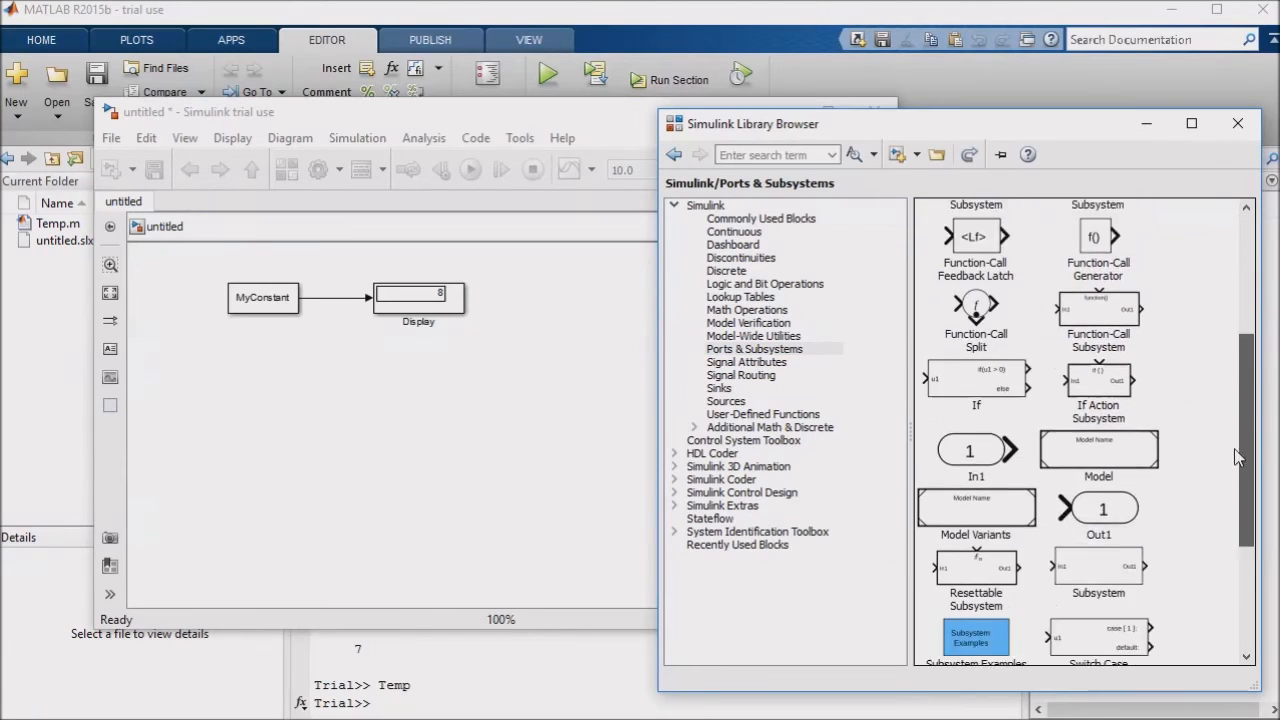
{"action": "scroll", "scroll_direction": "down", "scroll_amount": 3}
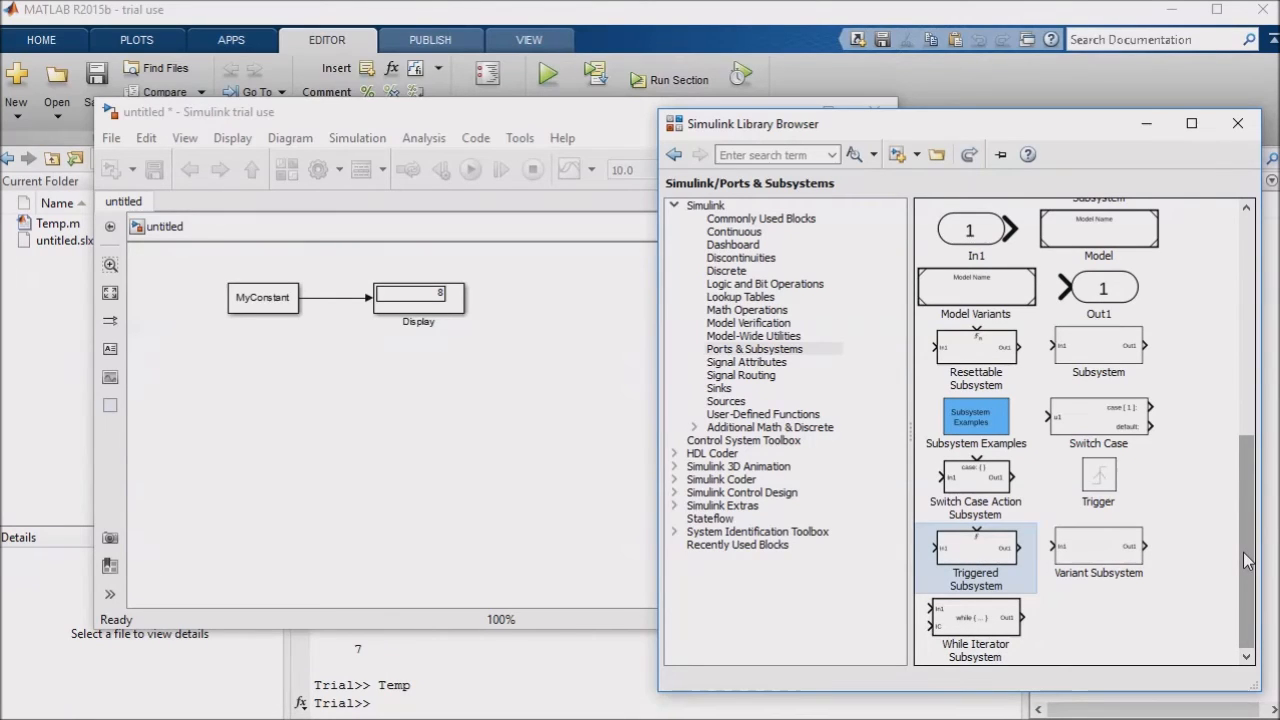
{"action": "mouse_move", "coordinate": [760, 425]}
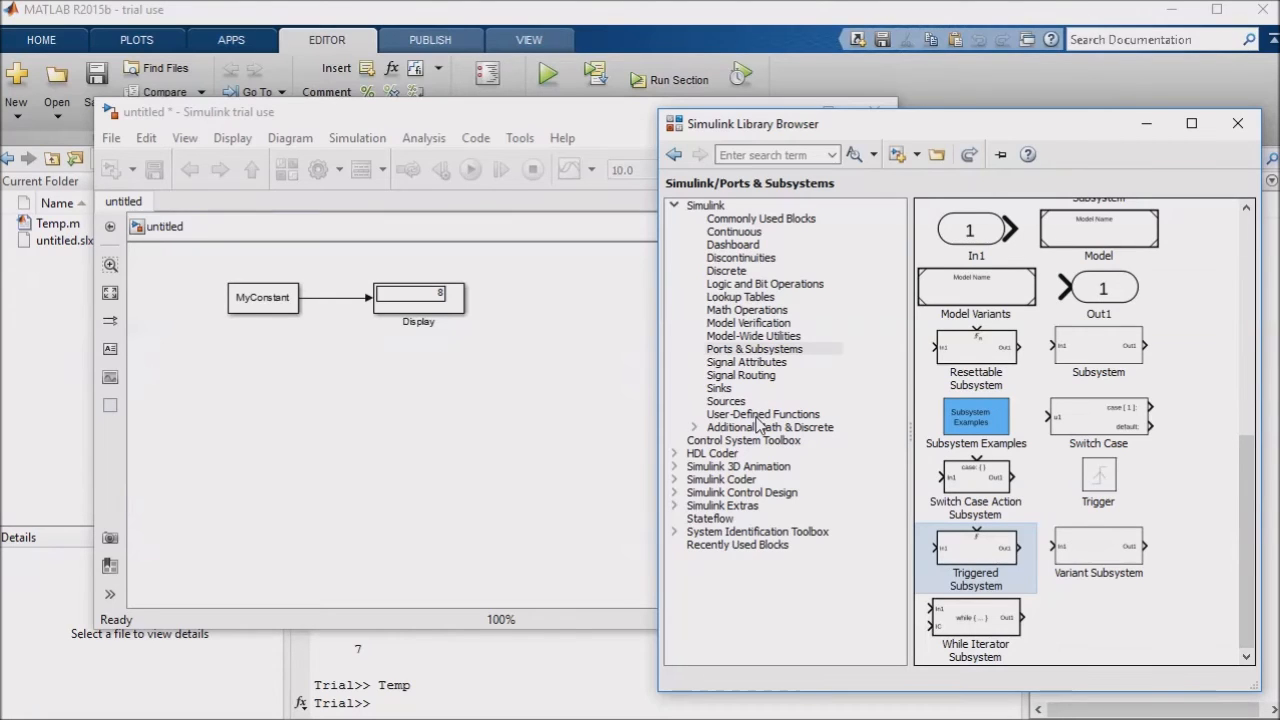
{"action": "left_click", "coordinate": [763, 413]}
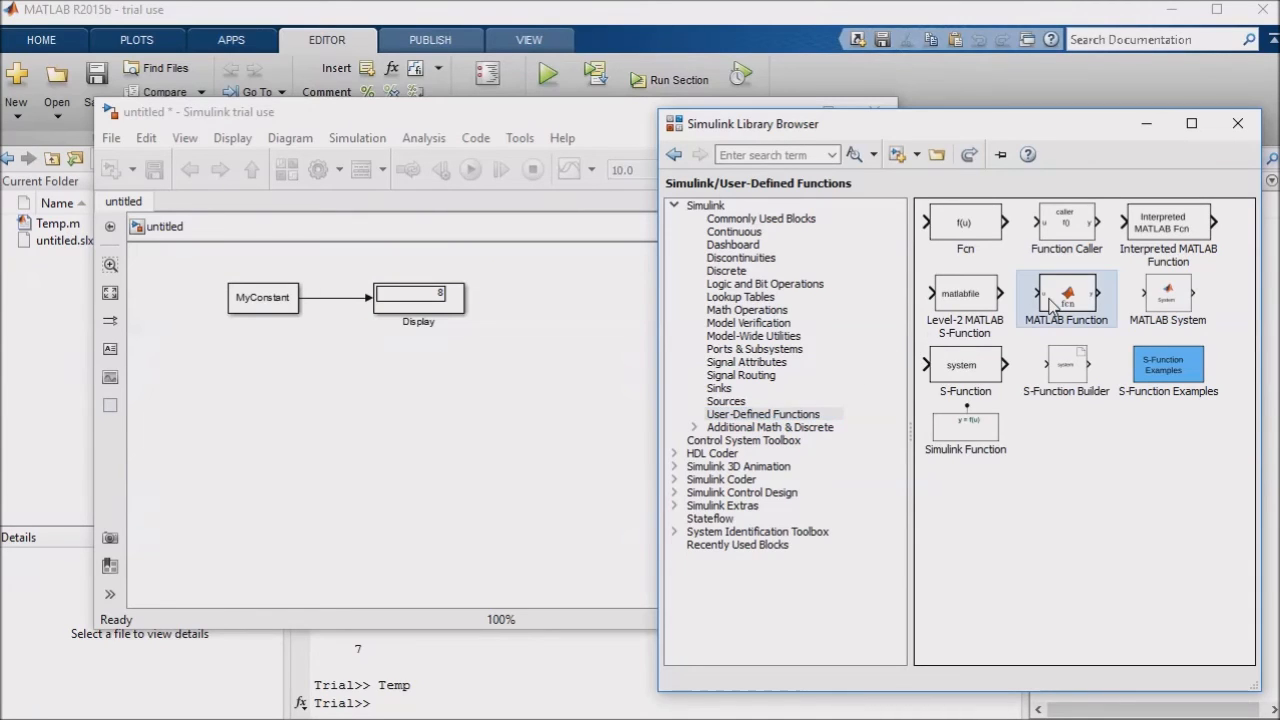
{"action": "mouse_move", "coordinate": [1167, 295]}
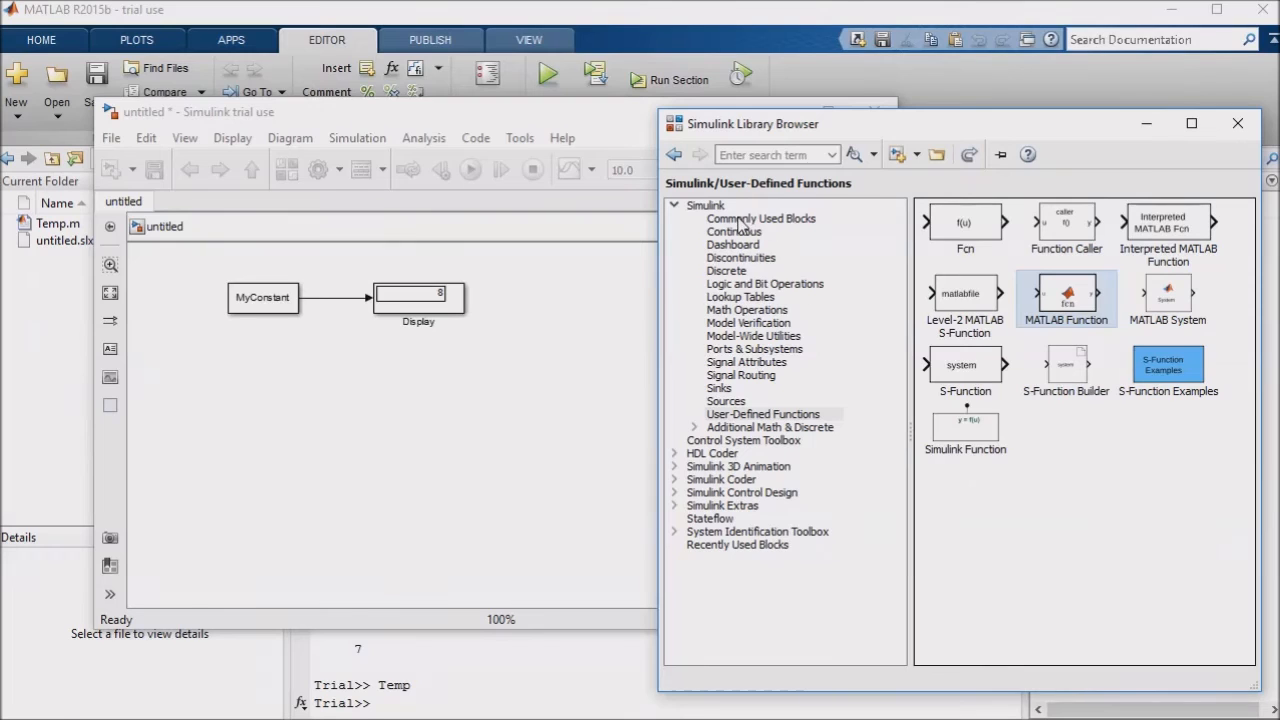
Return the Library Browser to Commonly Used Blocks, listing Constant, Gain and Integrator.
{"action": "left_click", "coordinate": [760, 218]}
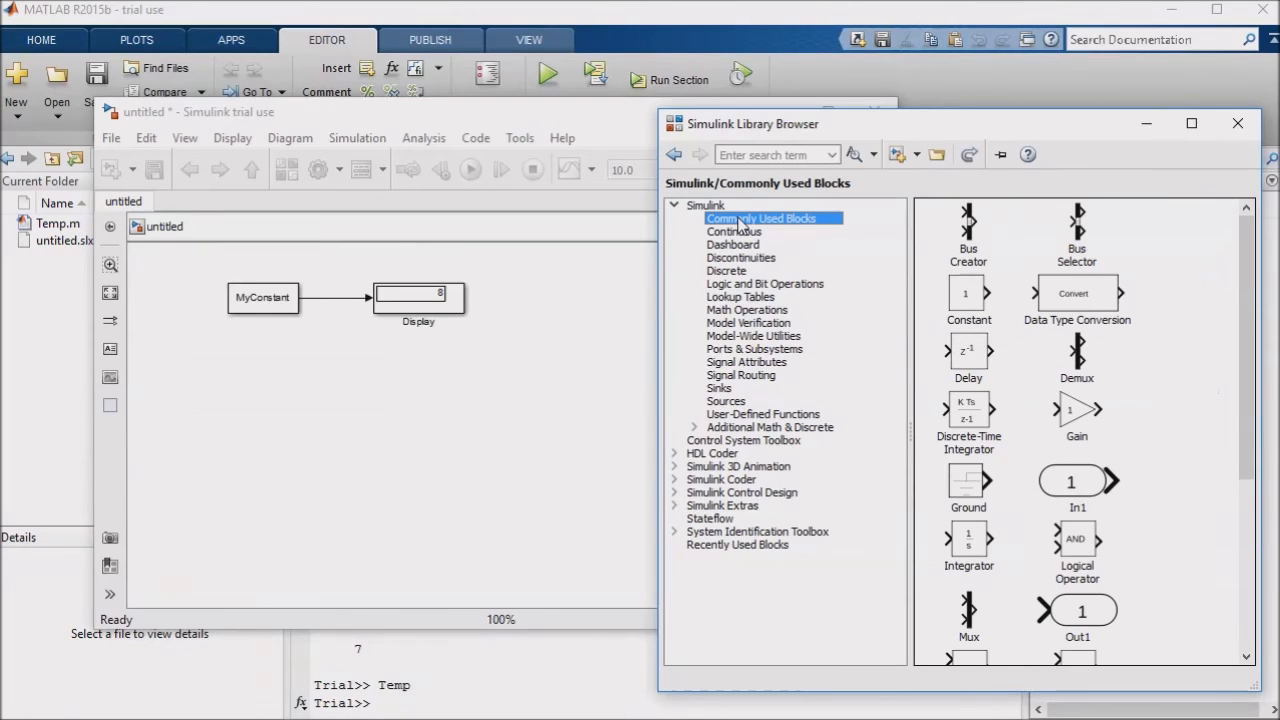
{"action": "mouse_move", "coordinate": [968, 612]}
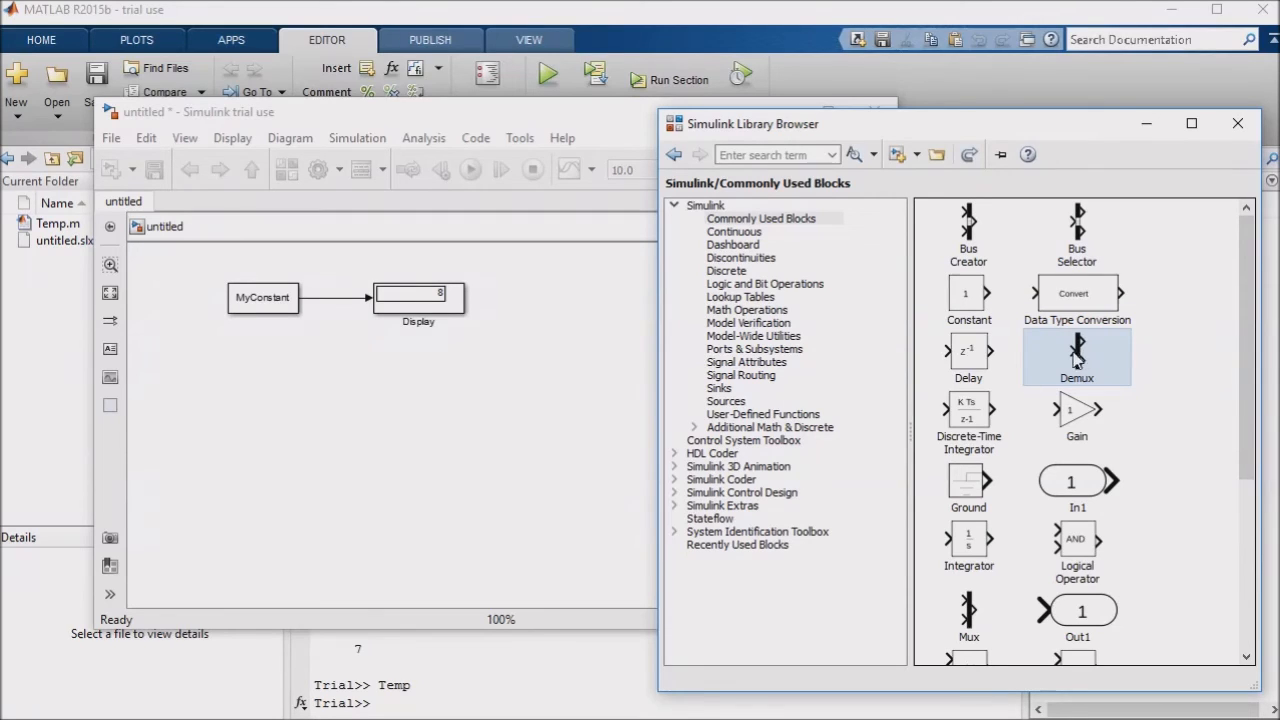
Show the Lookup Tables blocks, such as 1-D Lookup Table and Prelookup, in the Library Browser.
{"action": "left_click", "coordinate": [740, 296]}
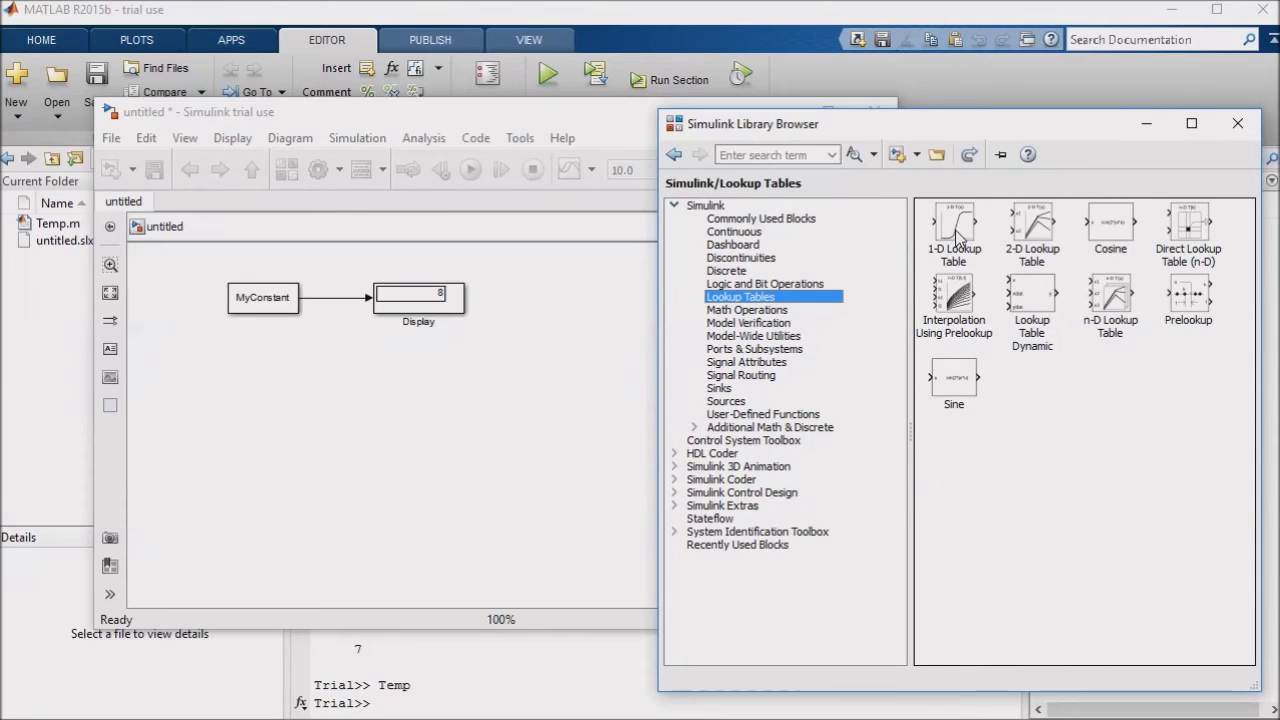
{"action": "mouse_move", "coordinate": [1028, 407]}
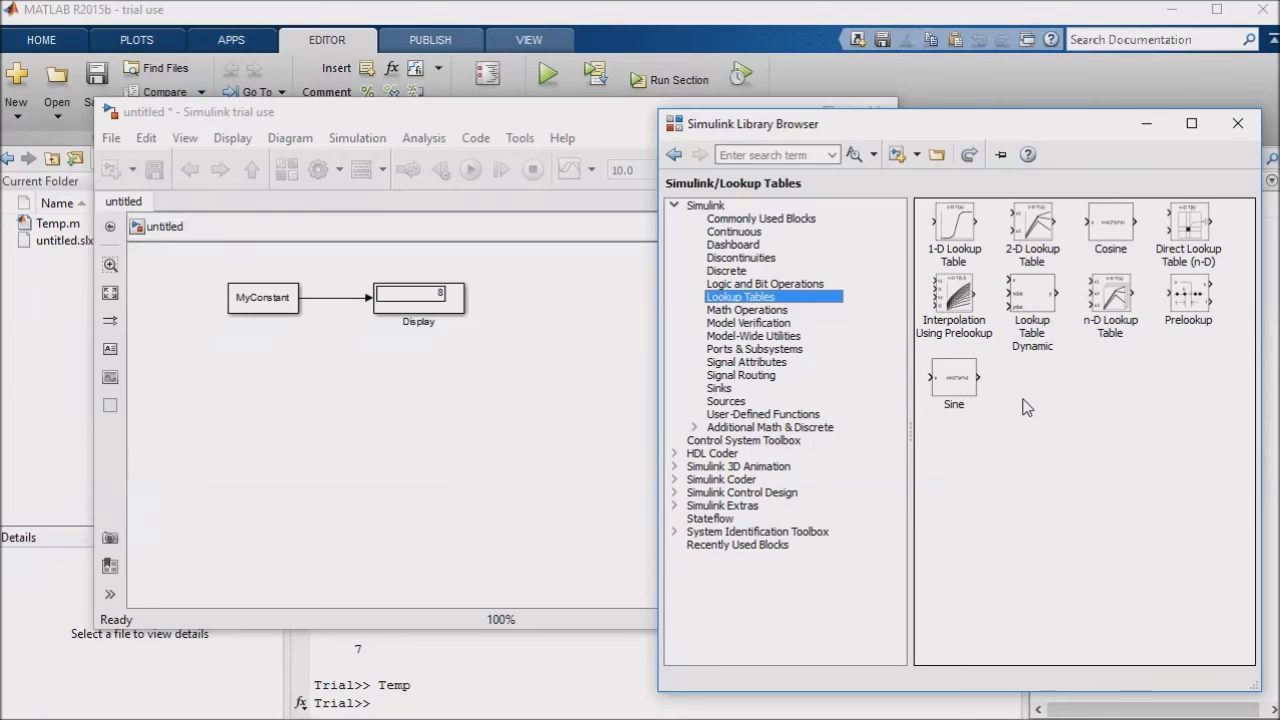
{"action": "mouse_move", "coordinate": [955, 222]}
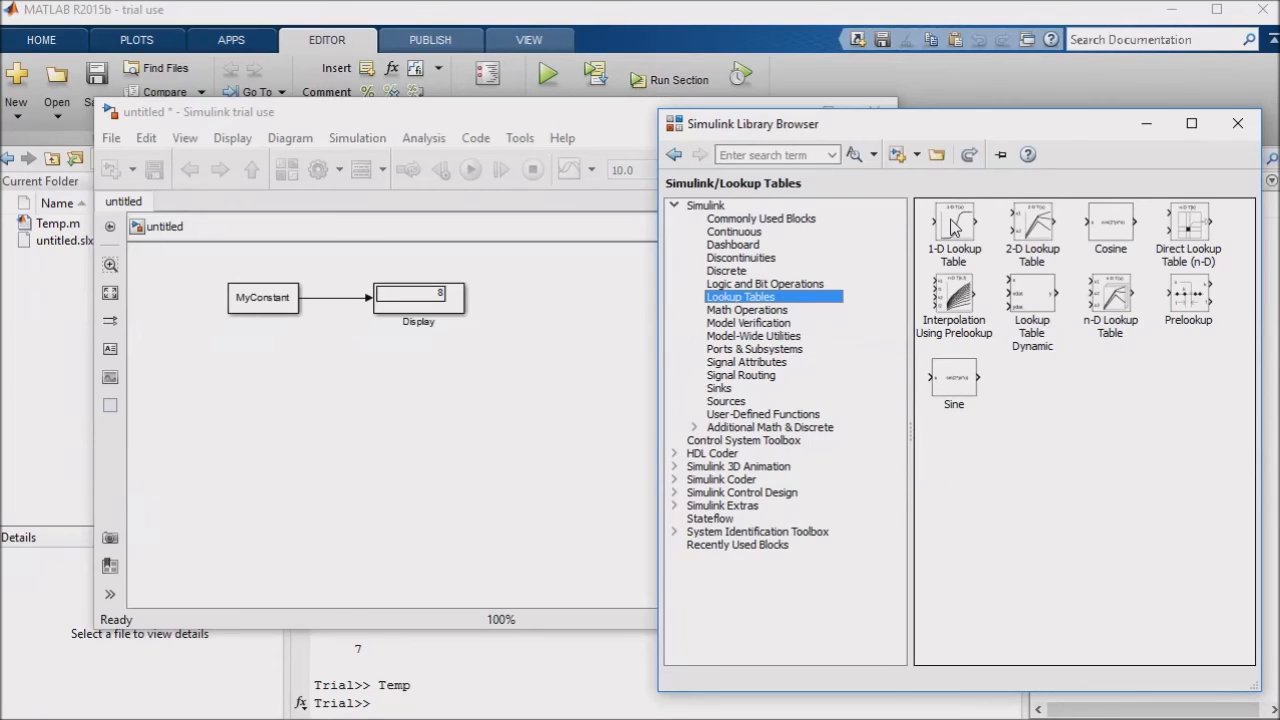
{"action": "mouse_move", "coordinate": [535, 322]}
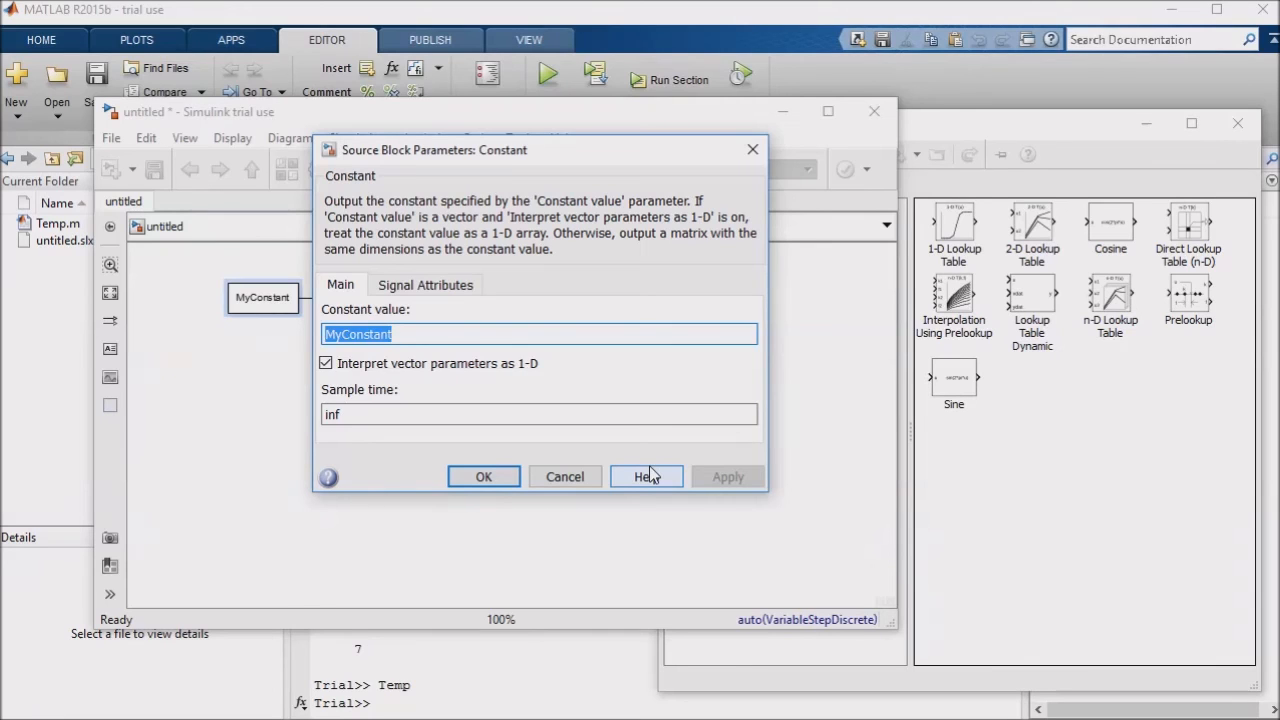
Close the MyConstant block's parameters dialog (value MyConstant, sample time inf).
{"action": "left_click", "coordinate": [483, 476]}
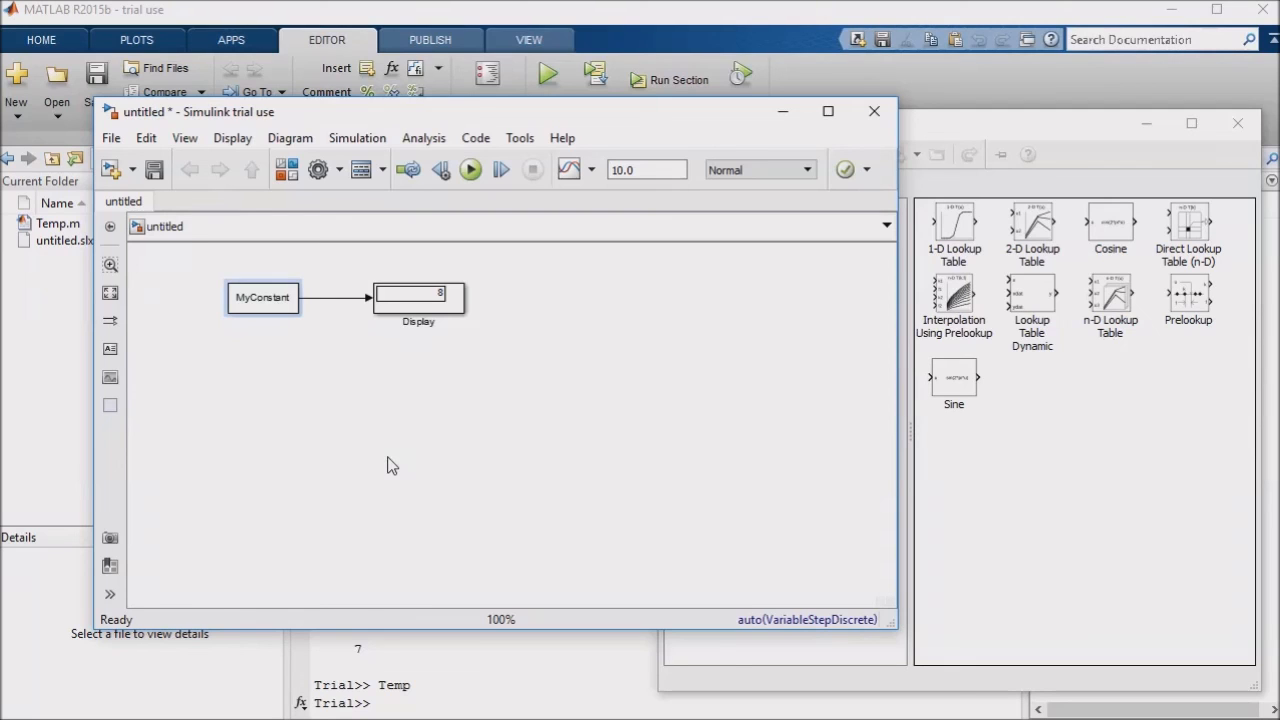
{"action": "mouse_move", "coordinate": [407, 462]}
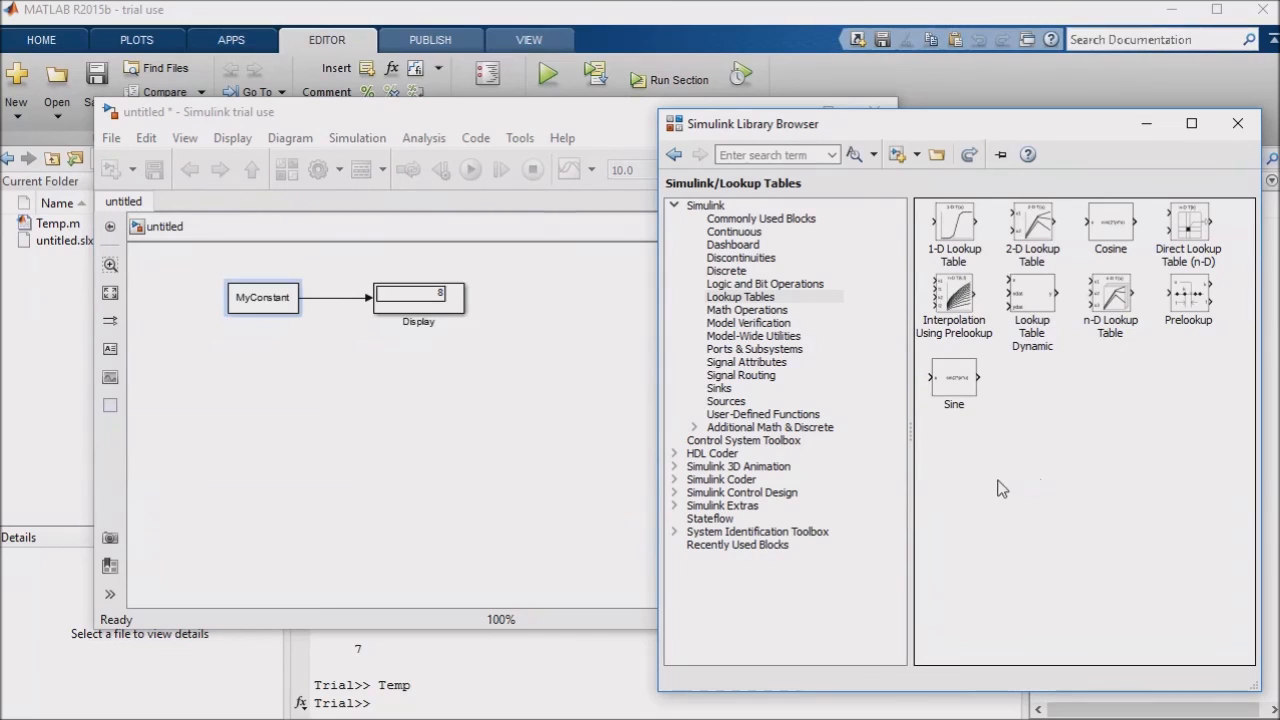
Glance at the Sources blocks, then show Sinks with Display, Scope and To Workspace.
{"action": "left_click", "coordinate": [726, 401]}
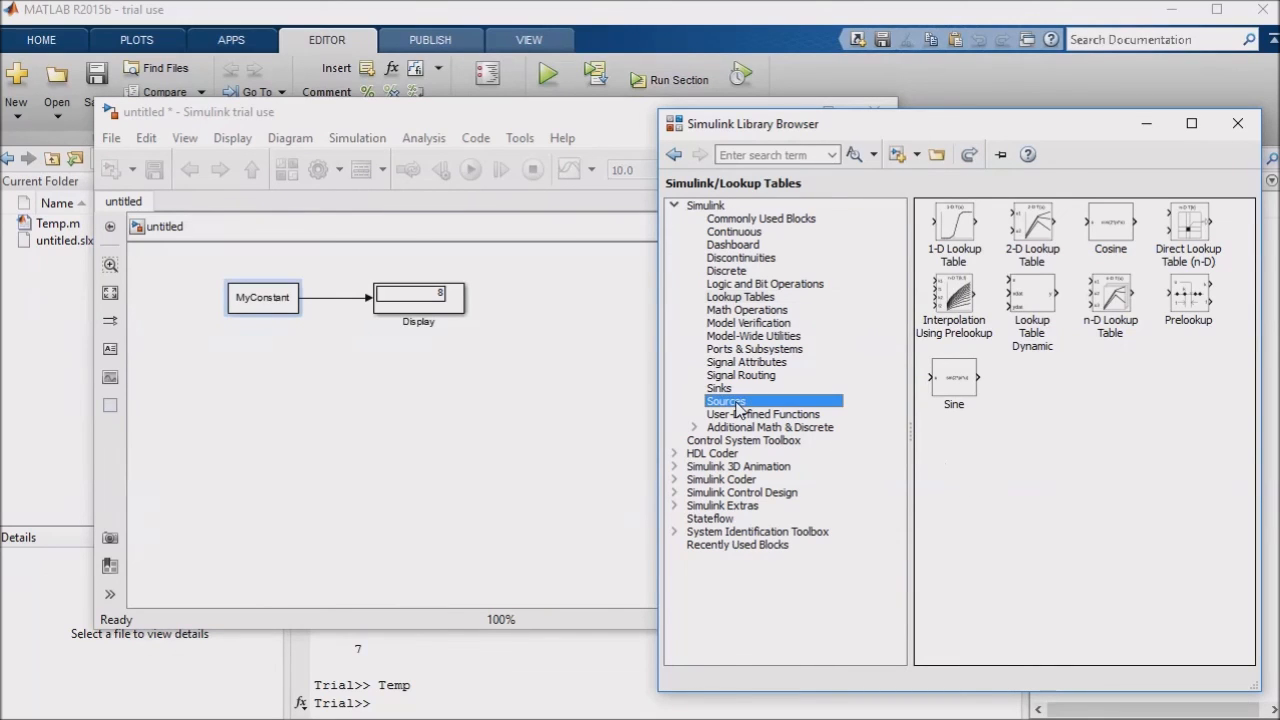
{"action": "left_click", "coordinate": [725, 401]}
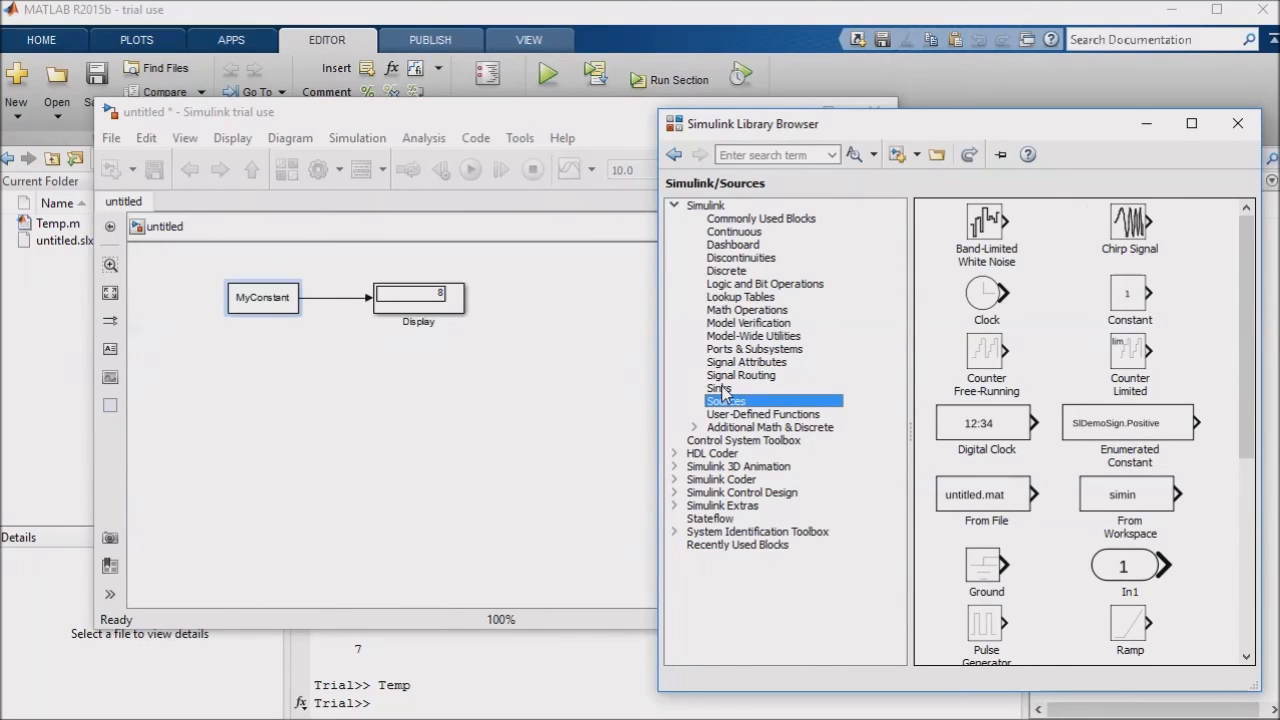
{"action": "left_click", "coordinate": [718, 388]}
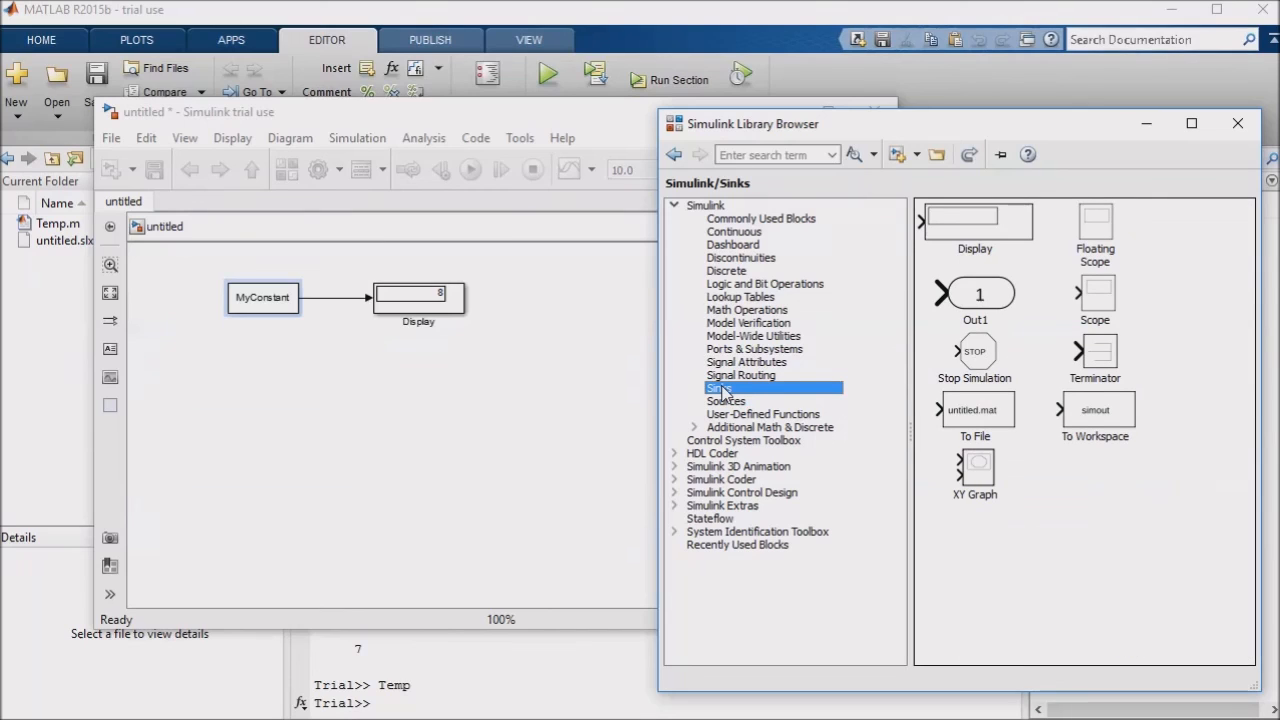
{"action": "mouse_move", "coordinate": [755, 393]}
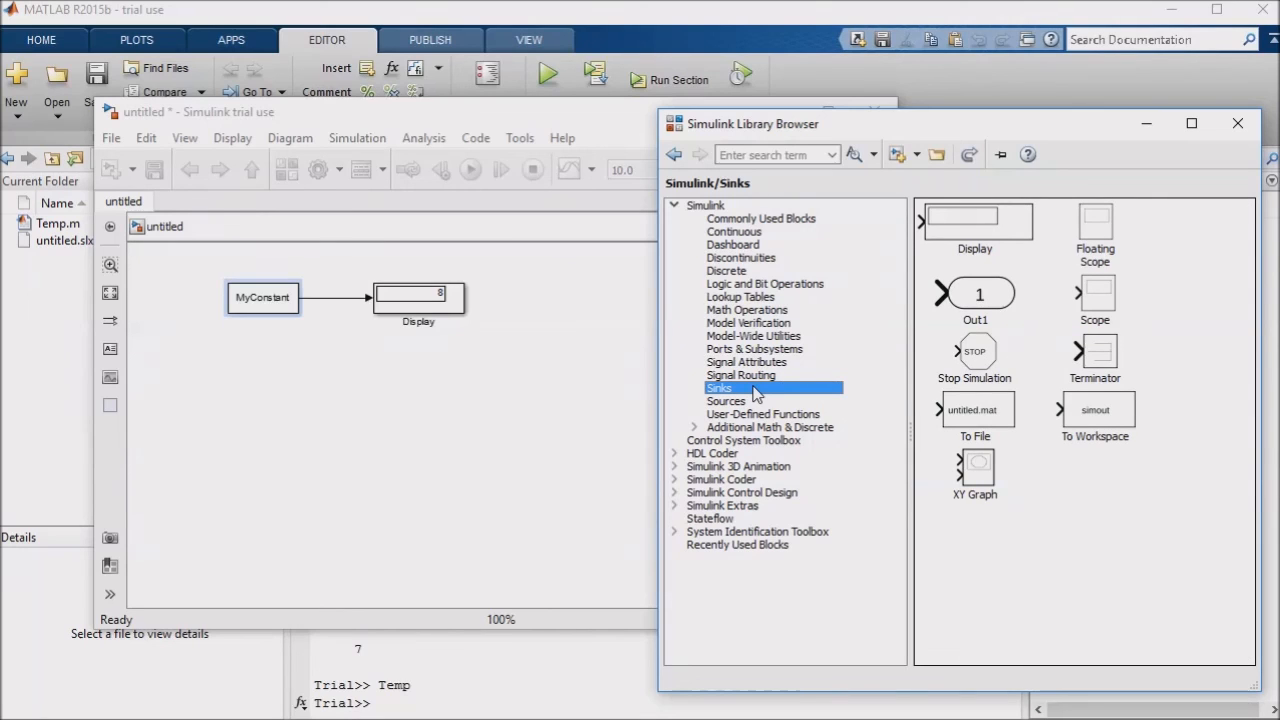